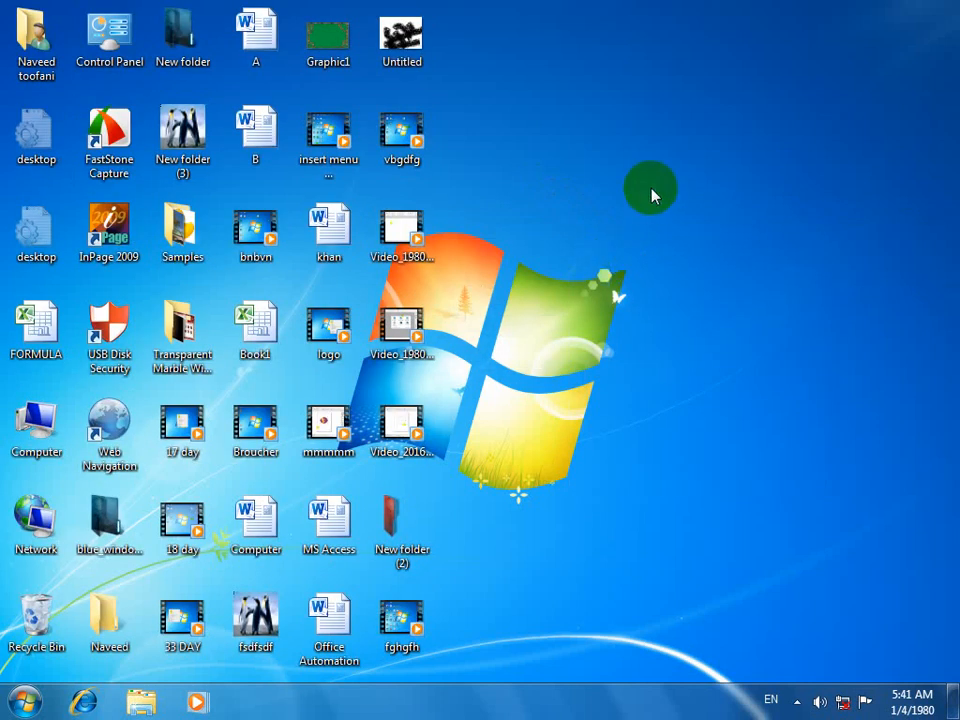
# Launch the 'control mouse' command to reach the Mouse Properties pointer options.
pyautogui.doubleClick(108, 40)
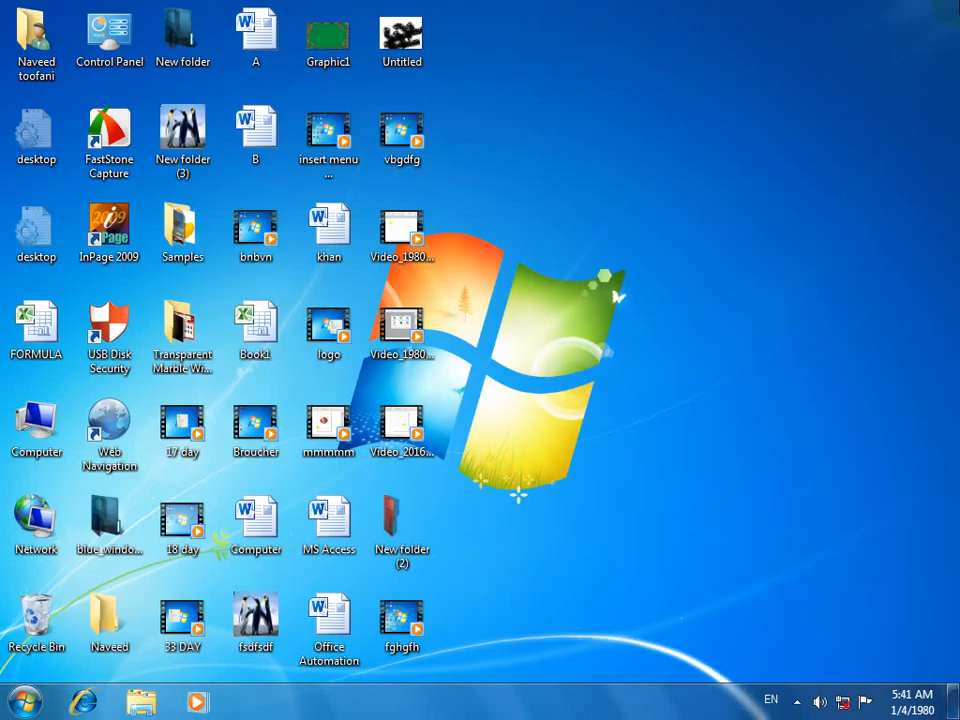
pyautogui.write('control')
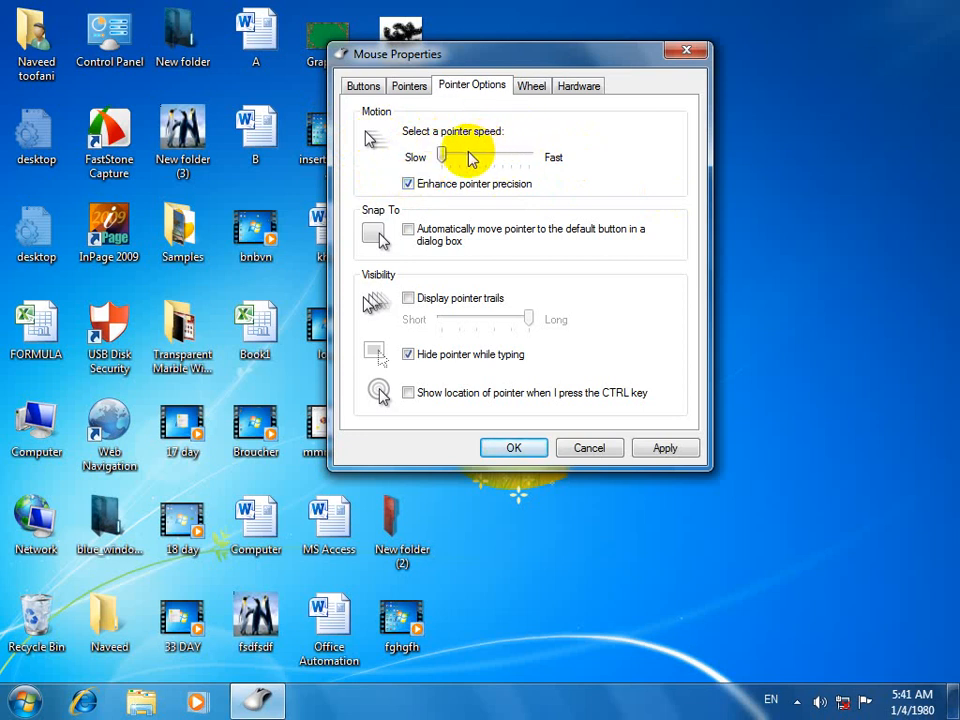
# Raise the pointer speed slider toward fast and apply the change.
pyautogui.moveTo(470, 156); pyautogui.dragTo(512, 156)
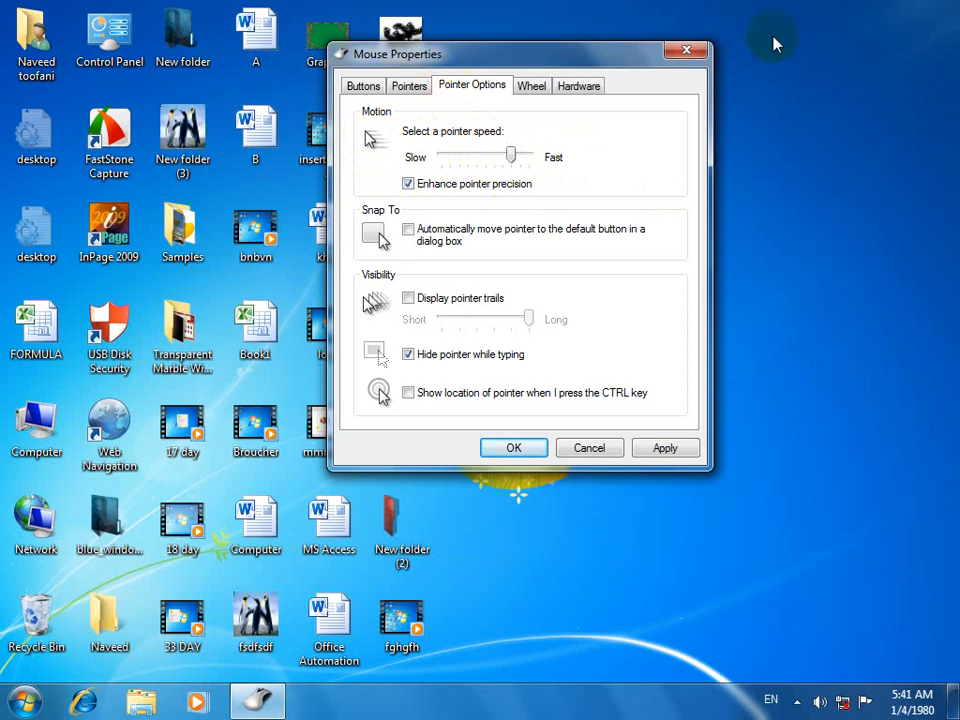
pyautogui.moveTo(488, 160)
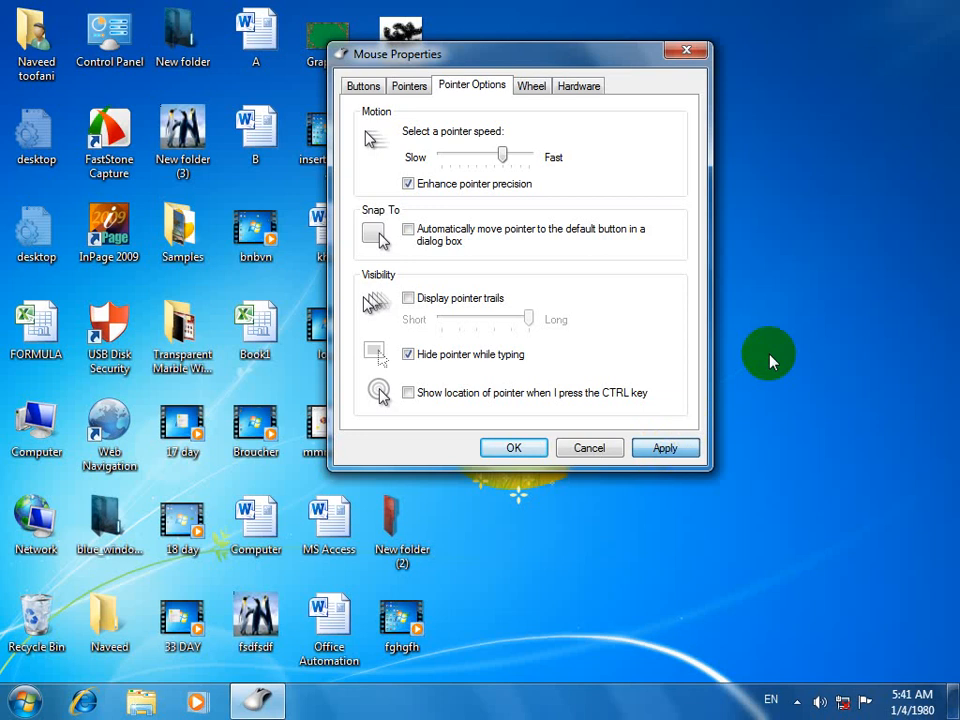
pyautogui.click(664, 448)
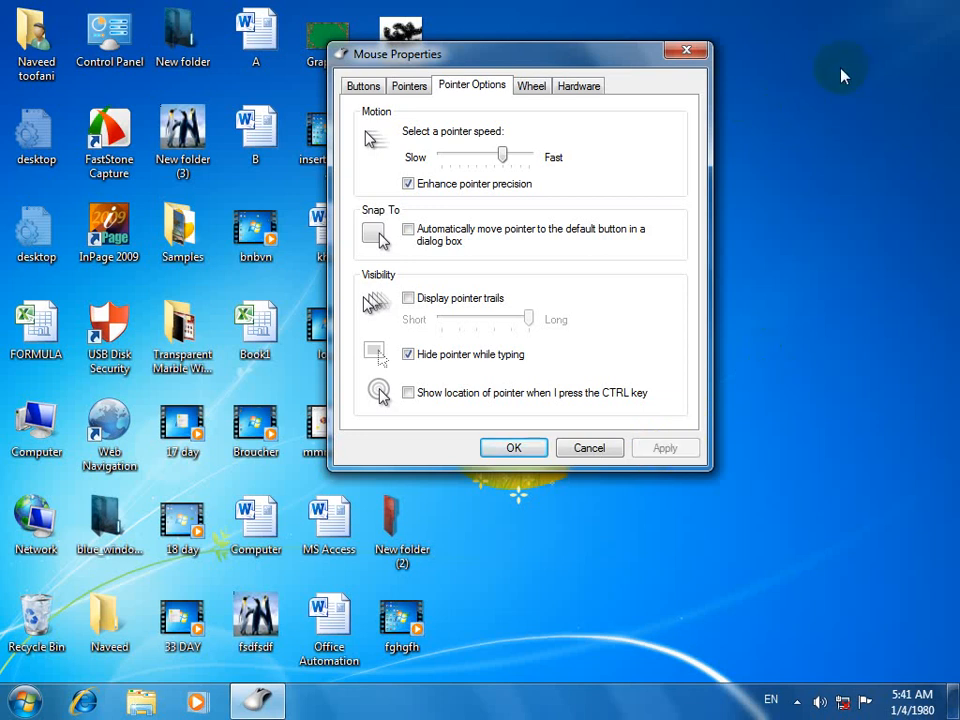
pyautogui.moveTo(722, 144)
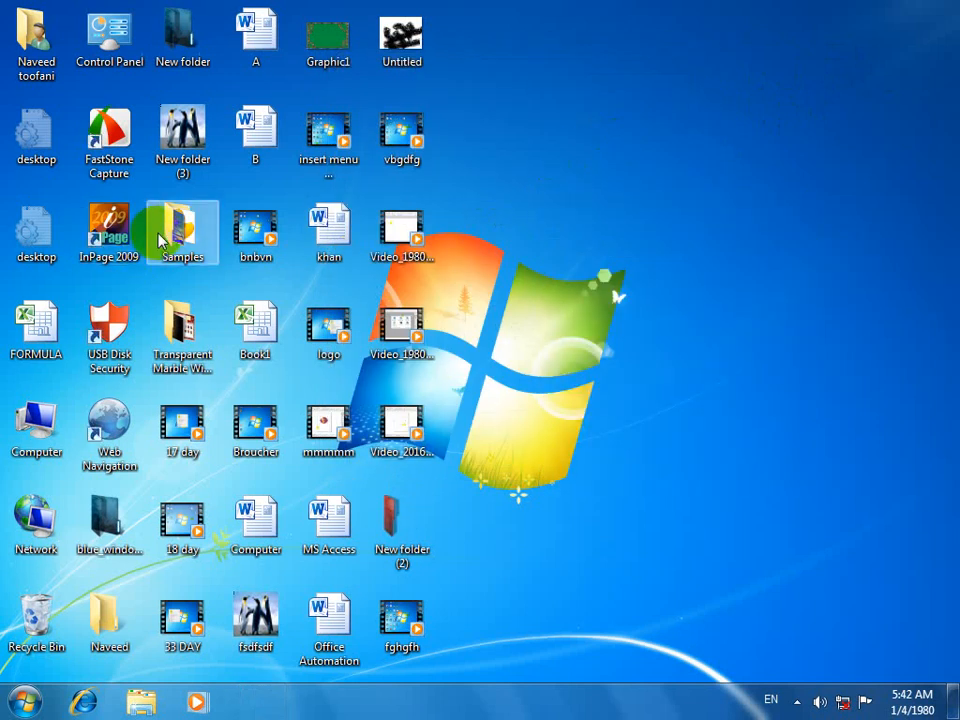
# Decline deleting the Samples folder, keeping it on the desktop.
pyautogui.press('Delete')
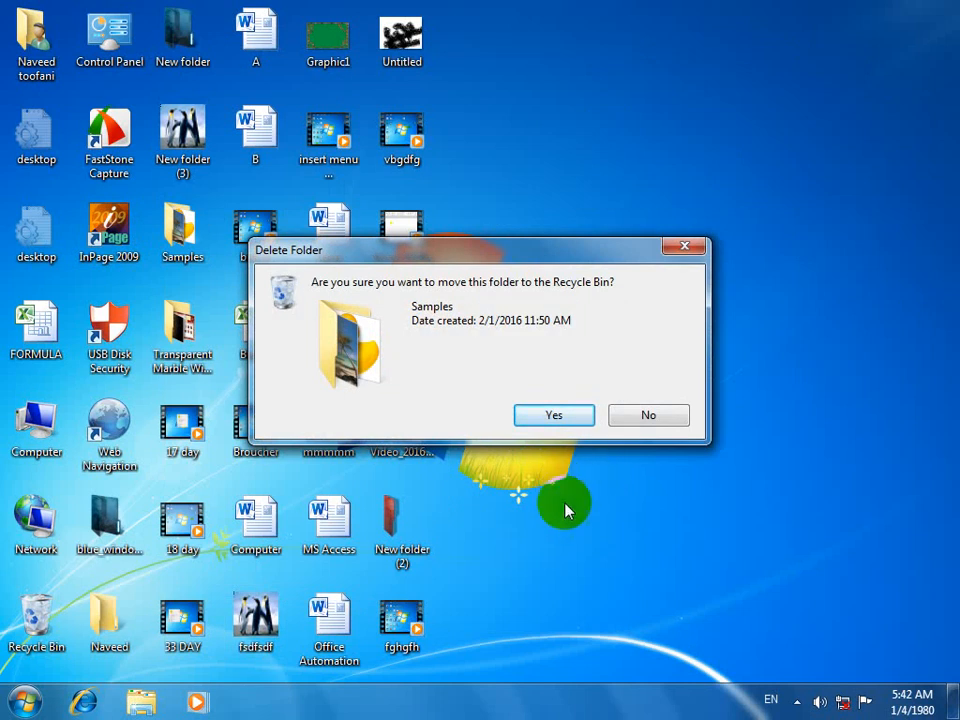
pyautogui.moveTo(596, 518)
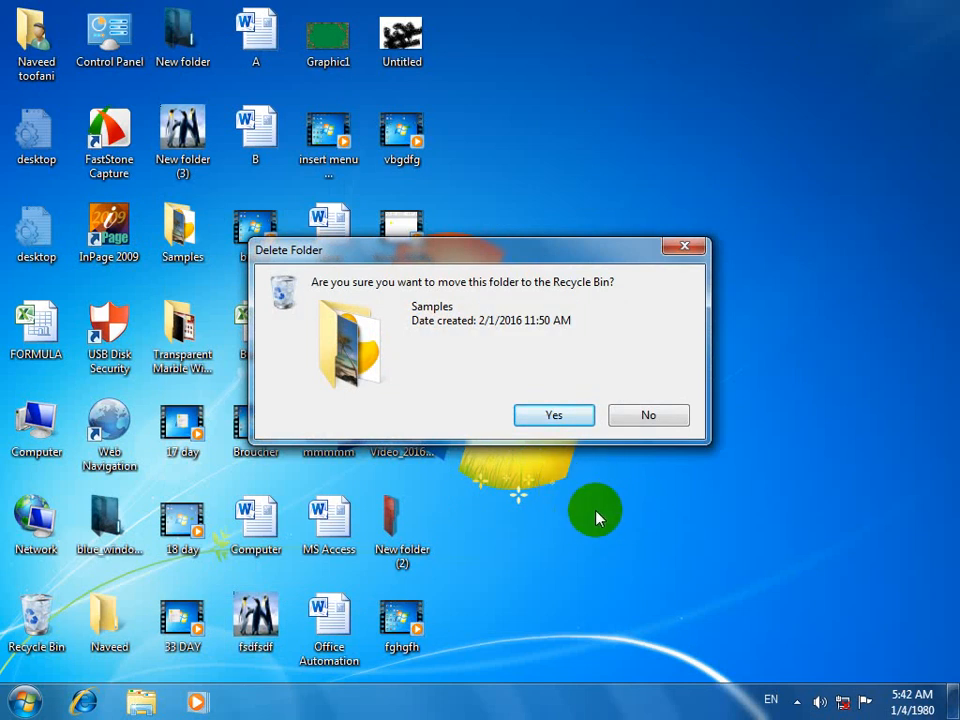
pyautogui.click(648, 414)
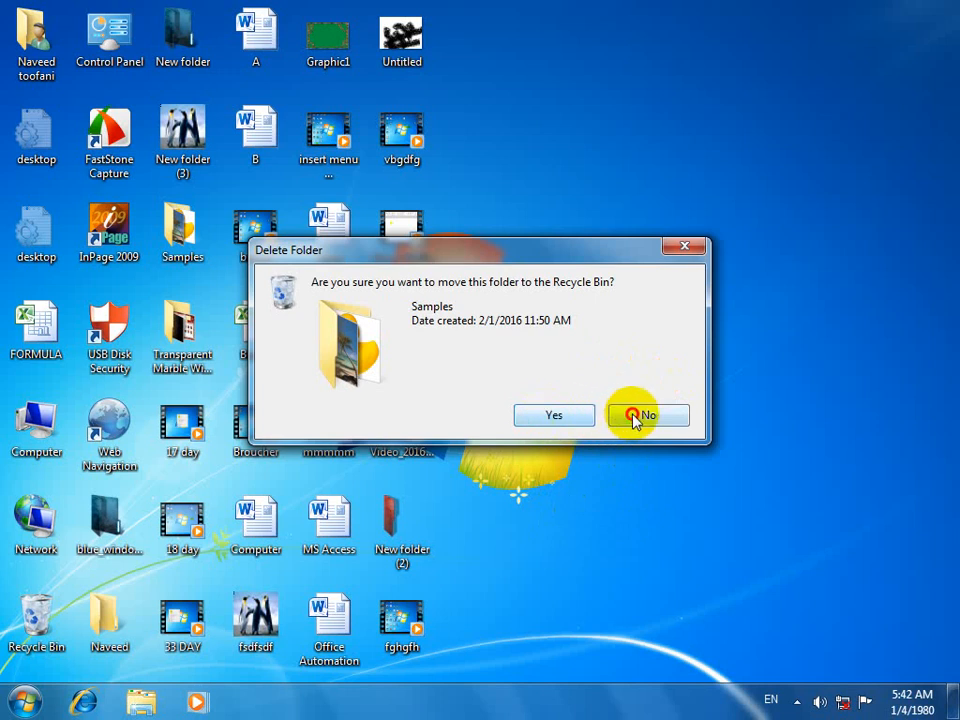
pyautogui.click(646, 414)
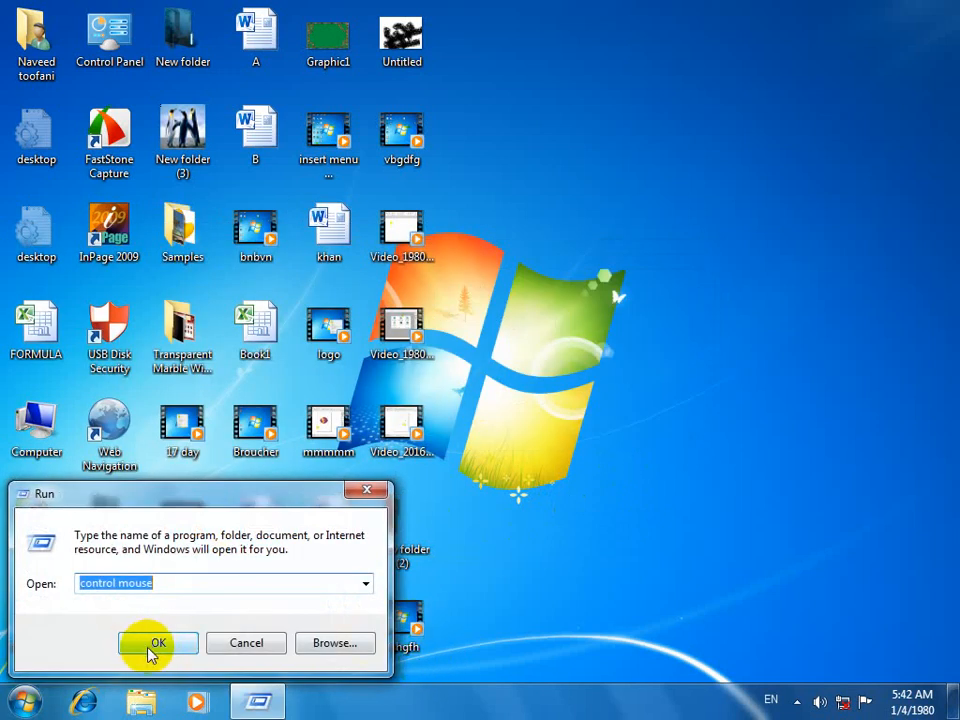
# Reopen Mouse Properties, enable Snap To on Pointer Options and confirm with OK.
pyautogui.click(156, 644)
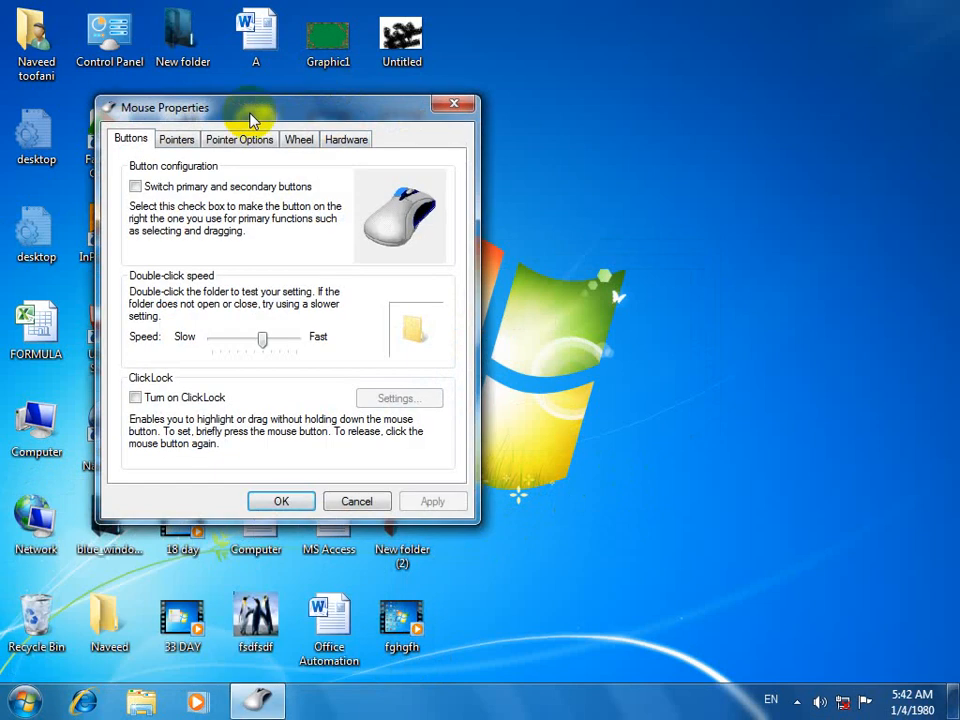
pyautogui.click(240, 138)
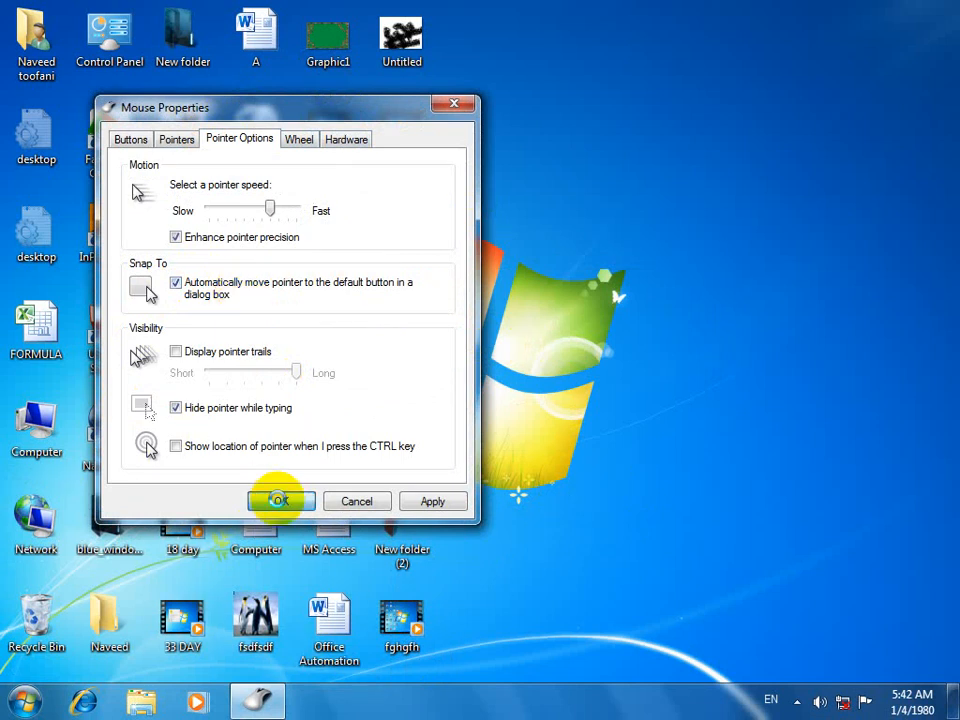
pyautogui.click(276, 500)
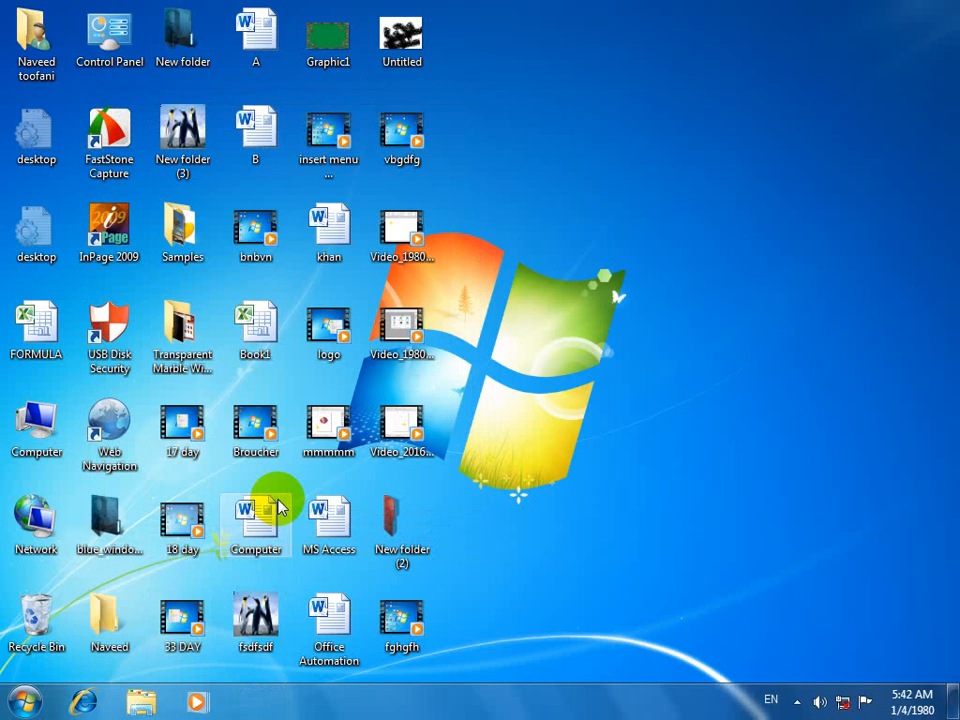
# Start deleting the Samples folder from its context menu, then choose No to keep it.
pyautogui.rightClick(182, 230)
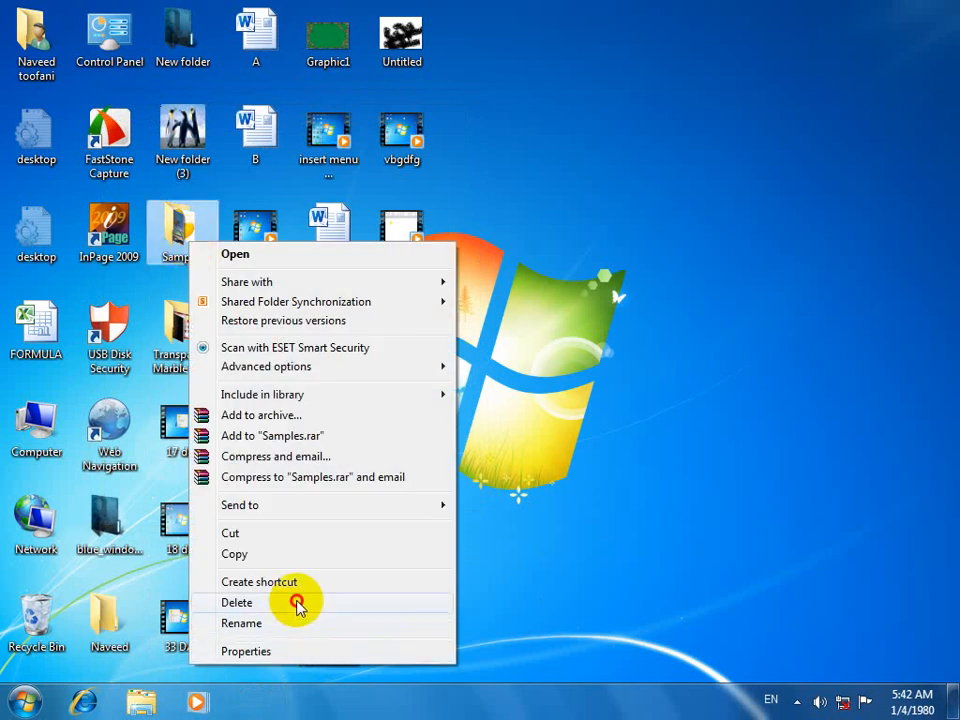
pyautogui.click(236, 602)
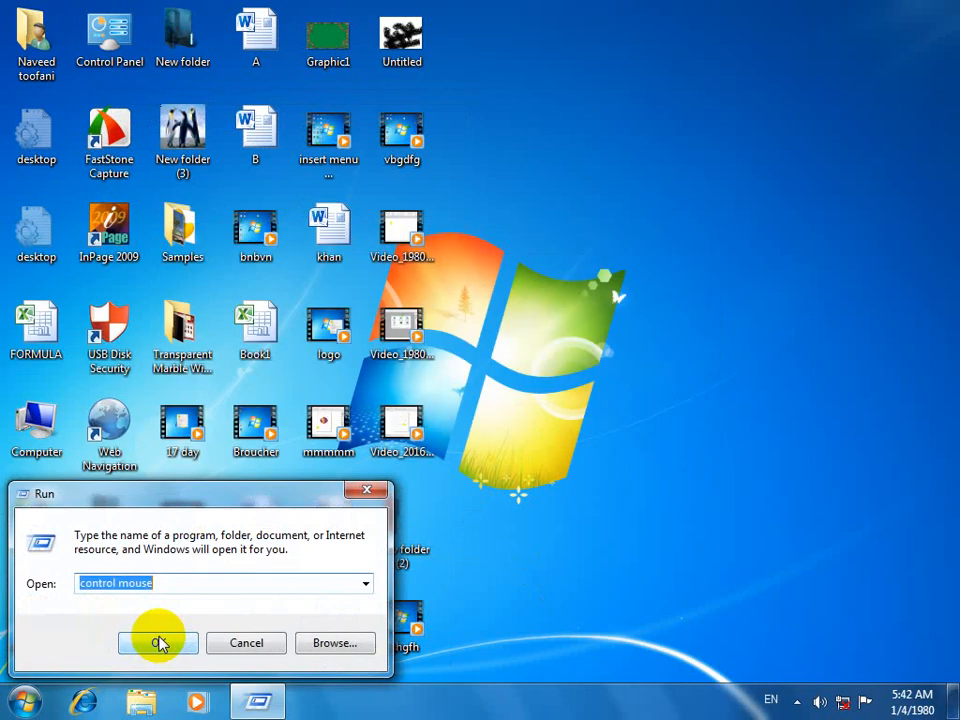
pyautogui.click(158, 644)
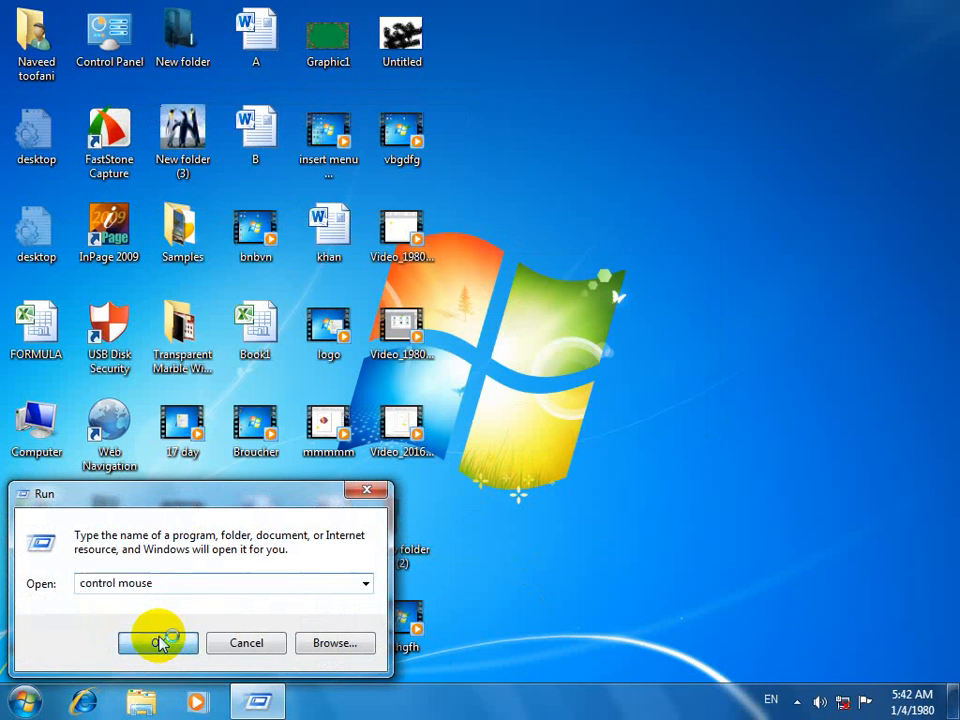
pyautogui.click(158, 642)
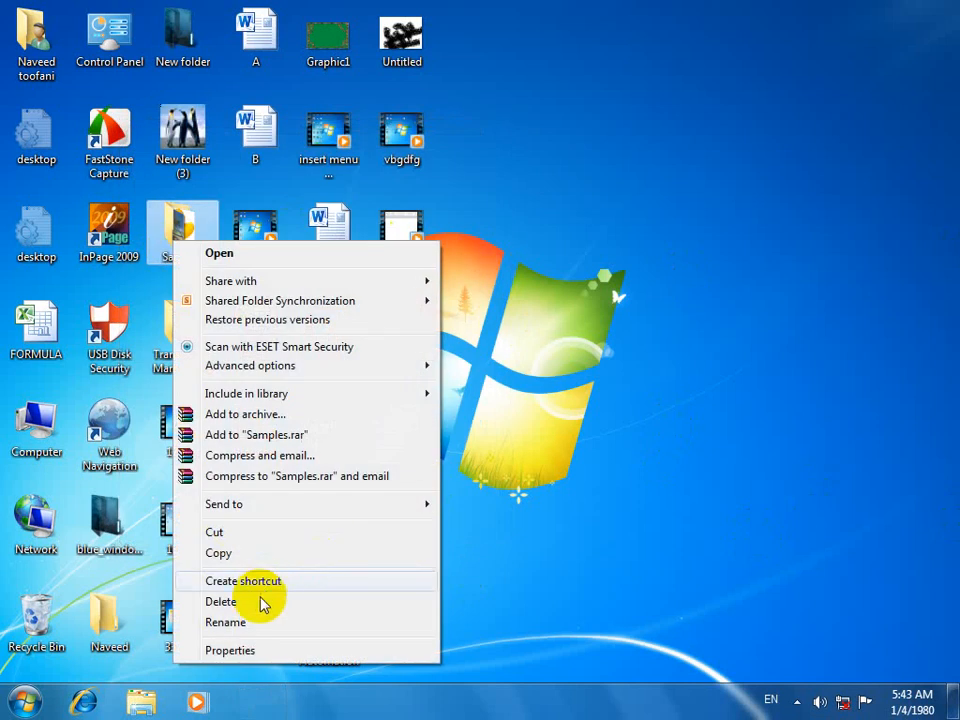
pyautogui.click(220, 600)
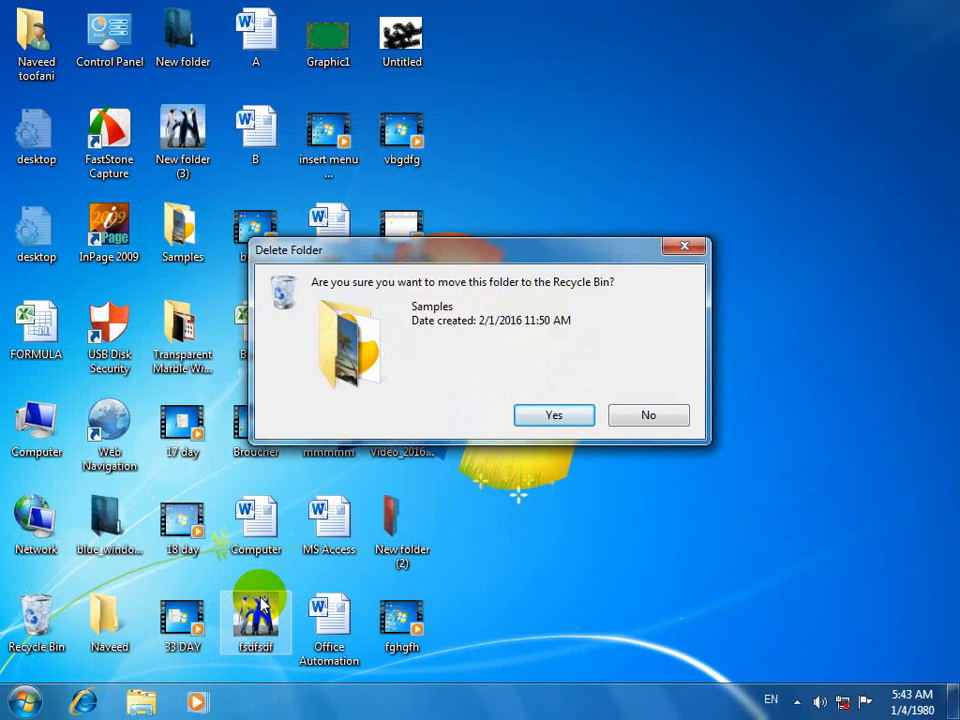
pyautogui.click(648, 414)
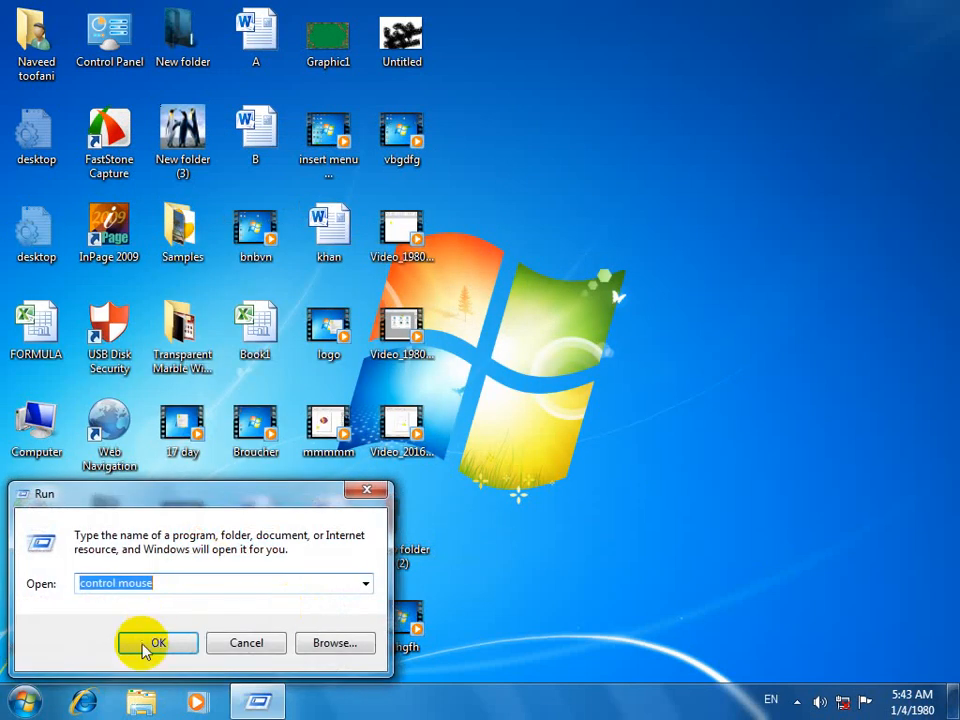
# Run 'control mouse' and tick Display pointer trails on Pointer Options.
pyautogui.click(156, 644)
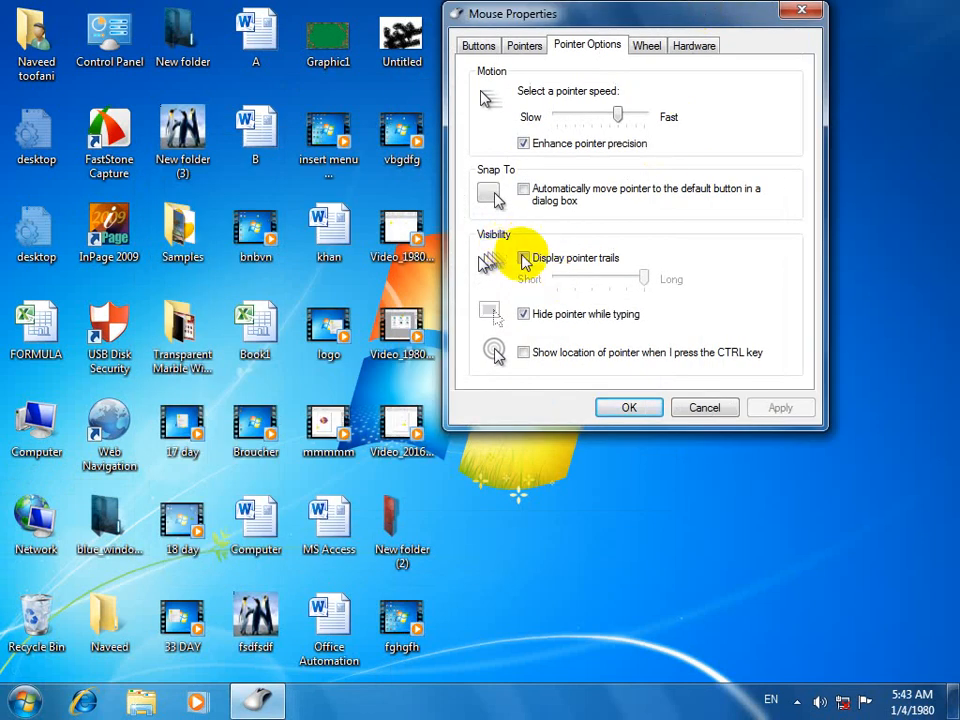
pyautogui.click(524, 258)
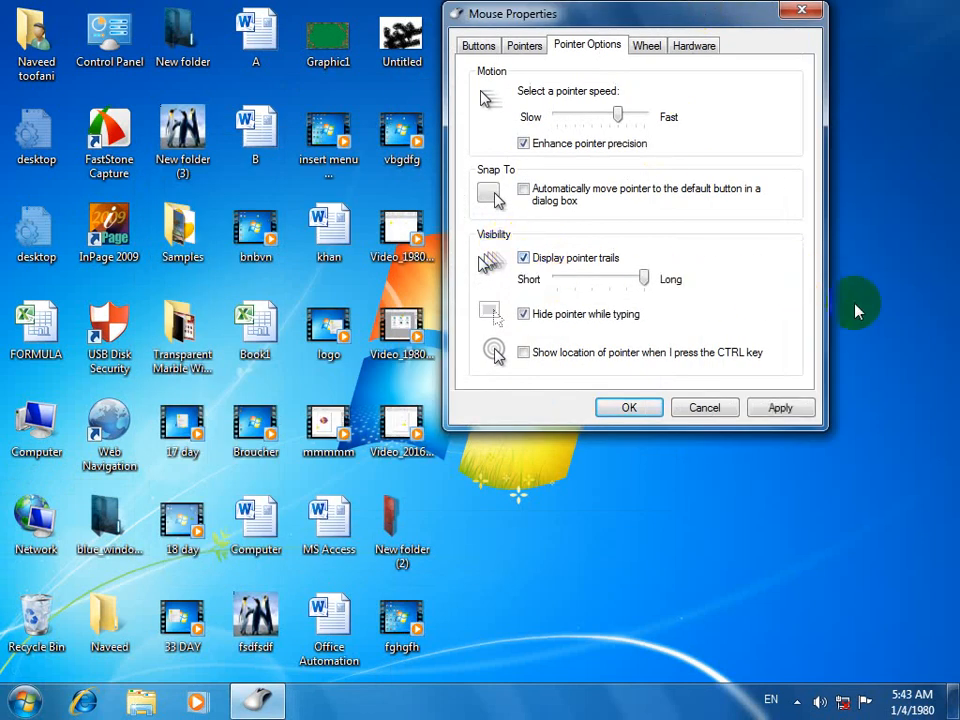
pyautogui.moveTo(704, 290)
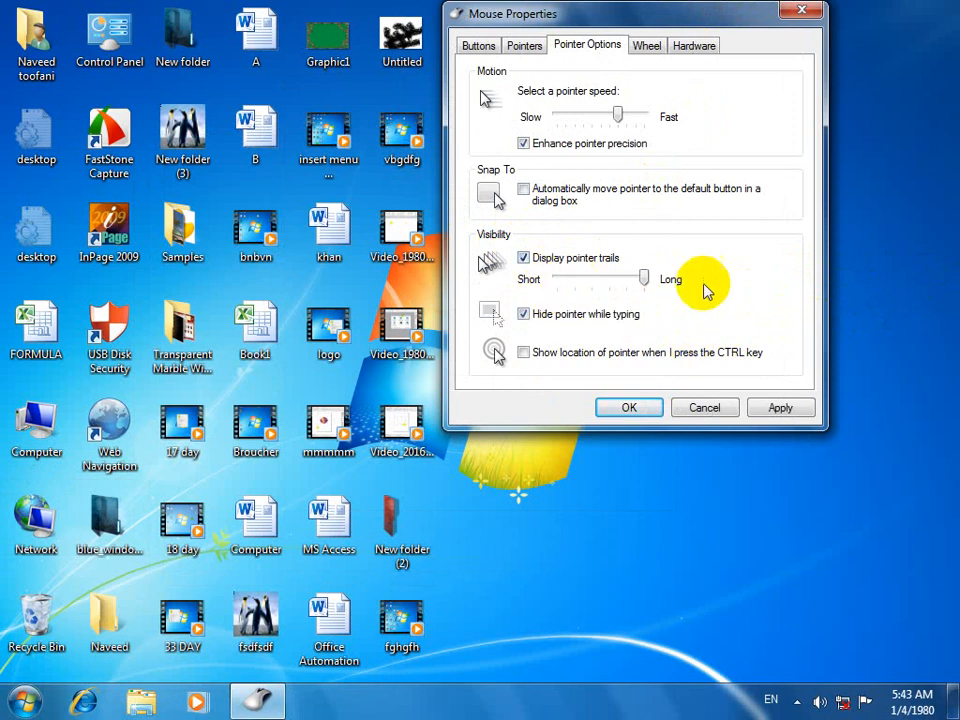
pyautogui.moveTo(804, 308)
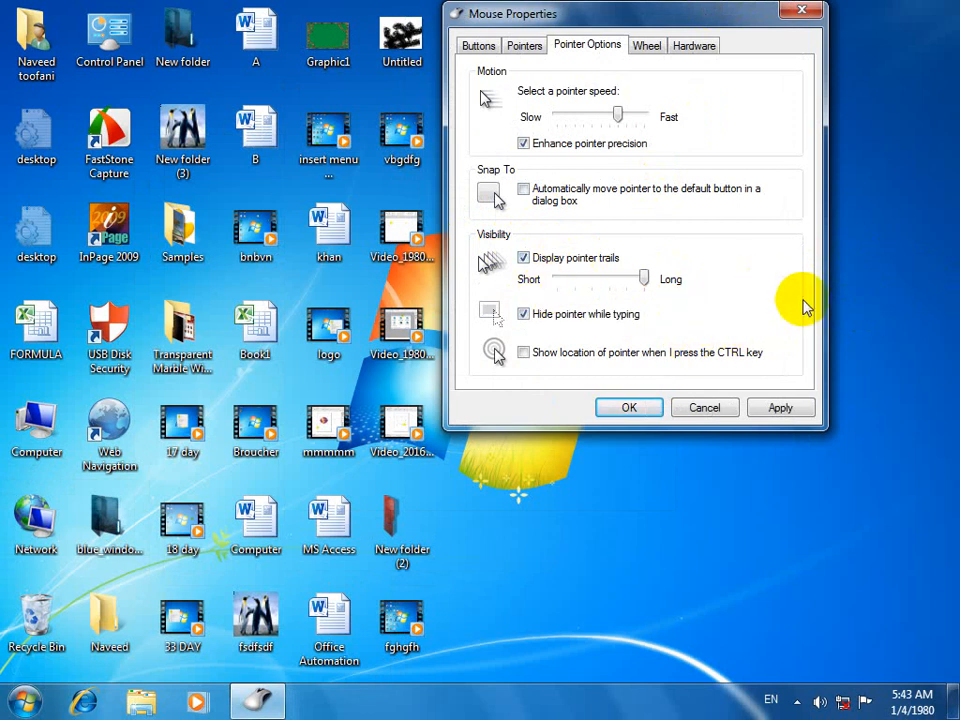
pyautogui.moveTo(918, 350)
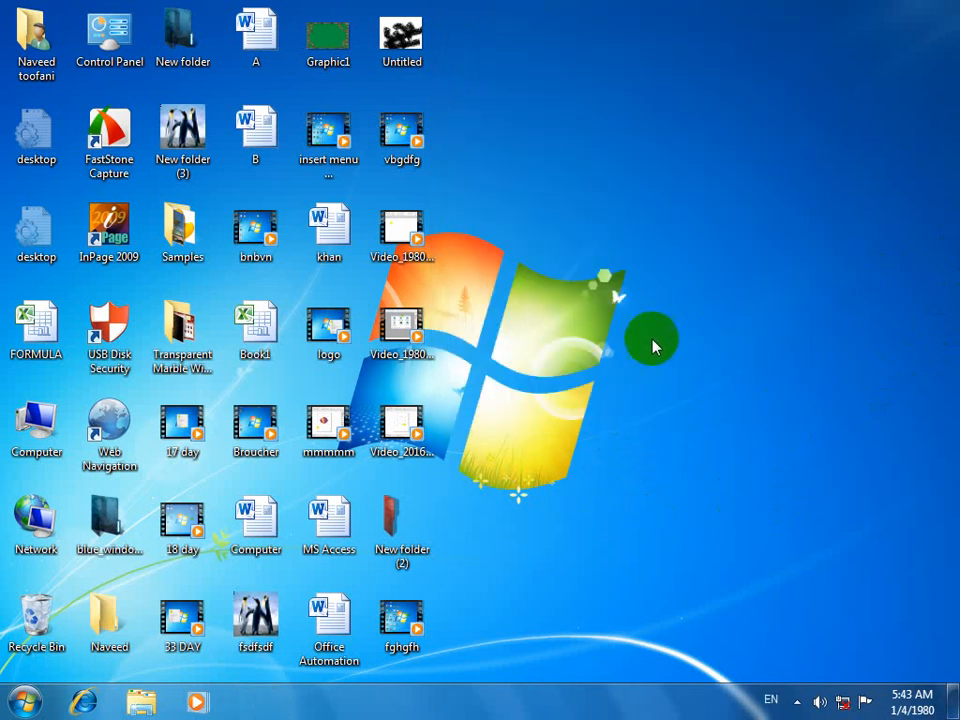
pyautogui.moveTo(790, 332)
pyautogui.write('control mouse')
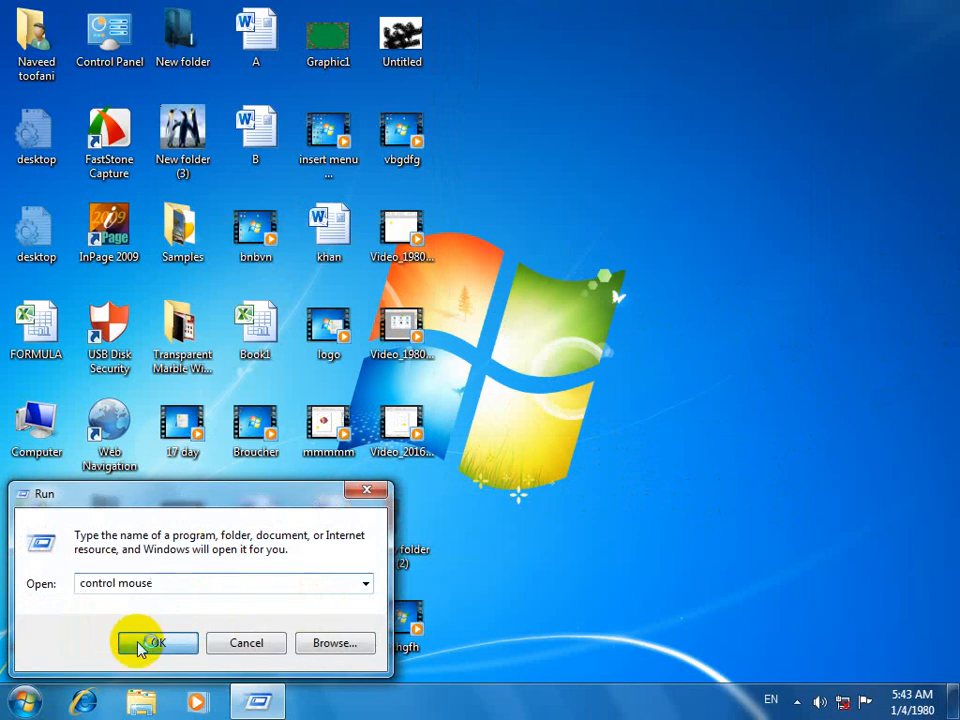
# Select the stray text 'tytr5y5tytrytrytry' in the Run box so 'control mouse' can replace it.
pyautogui.click(156, 644)
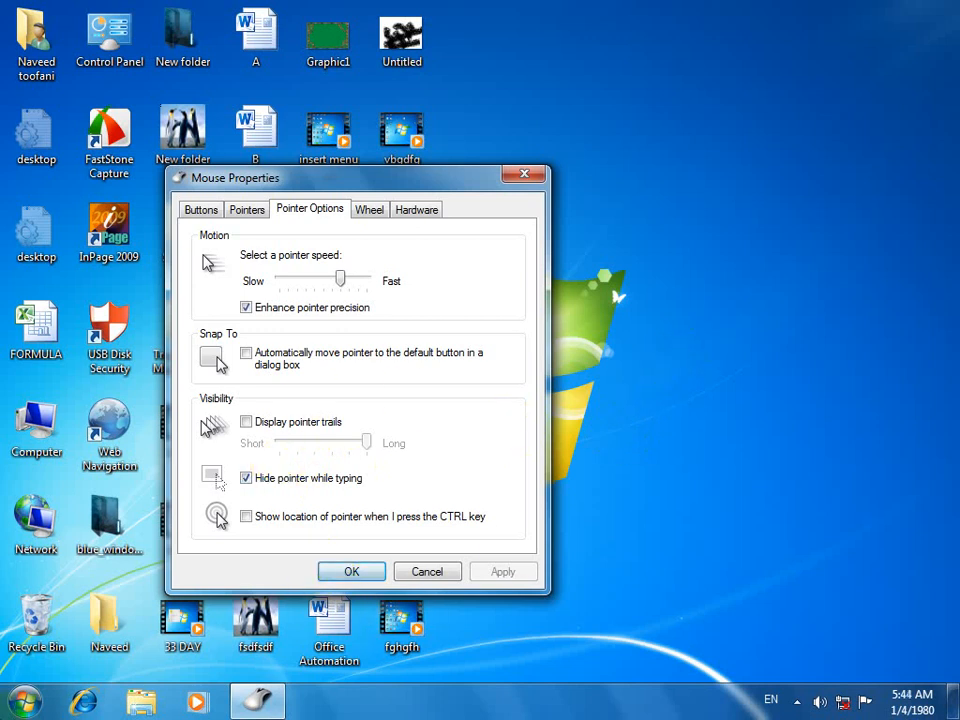
pyautogui.moveTo(22, 700)
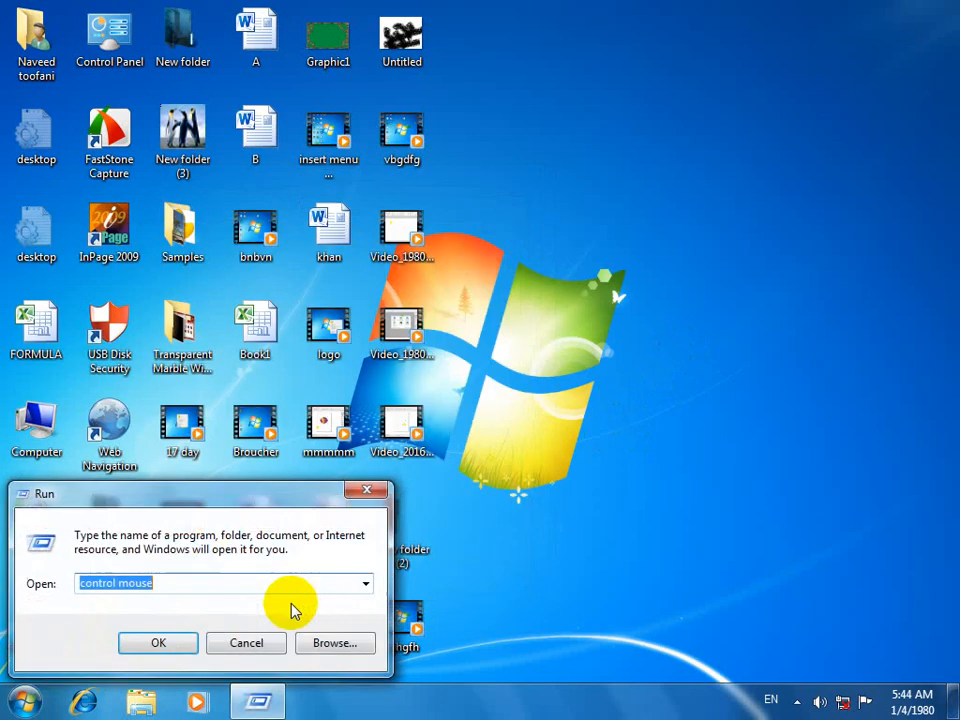
pyautogui.write('tytr5y5tytrytrytryrt')
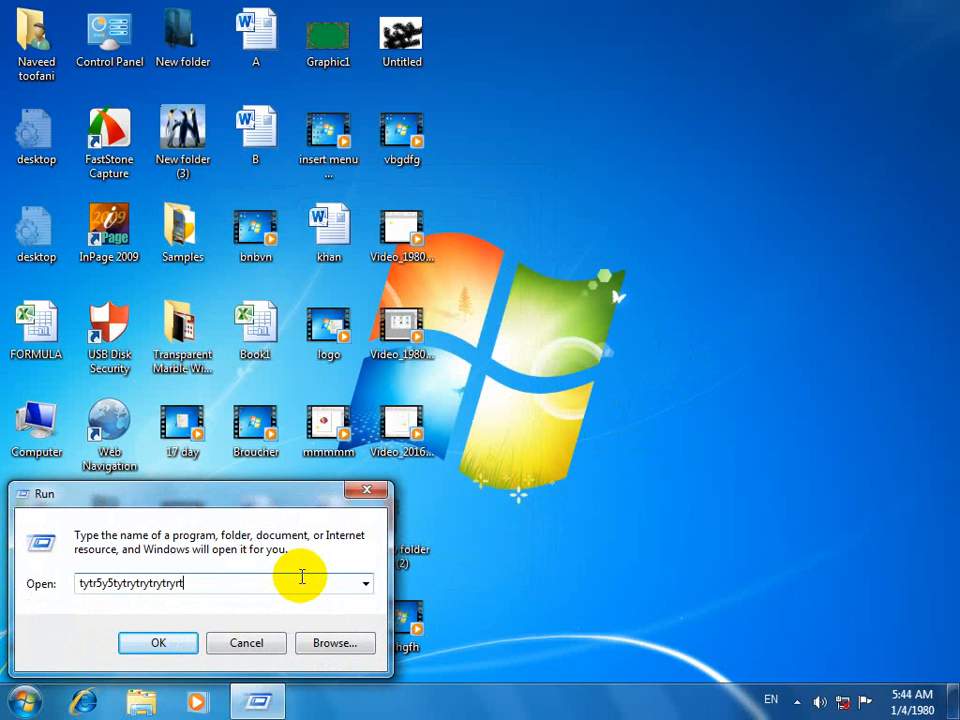
pyautogui.tripleClick(150, 584)
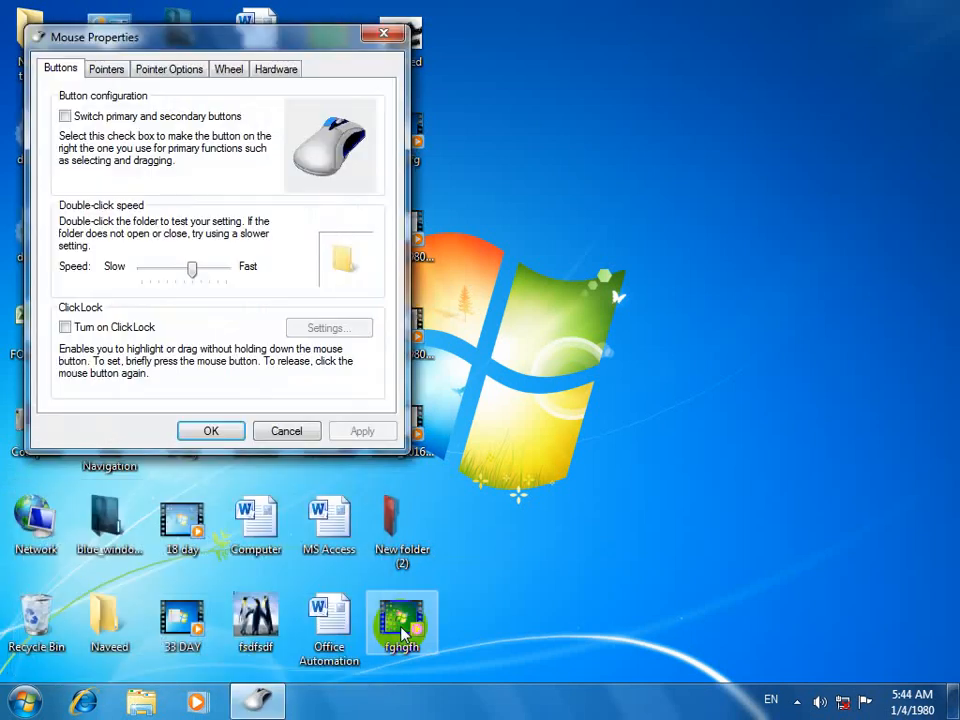
# Enable 'Show location of pointer when I press the CTRL key', apply it and close Mouse Properties.
pyautogui.click(168, 68)
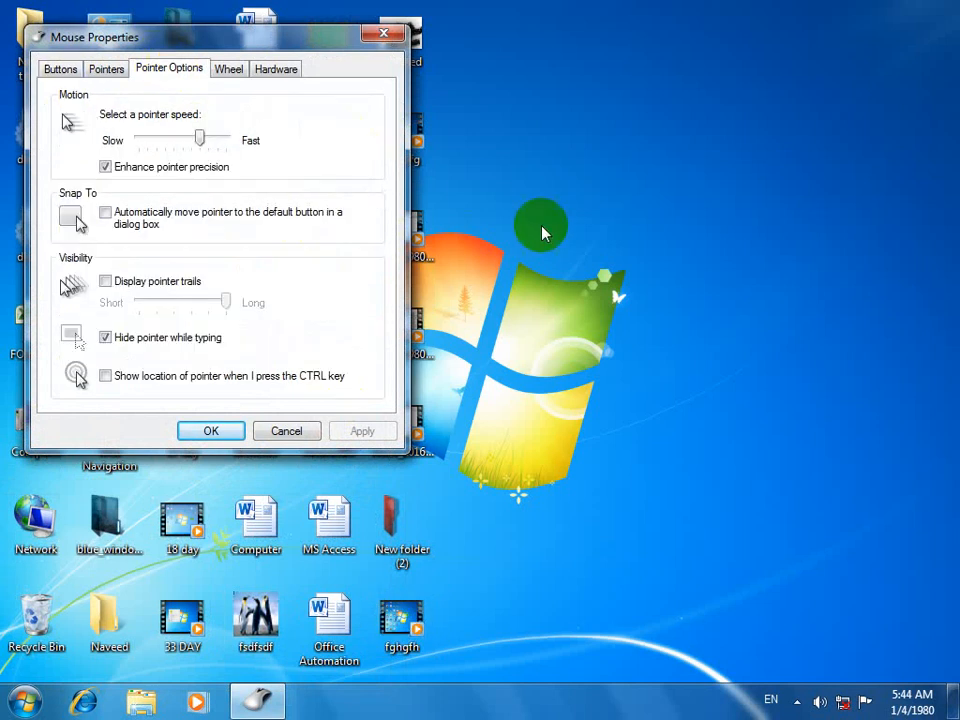
pyautogui.moveTo(430, 42)
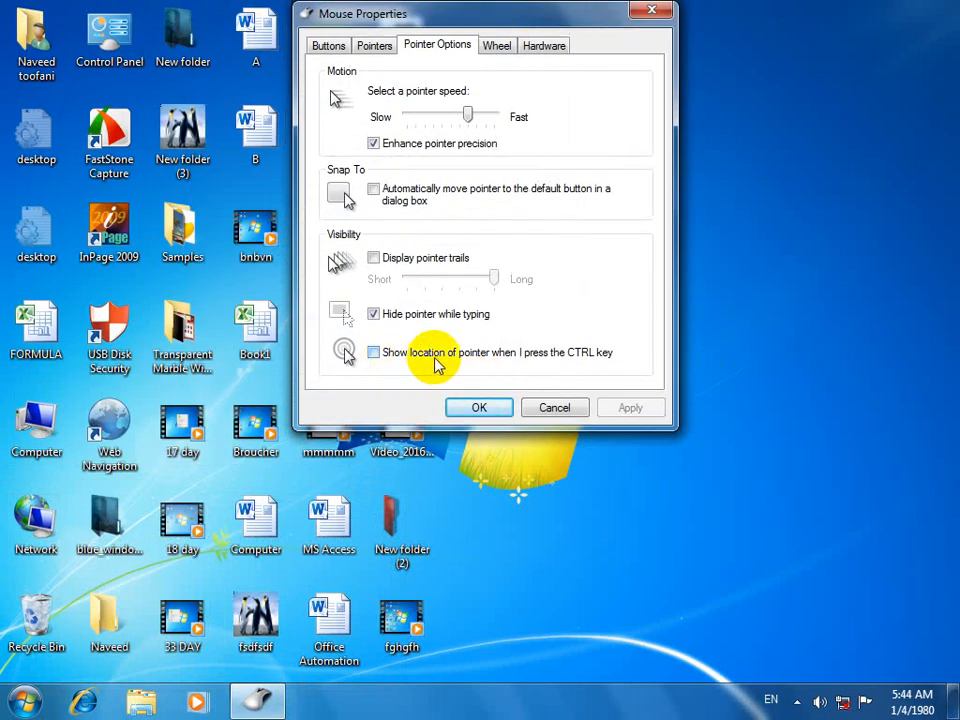
pyautogui.moveTo(604, 360)
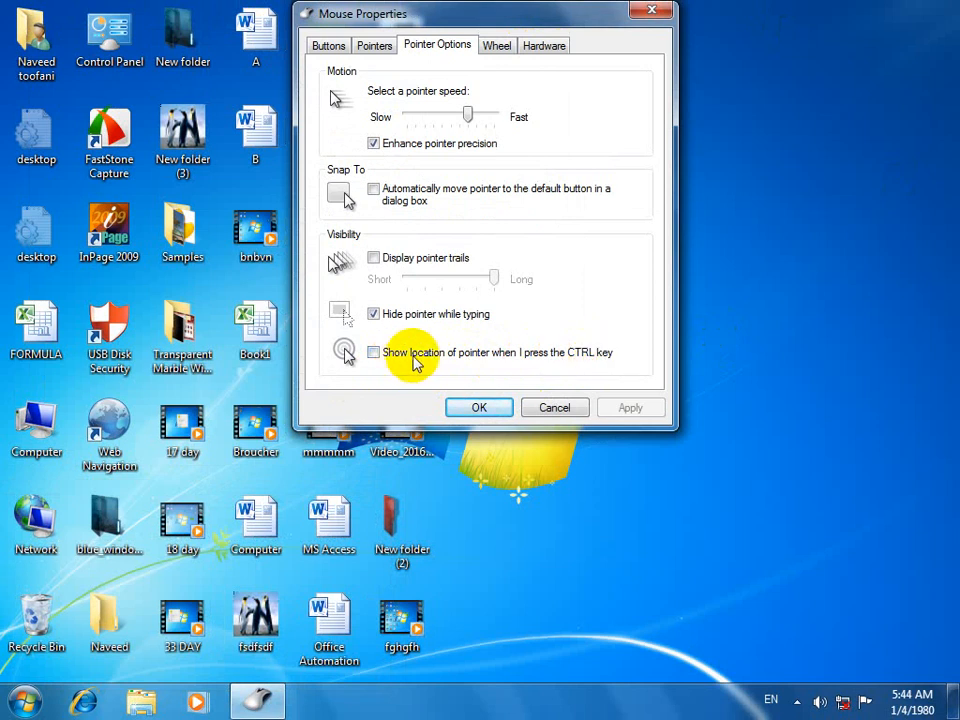
pyautogui.click(372, 352)
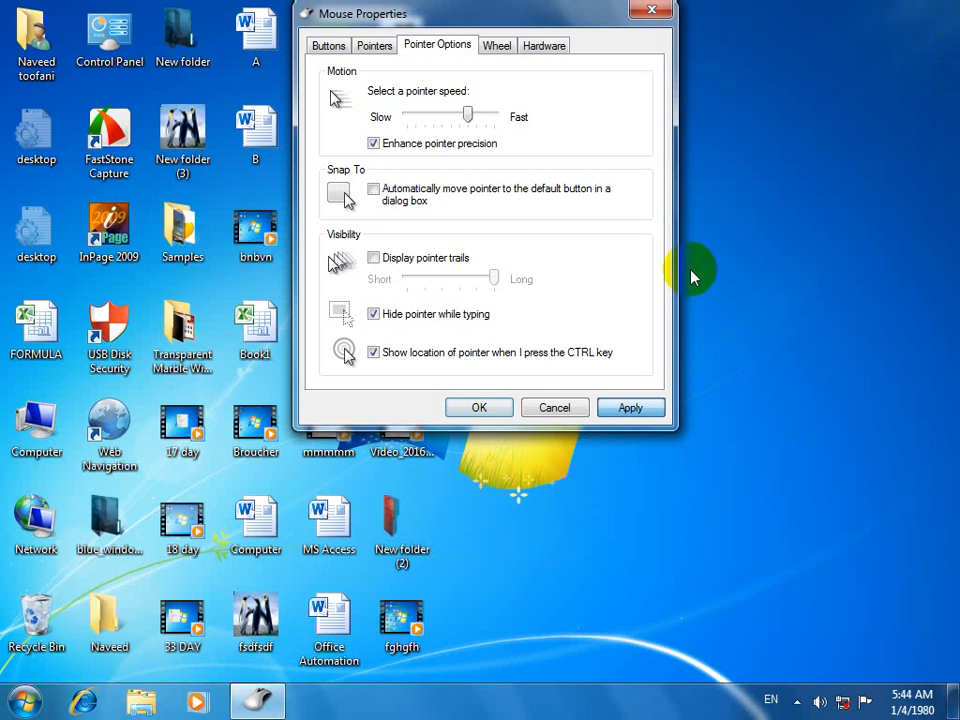
pyautogui.click(632, 408)
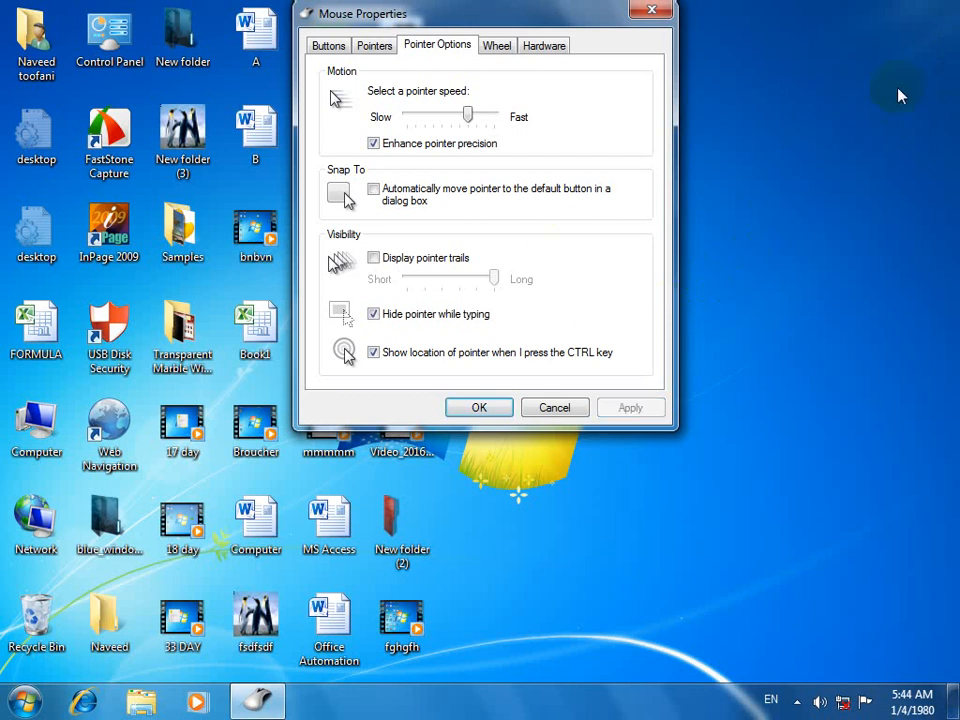
pyautogui.click(480, 408)
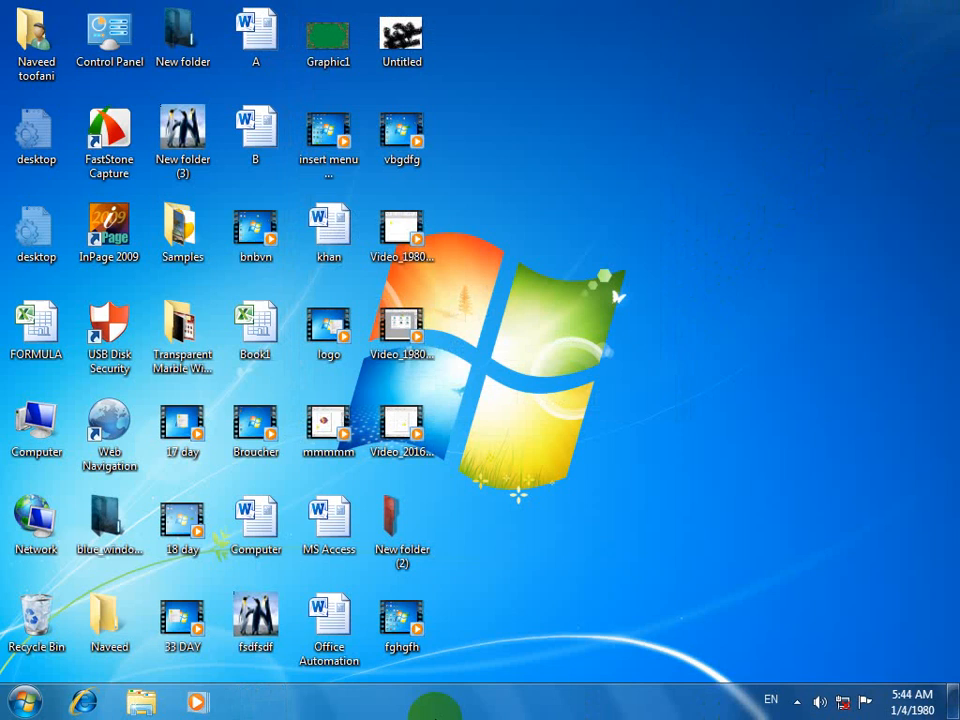
pyautogui.click(36, 330)
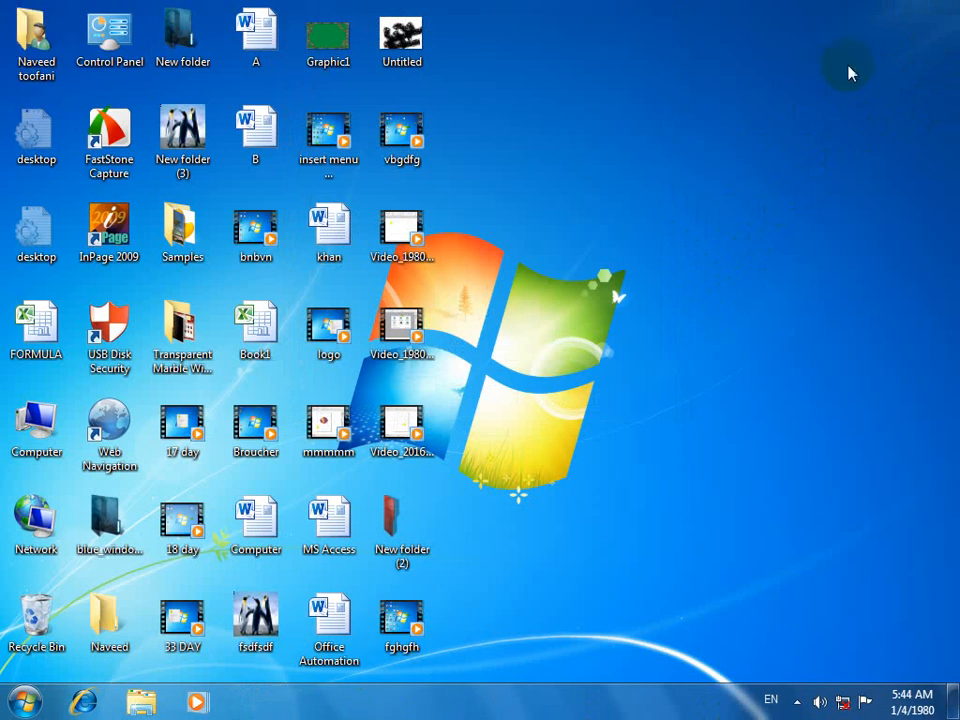
pyautogui.moveTo(856, 108)
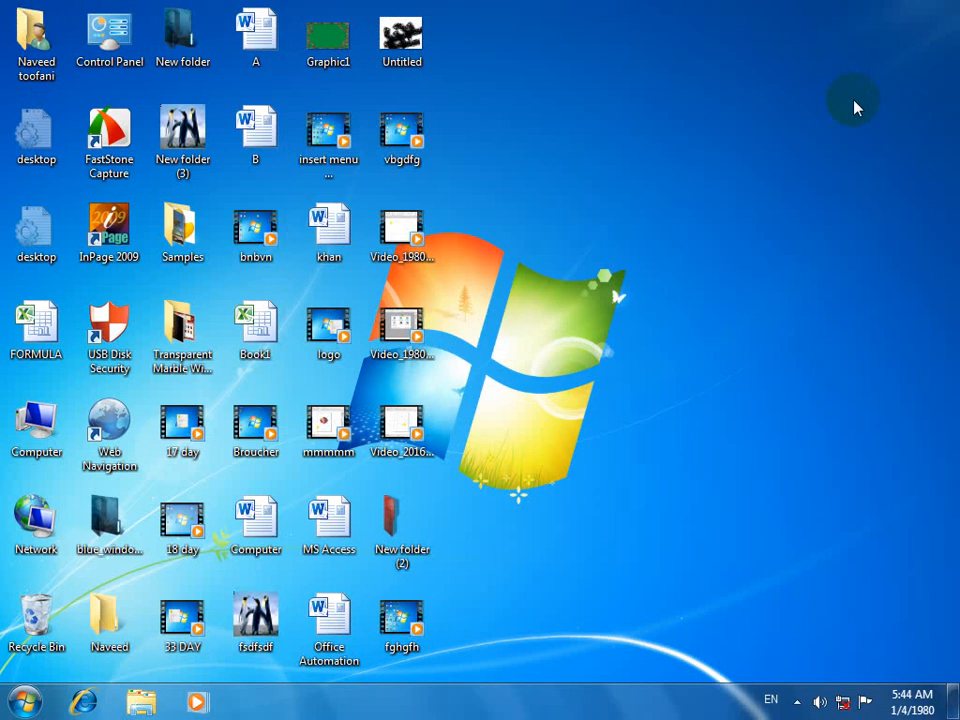
pyautogui.click(22, 700)
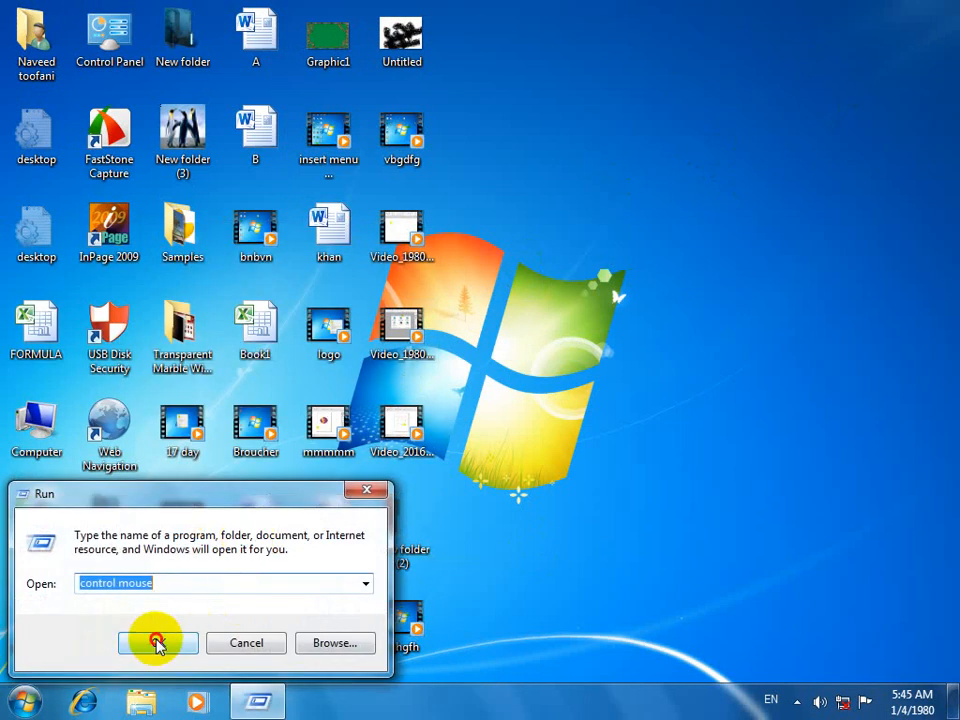
pyautogui.click(158, 642)
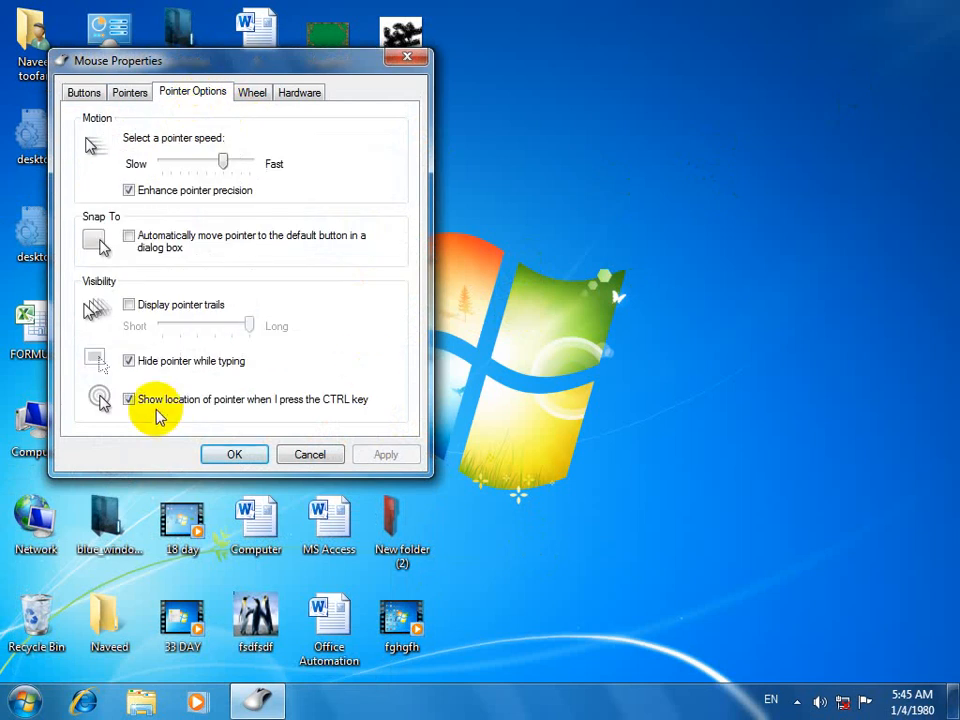
pyautogui.click(128, 398)
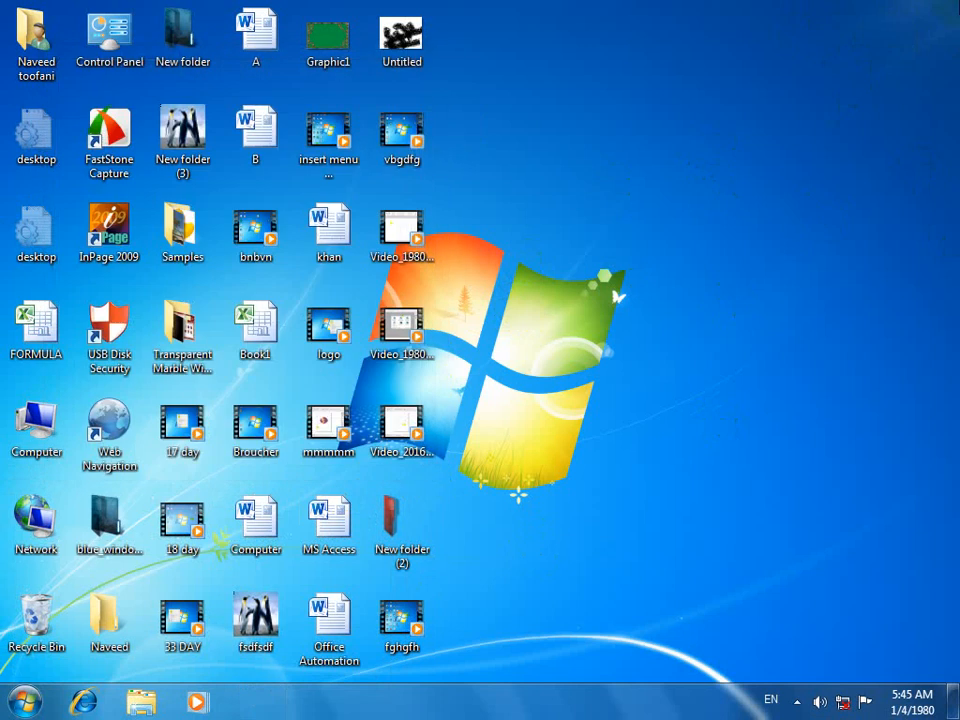
pyautogui.click(24, 700)
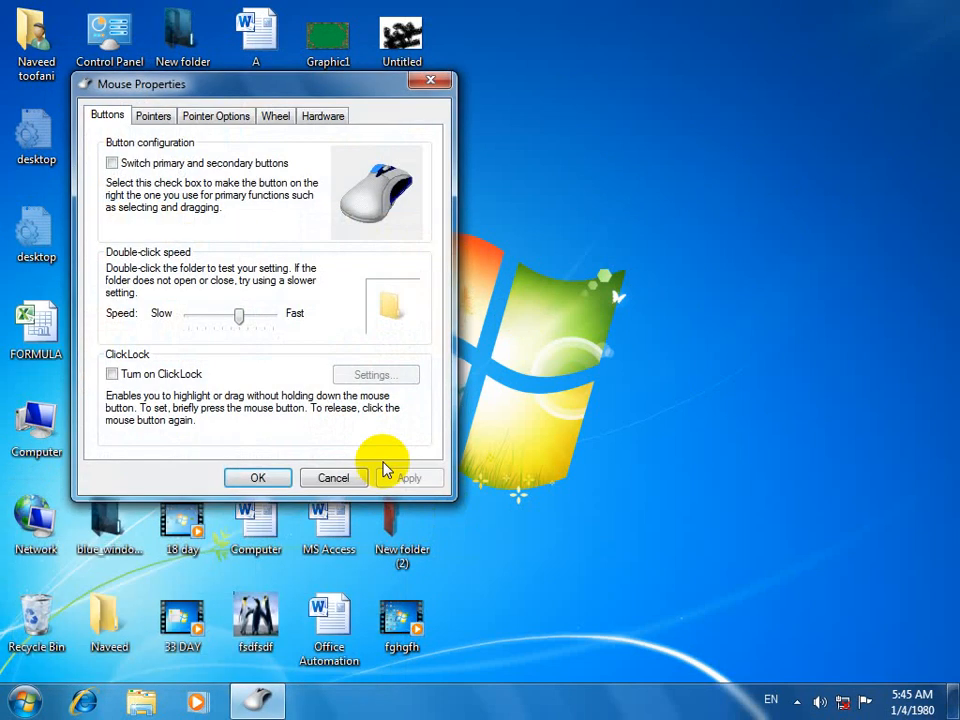
# On the Wheel tab set vertical scrolling to 5 lines per notch and apply.
pyautogui.click(276, 114)
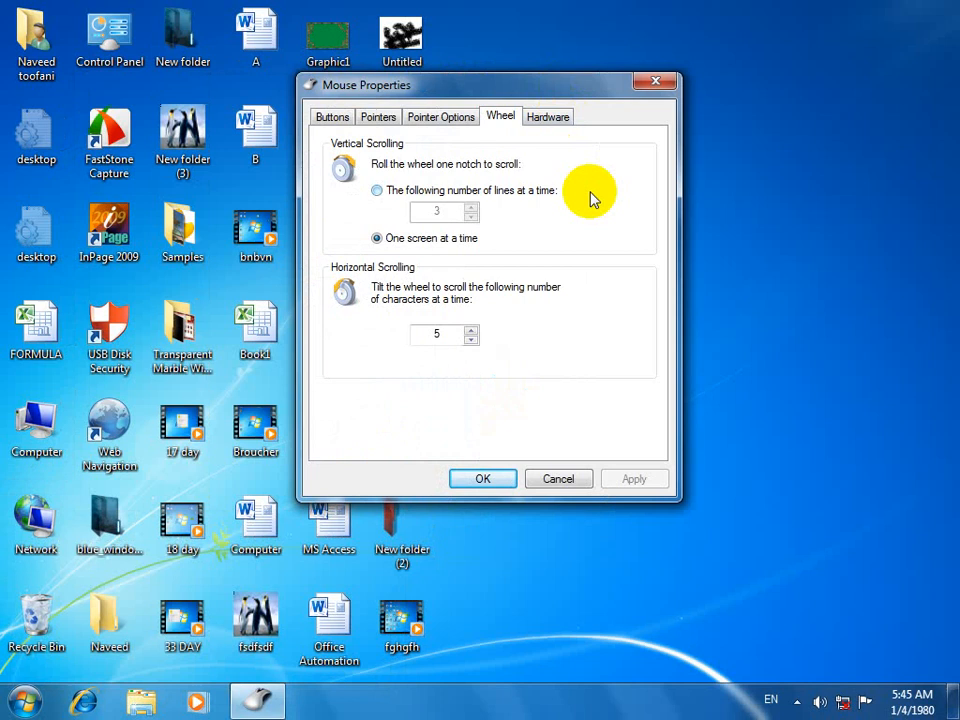
pyautogui.click(332, 116)
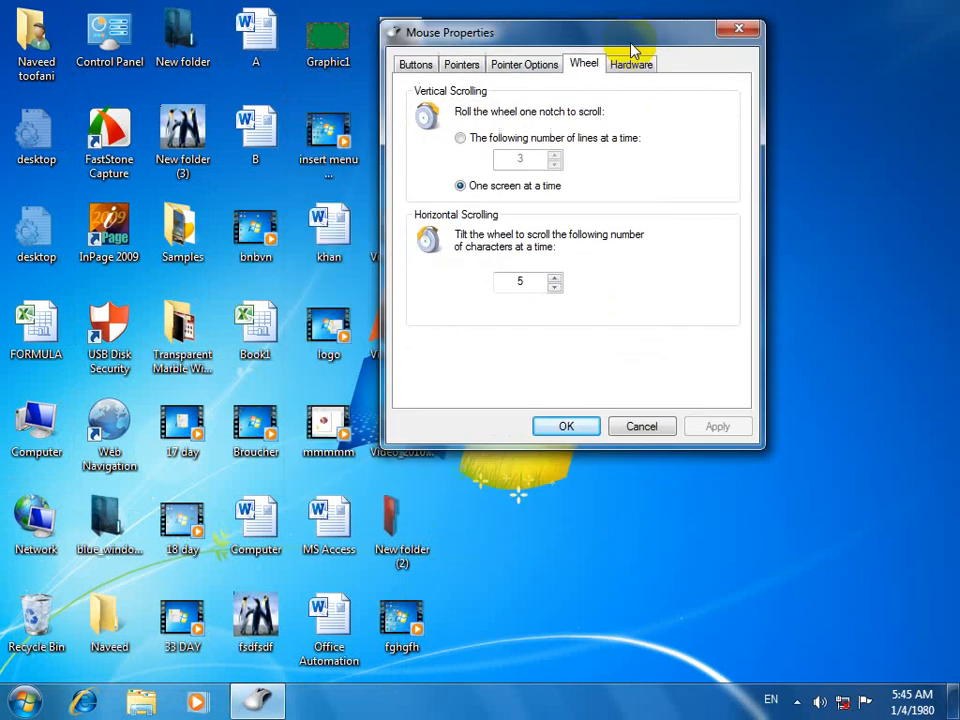
pyautogui.moveTo(500, 152)
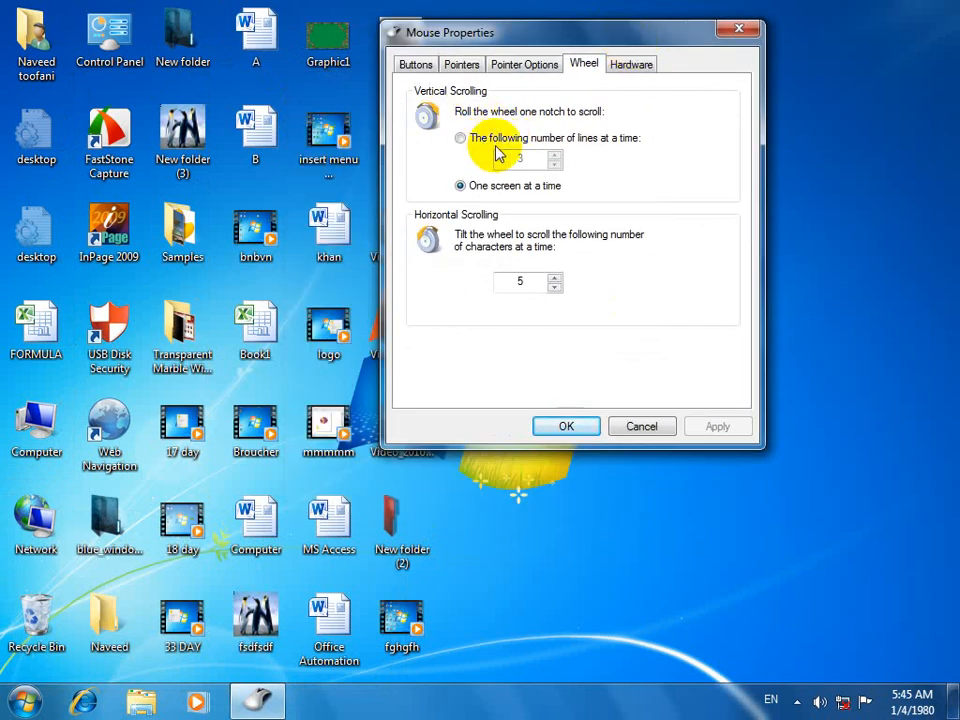
pyautogui.moveTo(548, 142)
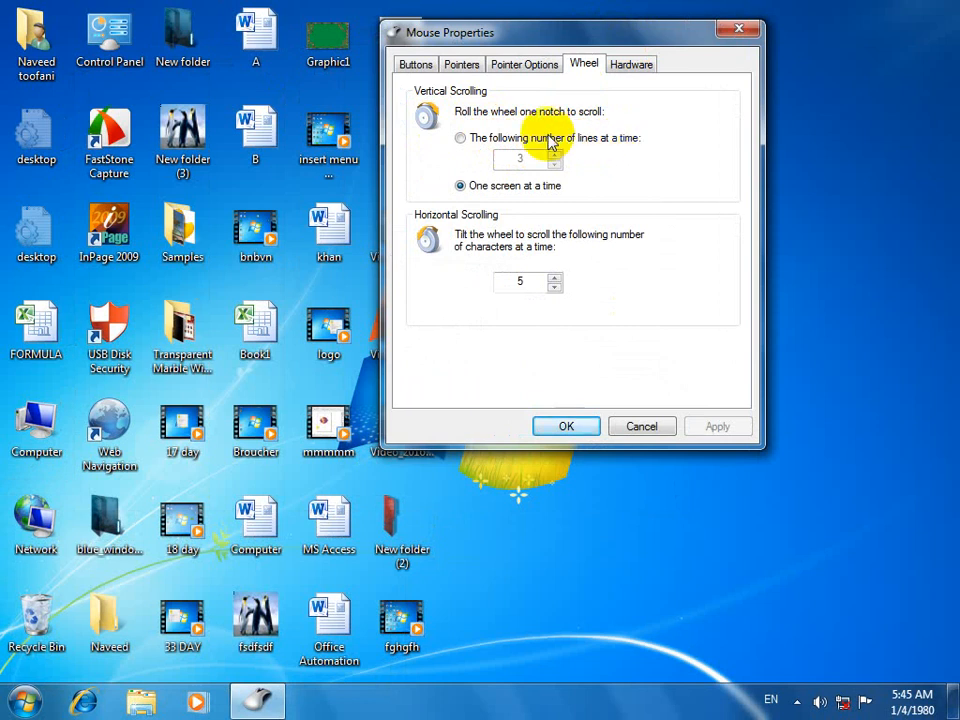
pyautogui.click(460, 136)
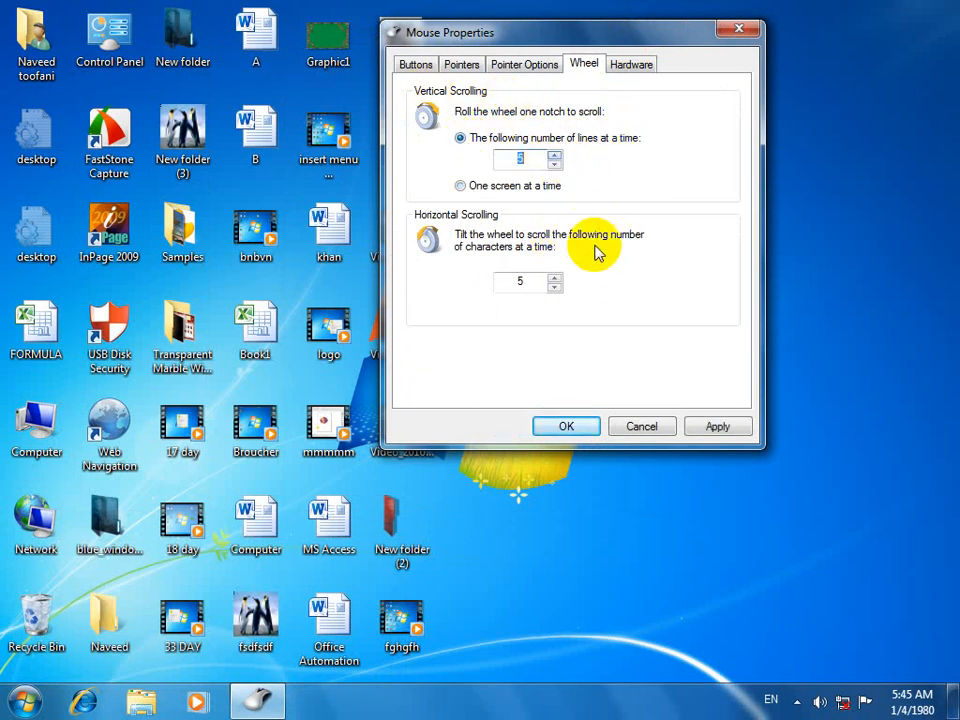
pyautogui.moveTo(548, 240)
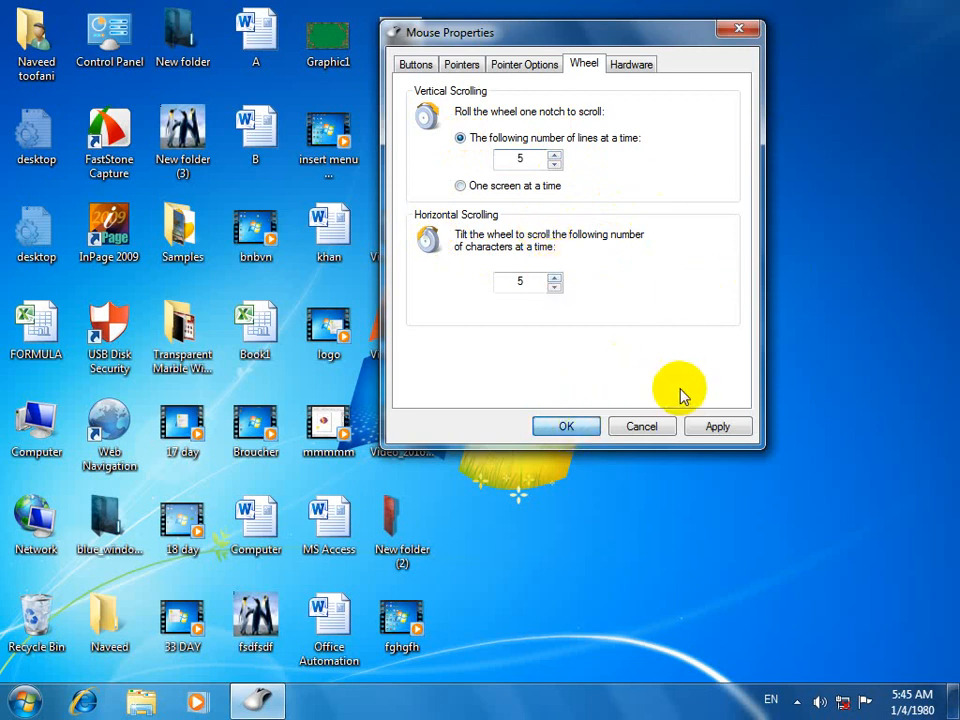
pyautogui.click(566, 426)
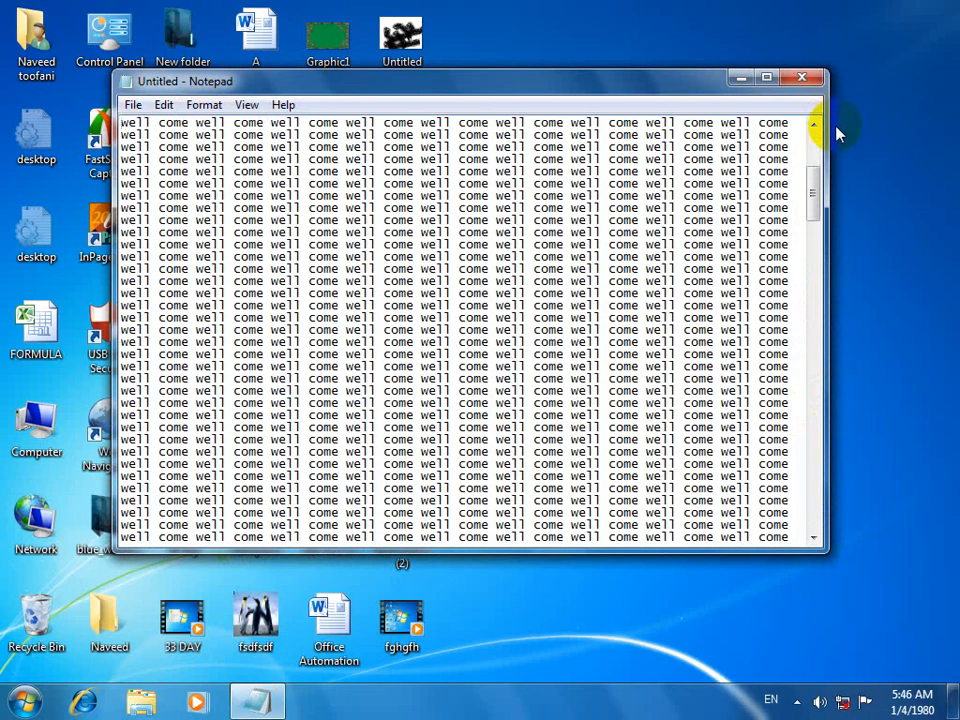
# Uncheck Word Wrap in Notepad's Format menu so lines run past the window edge.
pyautogui.scroll(-3)
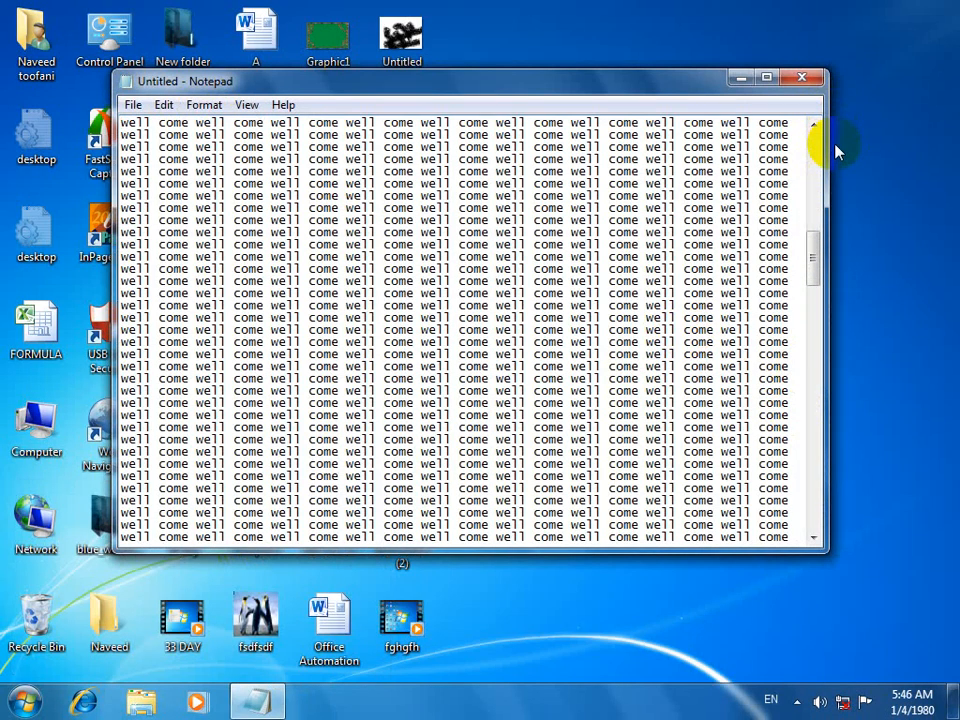
pyautogui.click(204, 104)
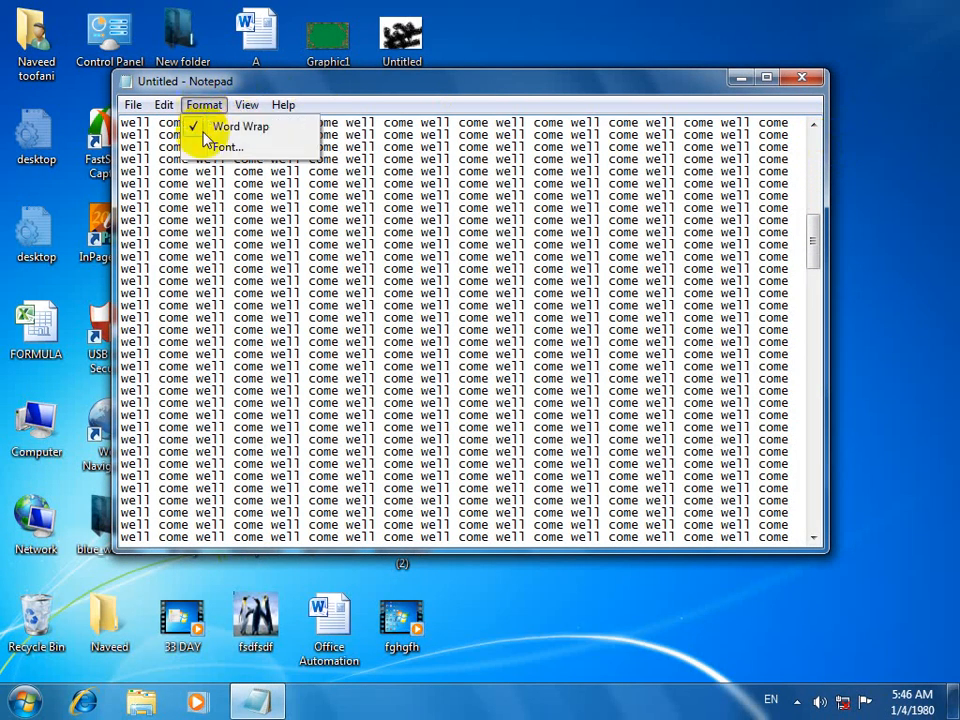
pyautogui.click(240, 126)
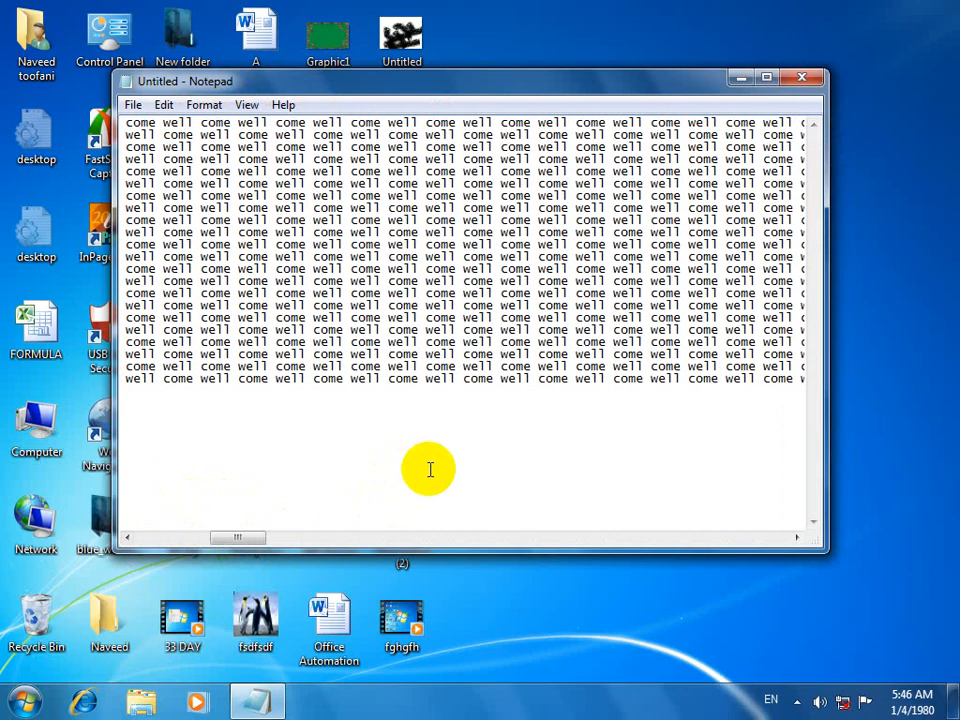
pyautogui.moveTo(520, 430)
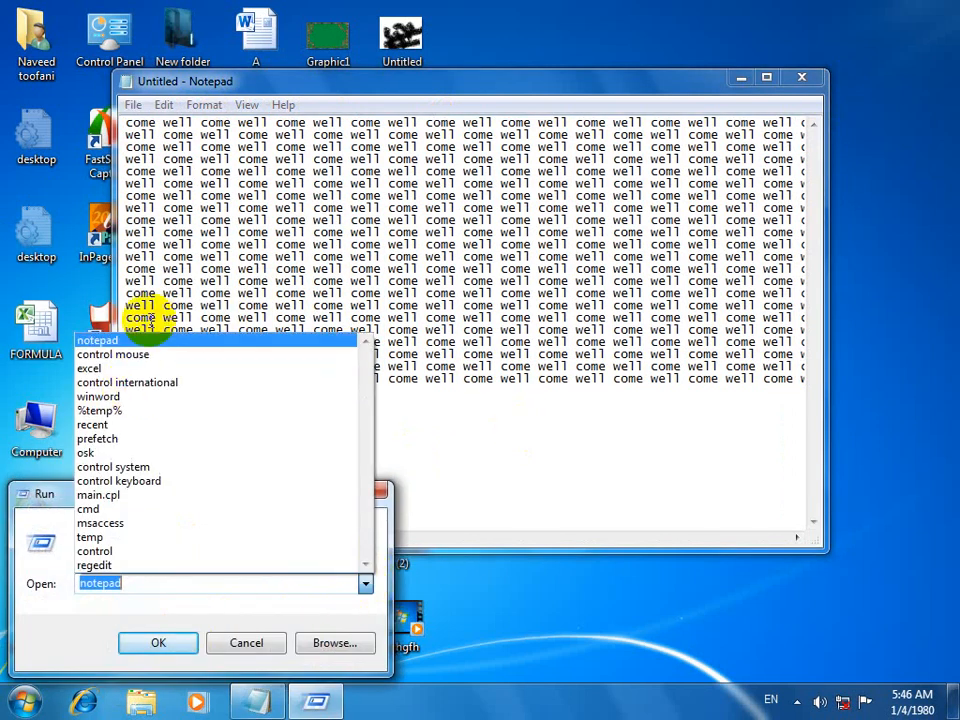
# View the HID-compliant mouse's Hardware properties and Driver details, then cancel out.
pyautogui.click(156, 642)
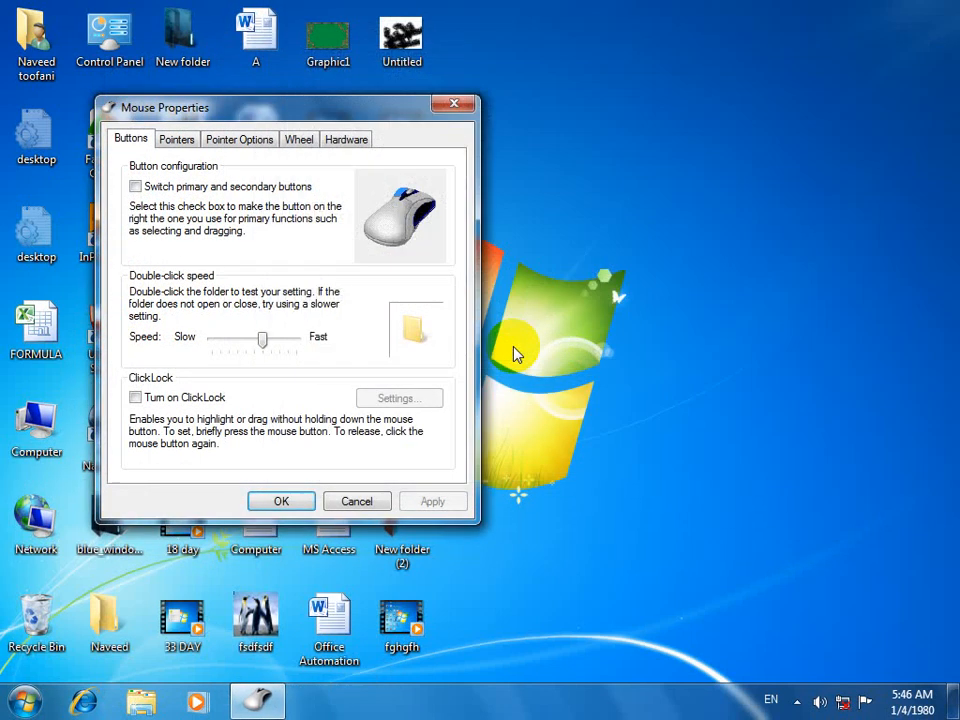
pyautogui.click(346, 140)
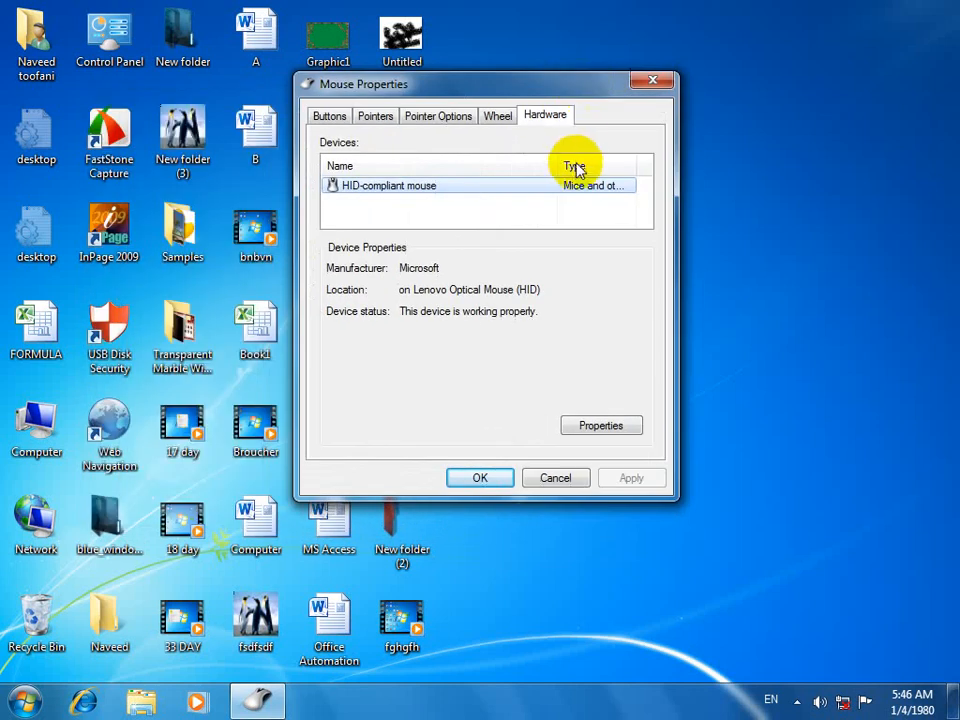
pyautogui.moveTo(648, 288)
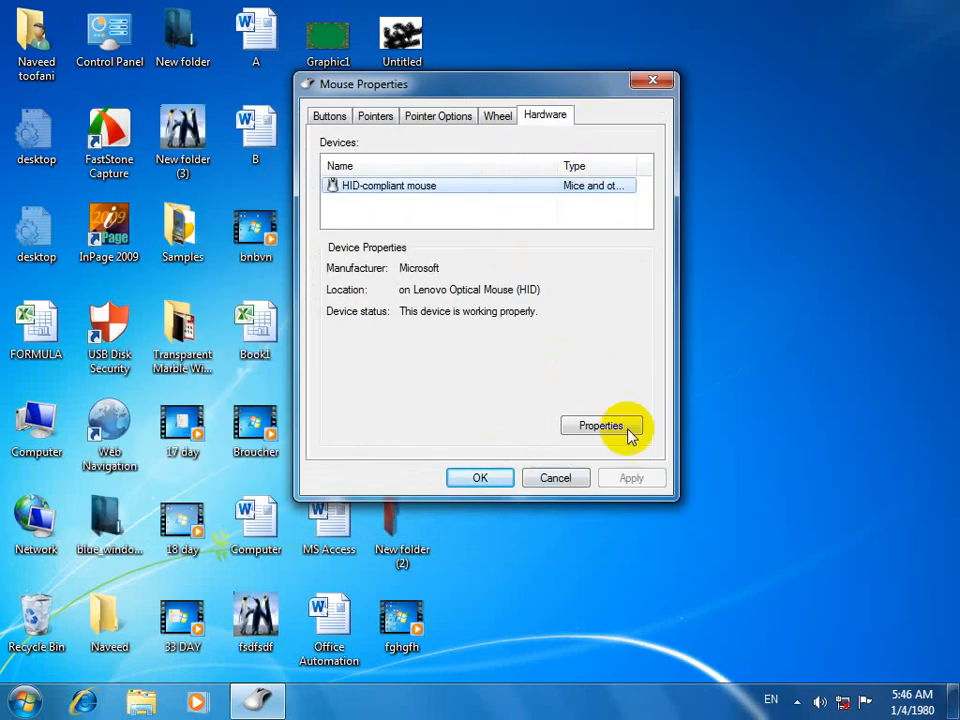
pyautogui.moveTo(684, 420)
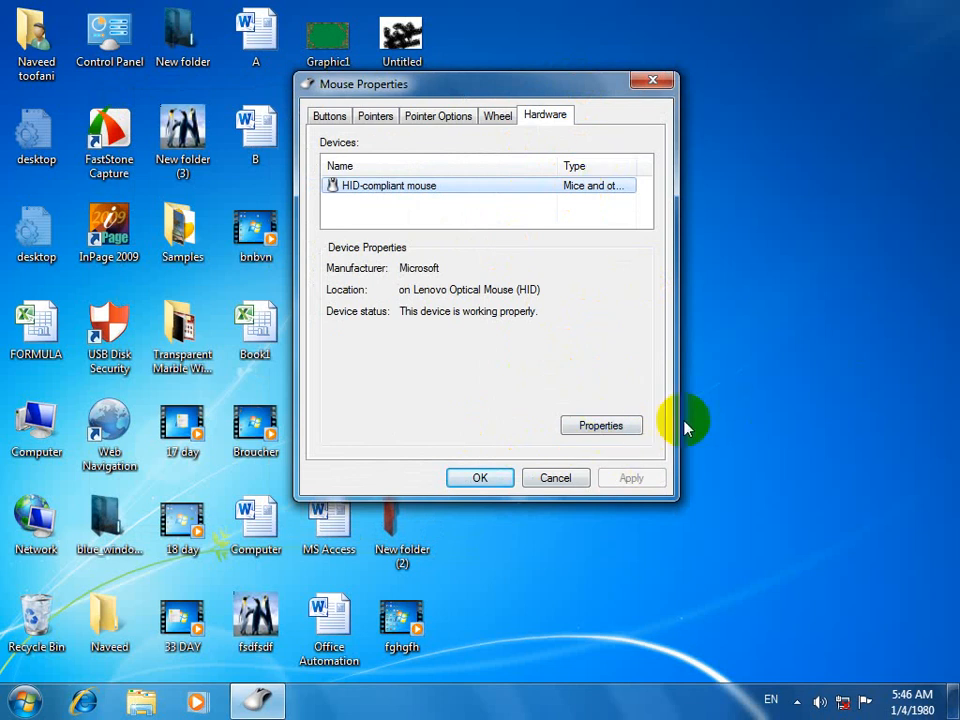
pyautogui.click(600, 424)
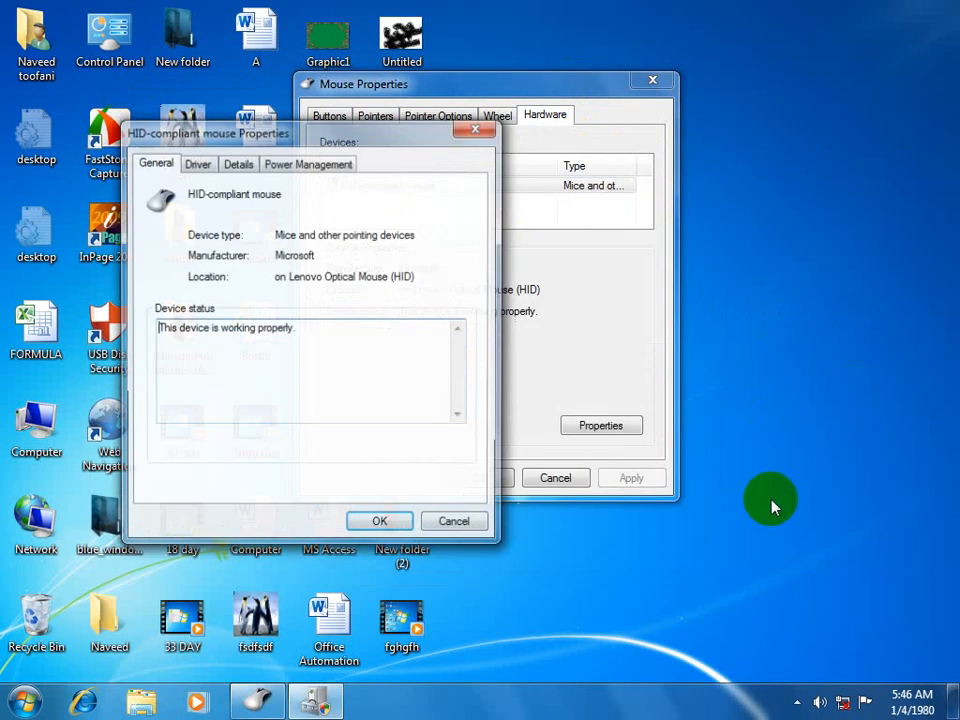
pyautogui.click(196, 162)
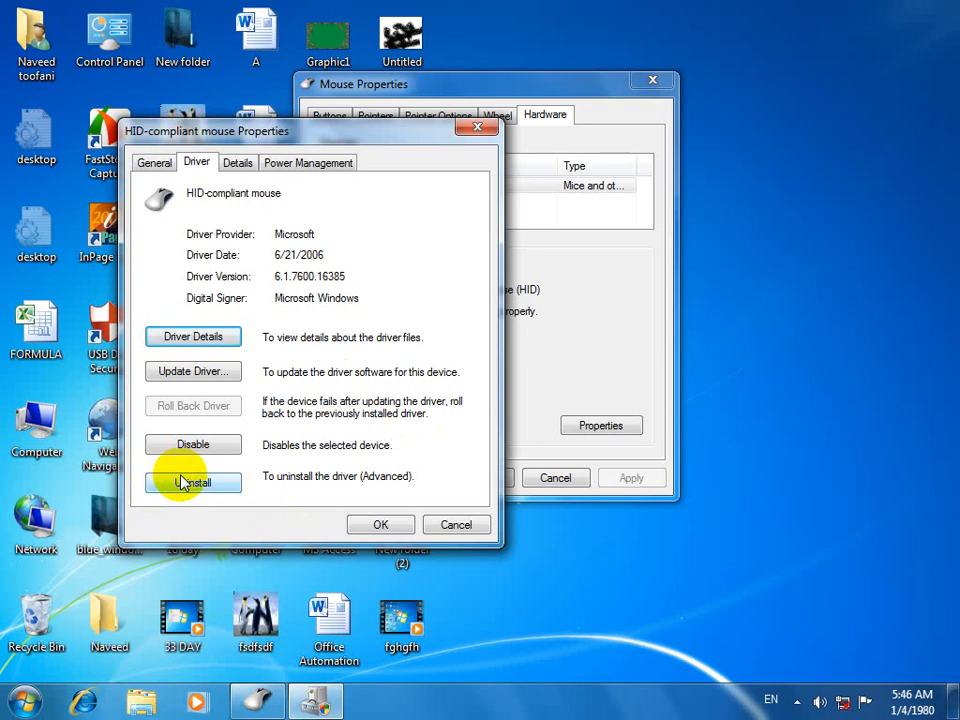
pyautogui.moveTo(184, 370)
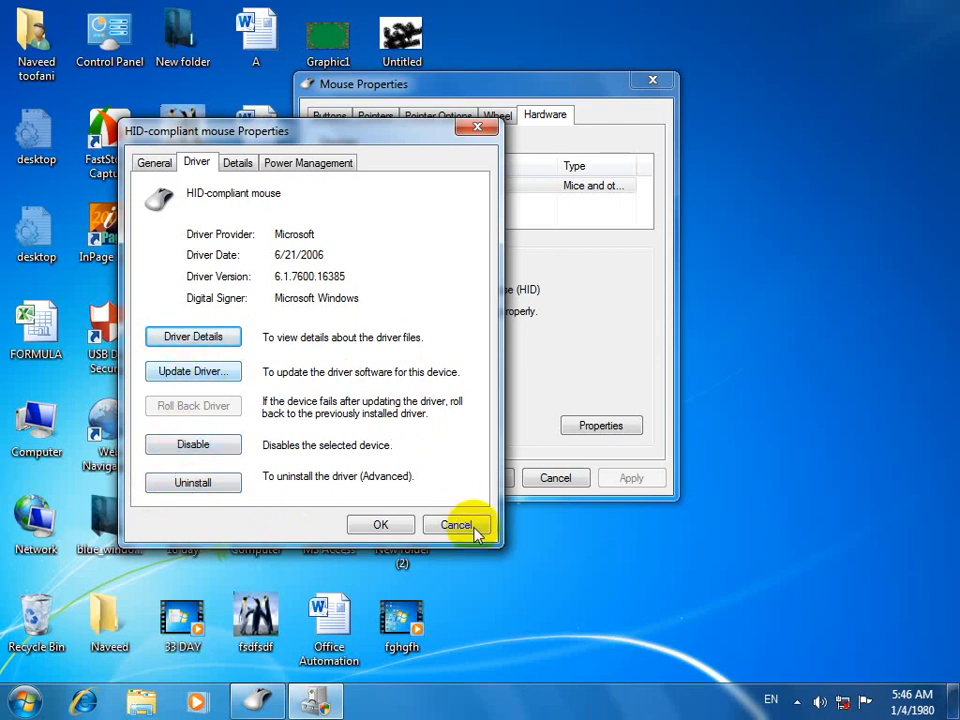
pyautogui.click(454, 524)
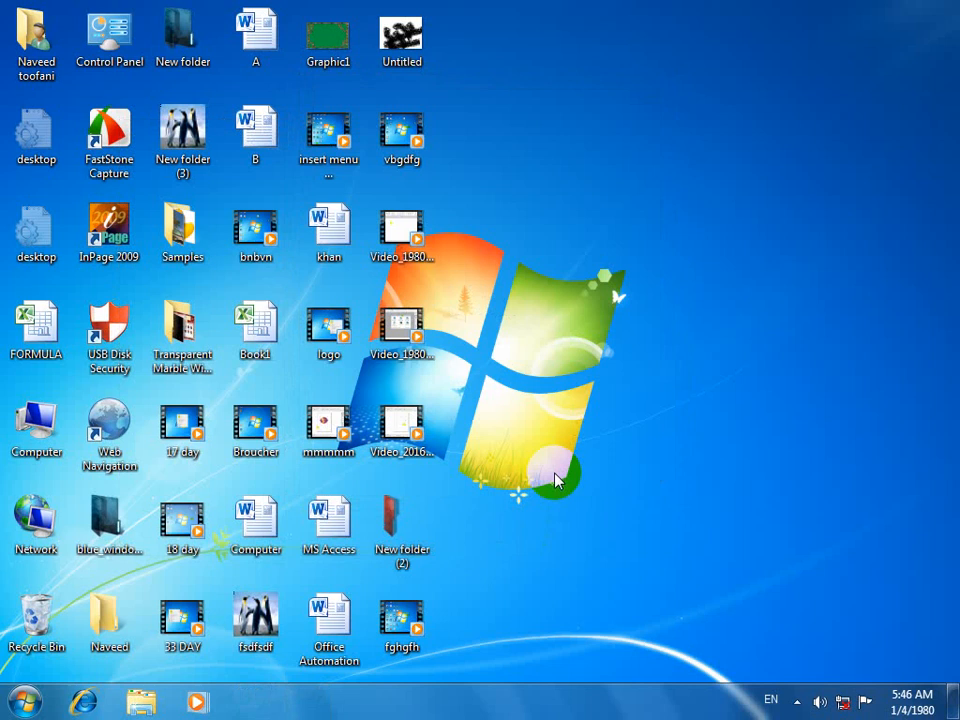
pyautogui.moveTo(510, 452)
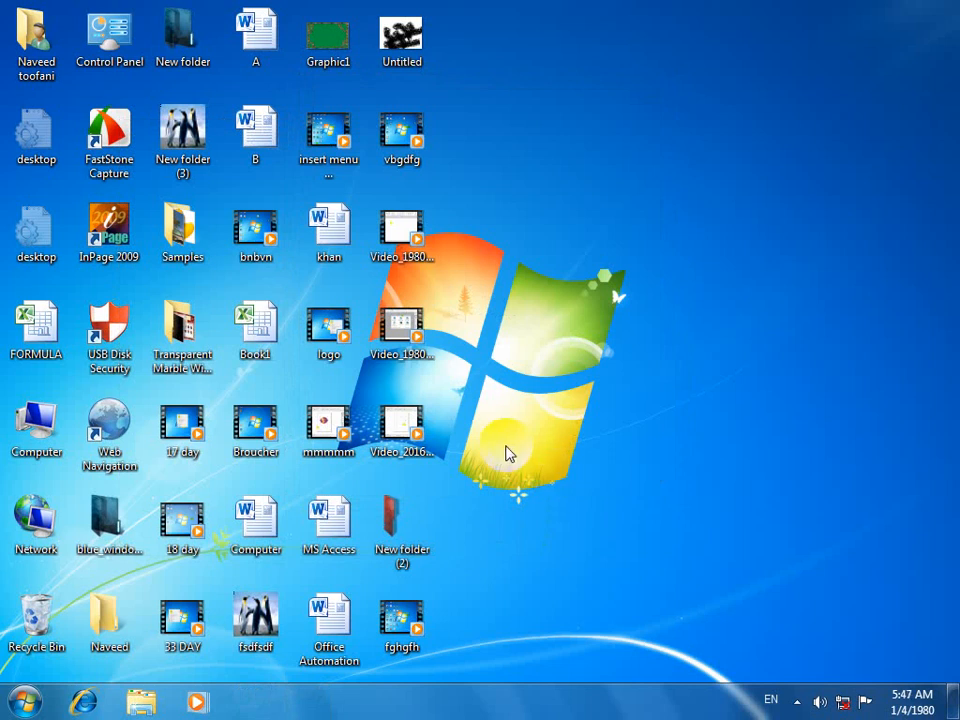
# Reach Control Panel's all-items view from the Start menu.
pyautogui.click(24, 698)
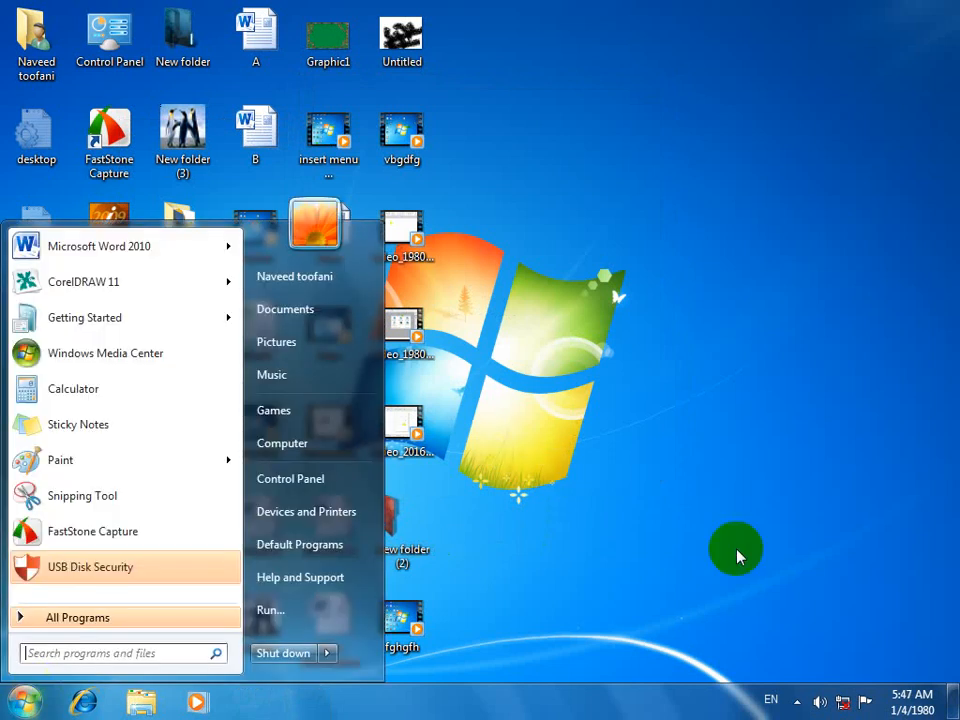
pyautogui.rightClick(736, 548)
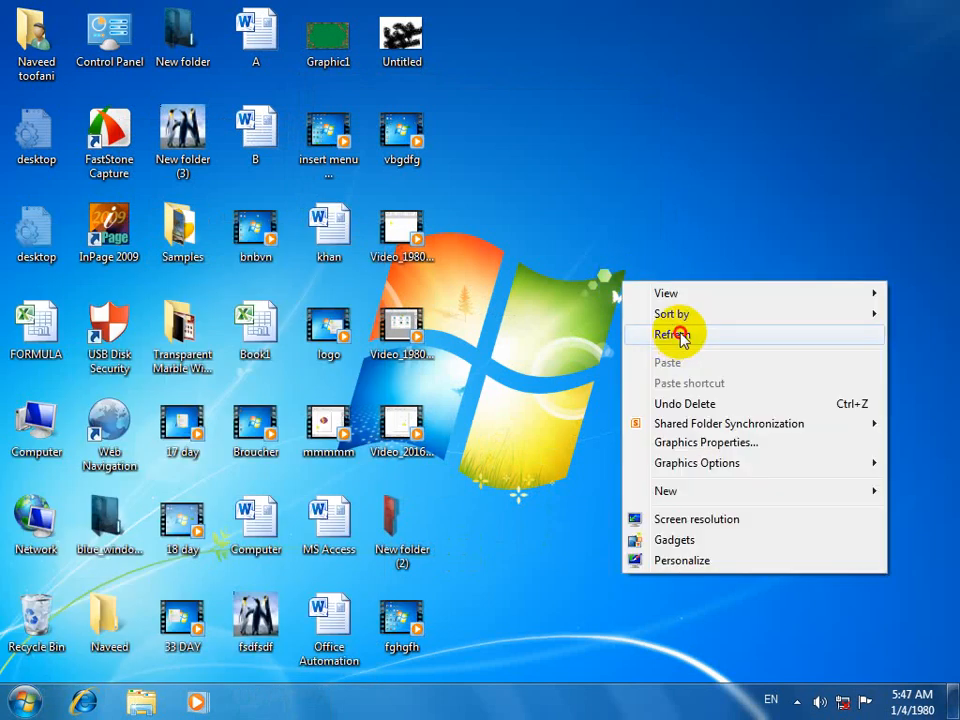
pyautogui.click(24, 700)
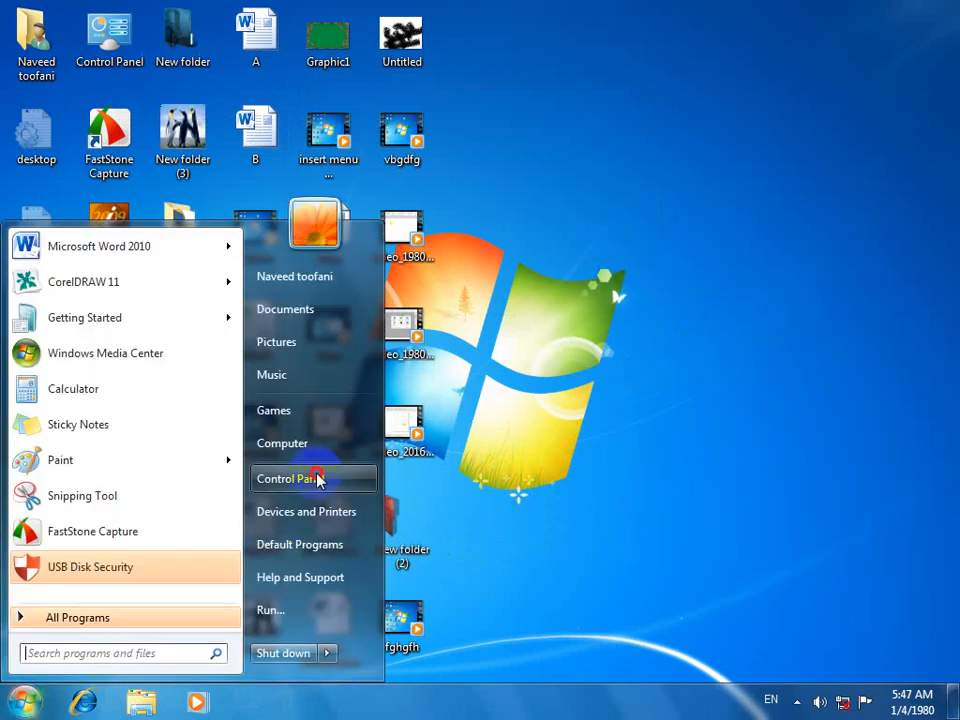
pyautogui.click(290, 478)
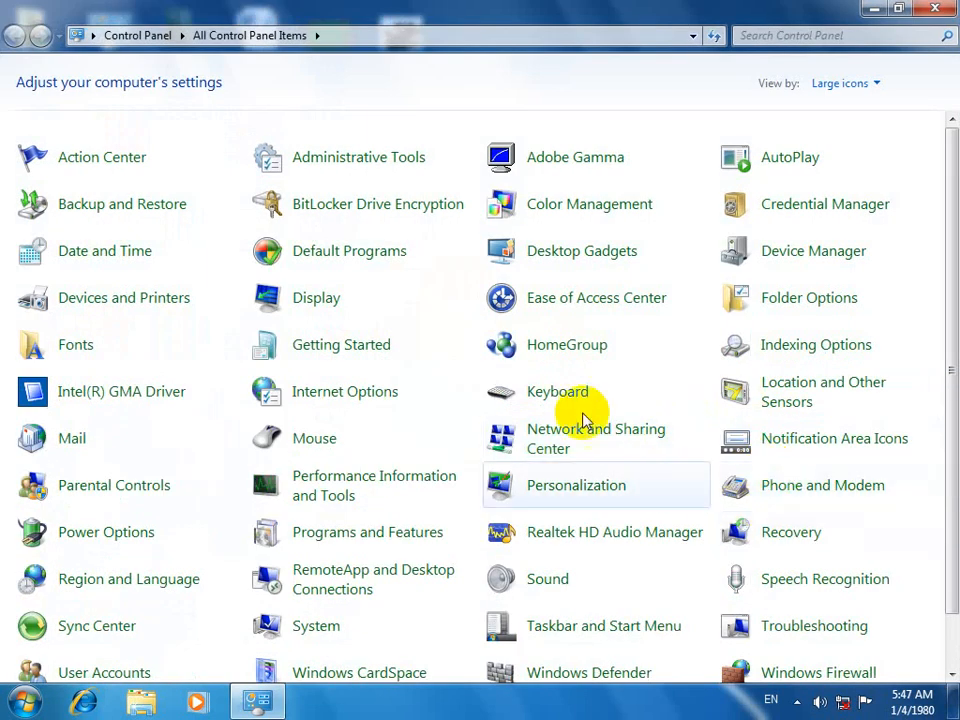
pyautogui.moveTo(456, 504)
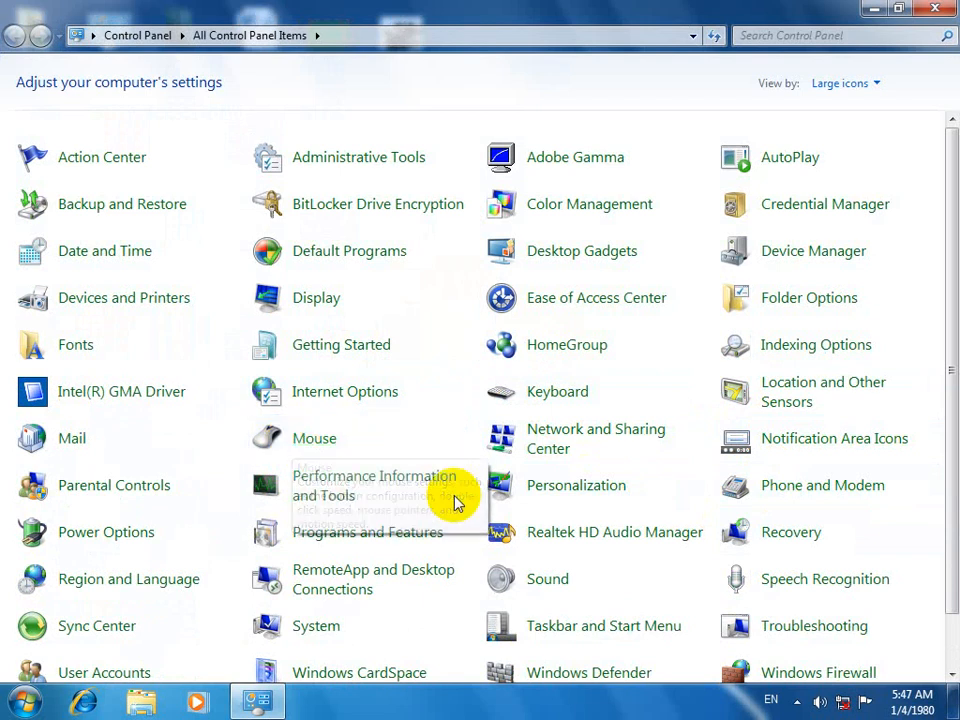
# Briefly check Mouse Properties, then bring up the System information page.
pyautogui.doubleClick(314, 438)
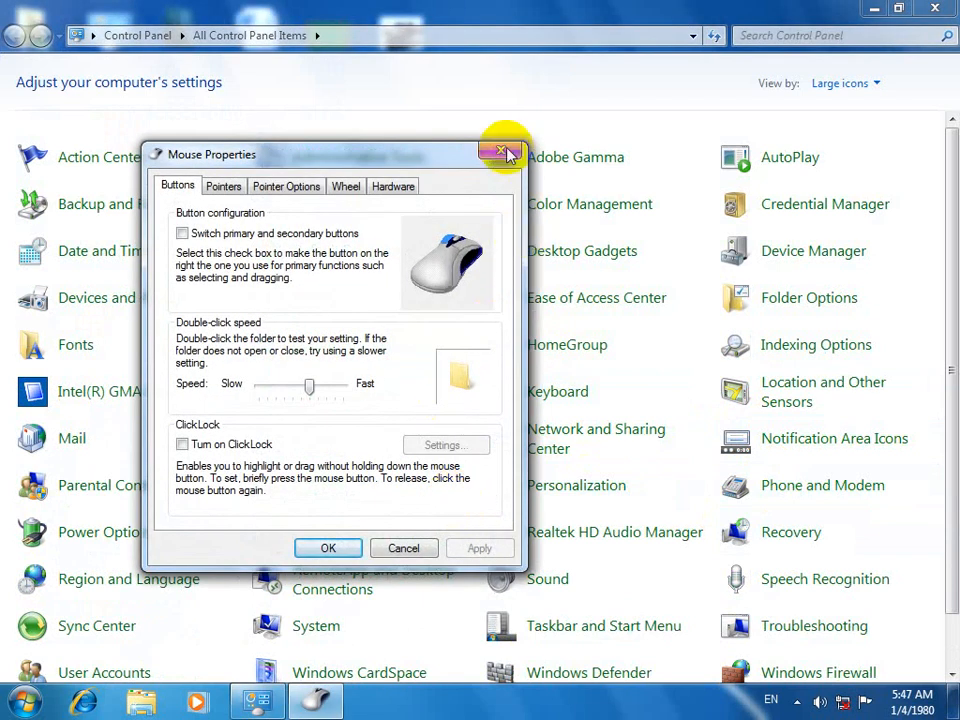
pyautogui.click(504, 154)
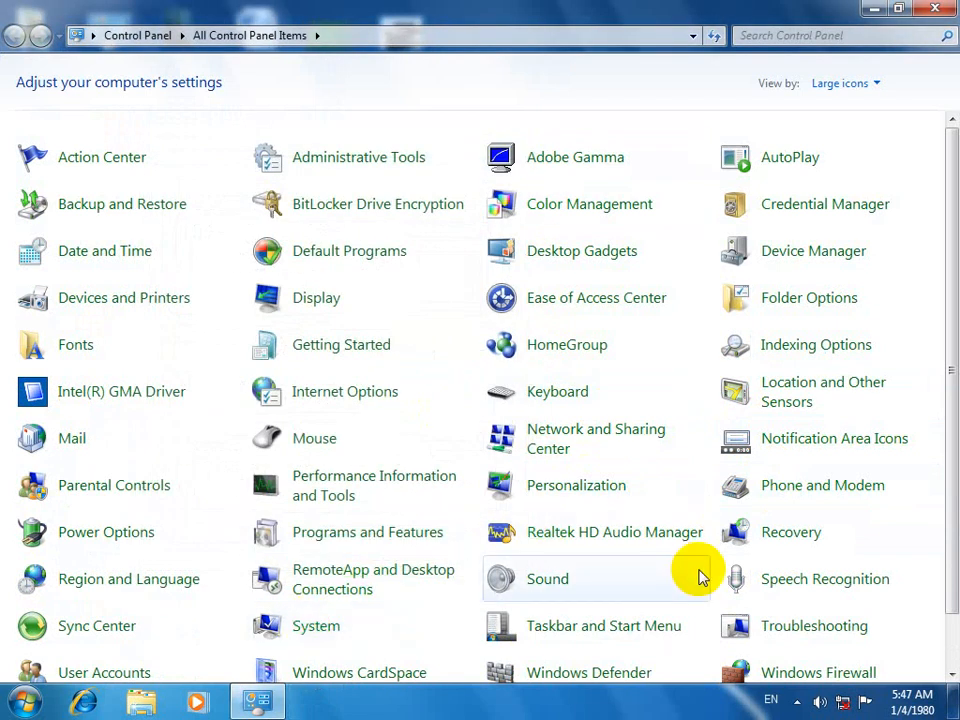
pyautogui.click(316, 624)
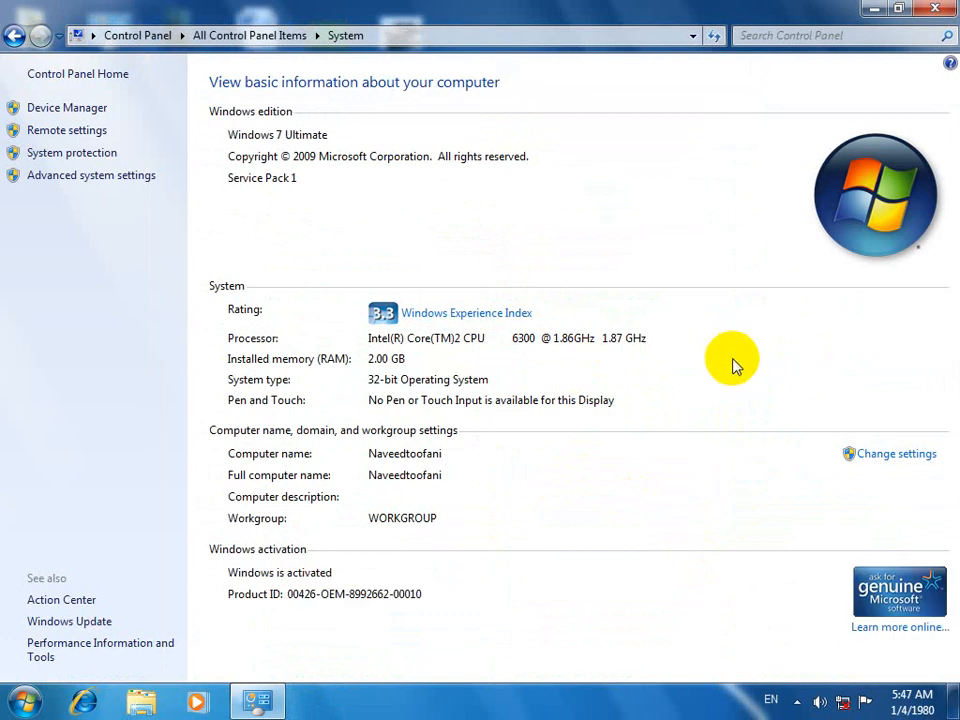
pyautogui.moveTo(736, 362)
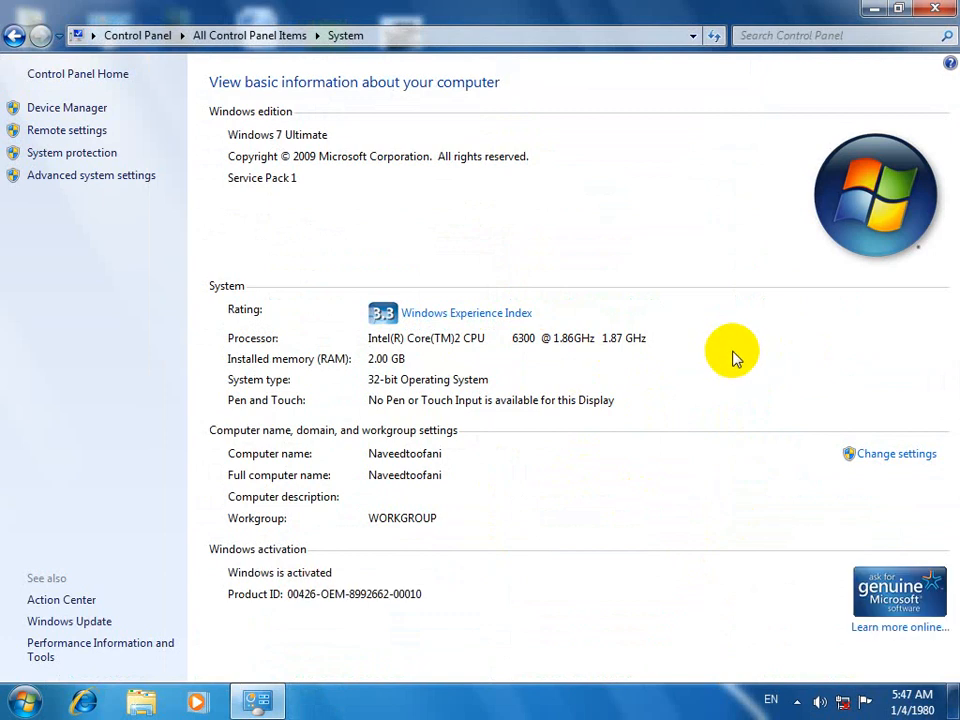
# Launch the On-Screen Keyboard over the System window and close it again.
pyautogui.write('con')
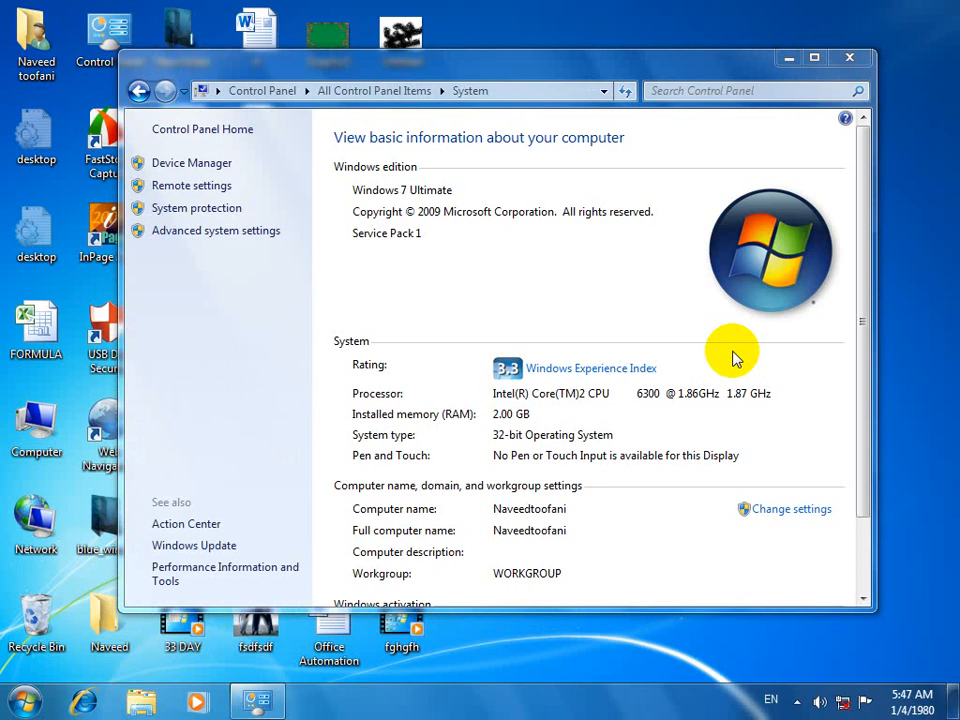
pyautogui.moveTo(572, 392)
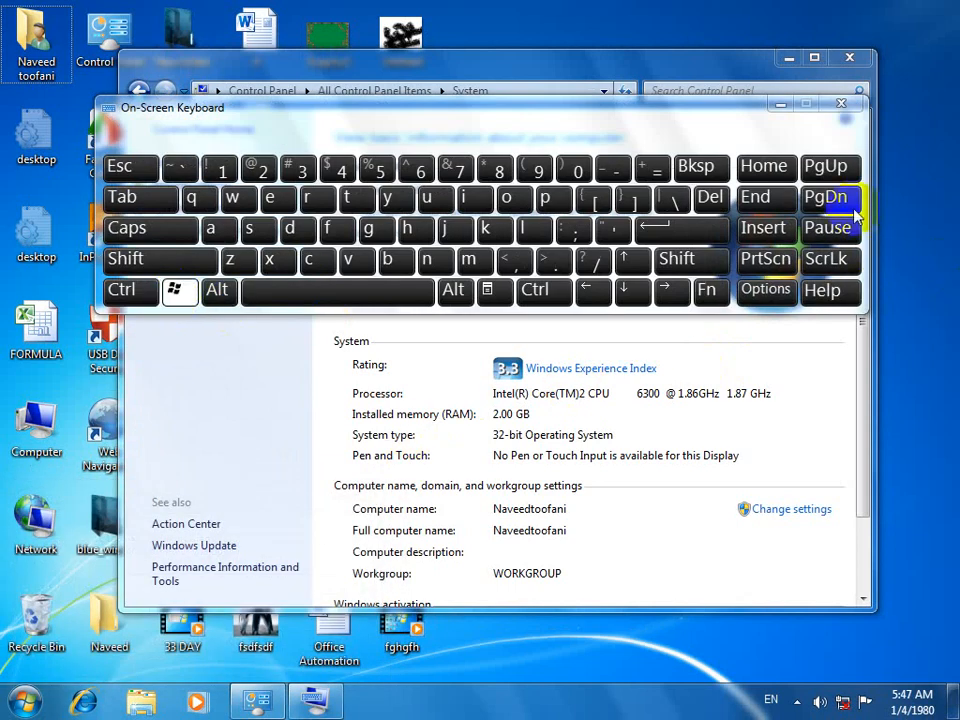
pyautogui.moveTo(830, 228)
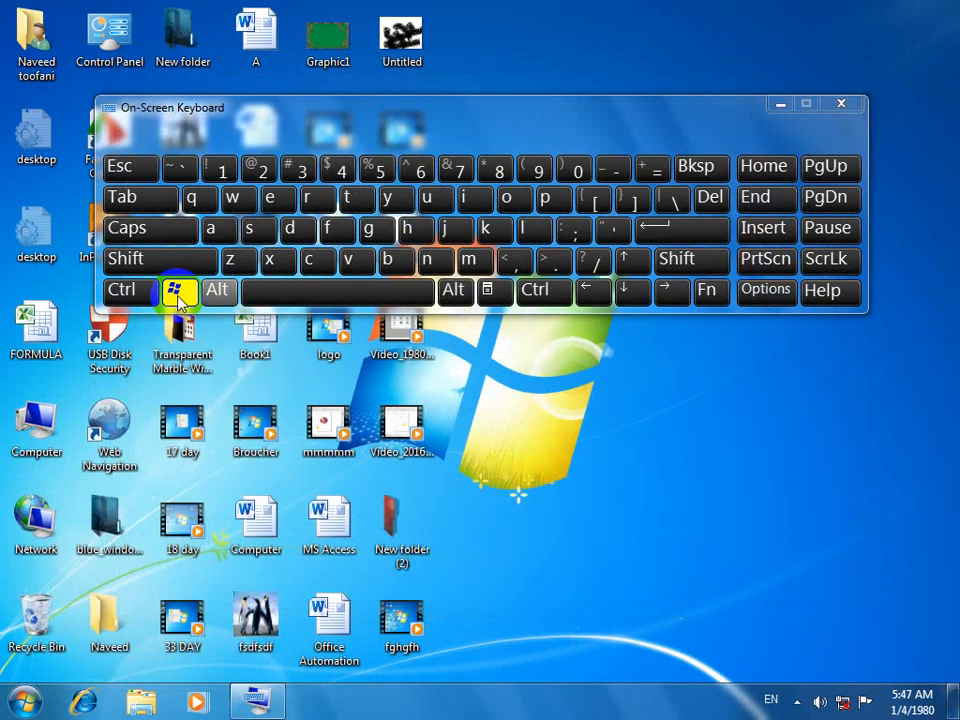
pyautogui.click(178, 288)
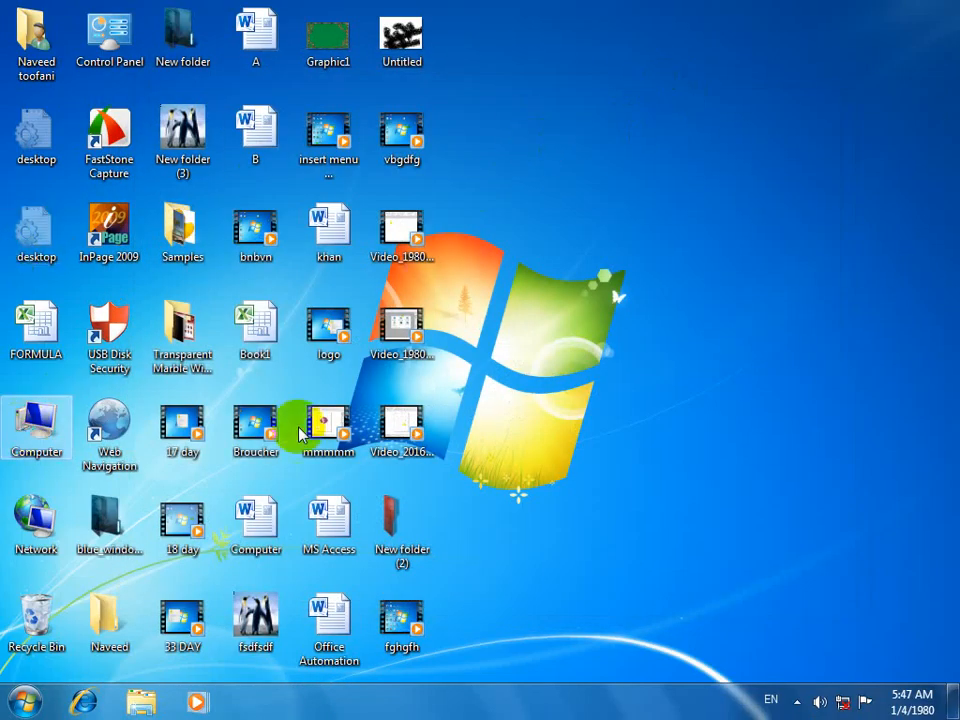
# Reopen the computer's system information from the Computer desktop icon.
pyautogui.doubleClick(36, 424)
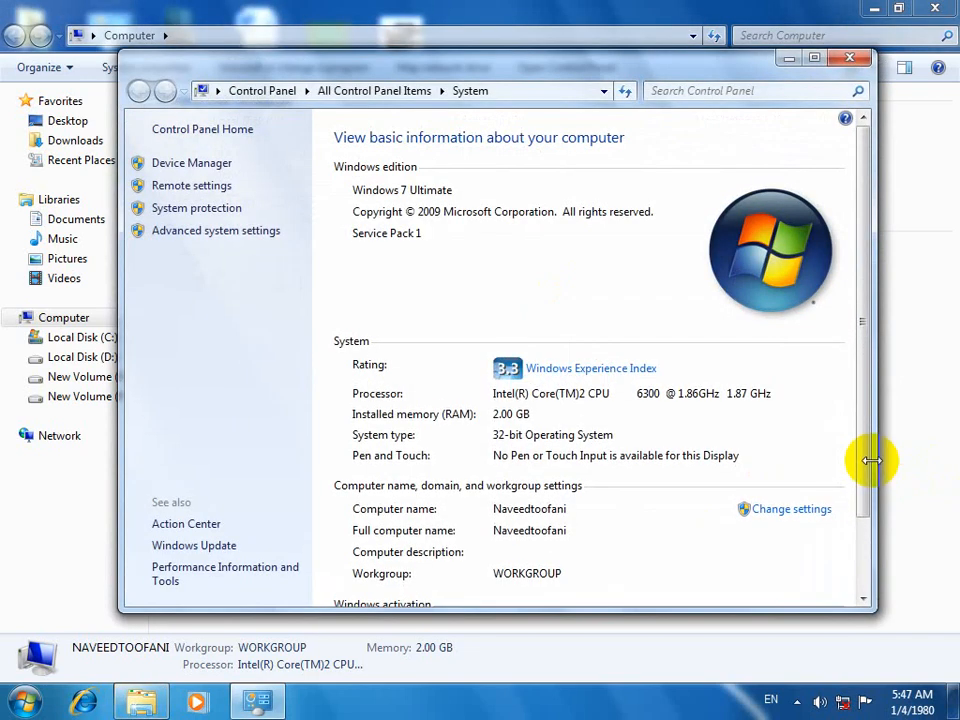
pyautogui.moveTo(818, 458)
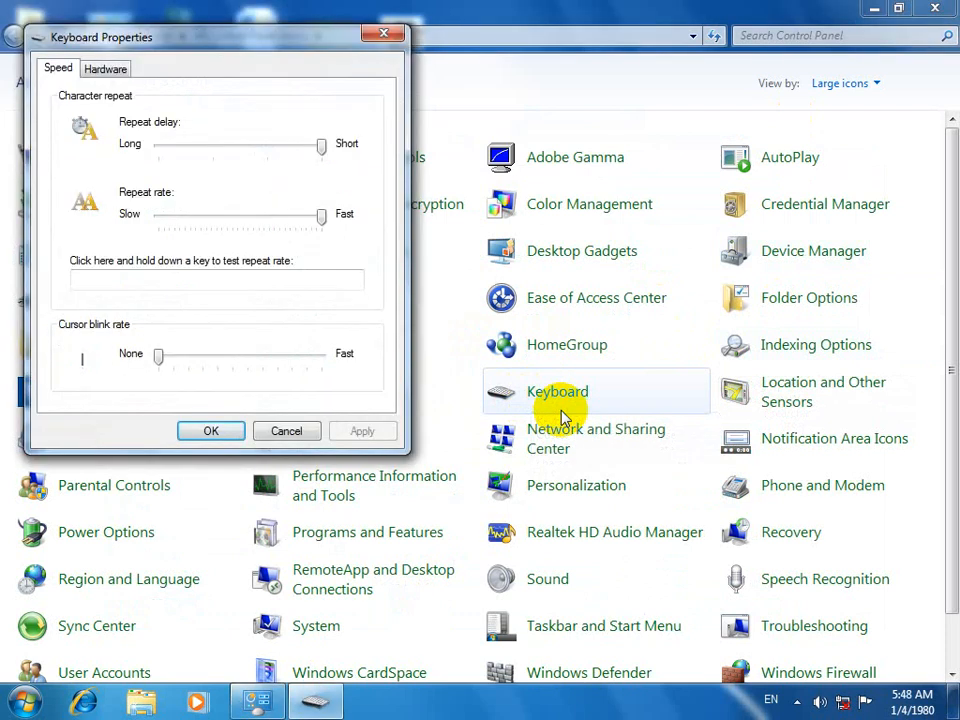
pyautogui.moveTo(556, 390)
pyautogui.write('co')
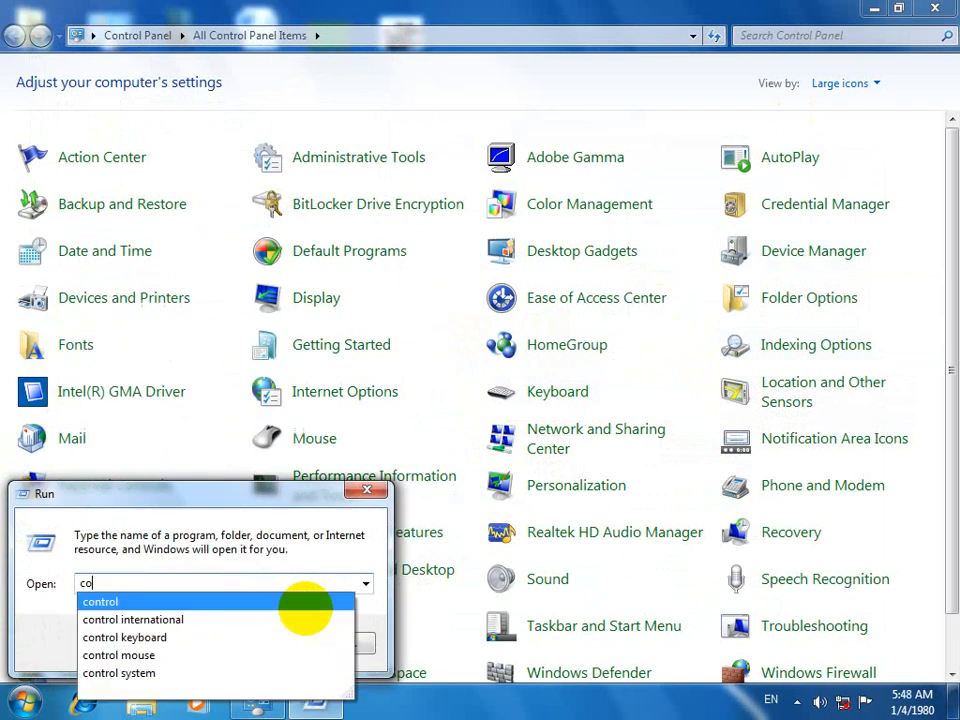
# Launch Keyboard Properties with the 'control keyboard' Run command.
pyautogui.write('n')
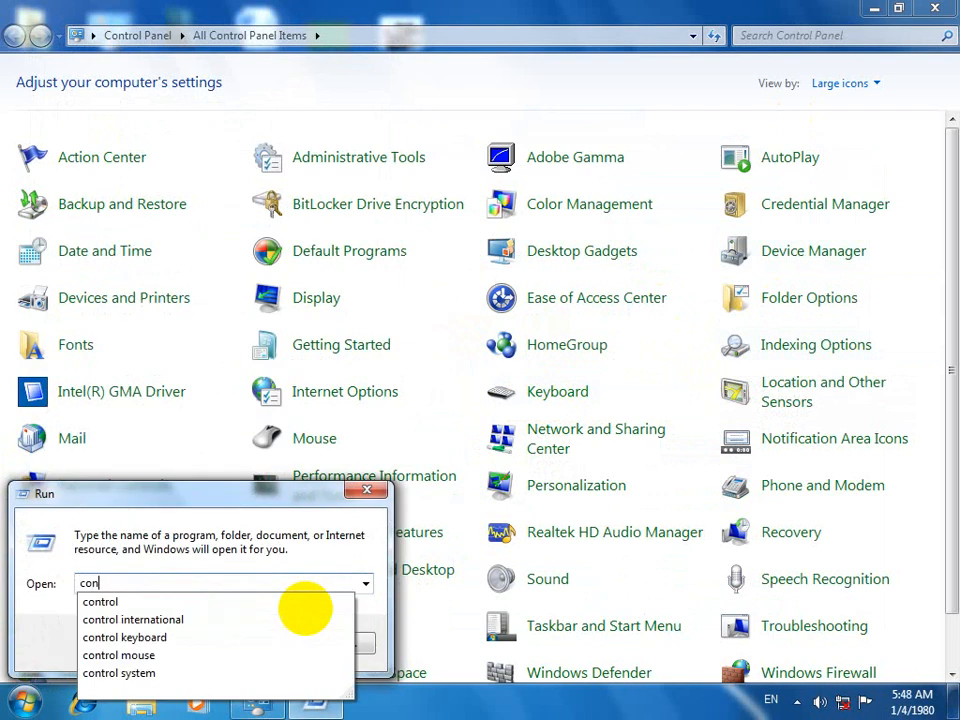
pyautogui.write('control keyboard')
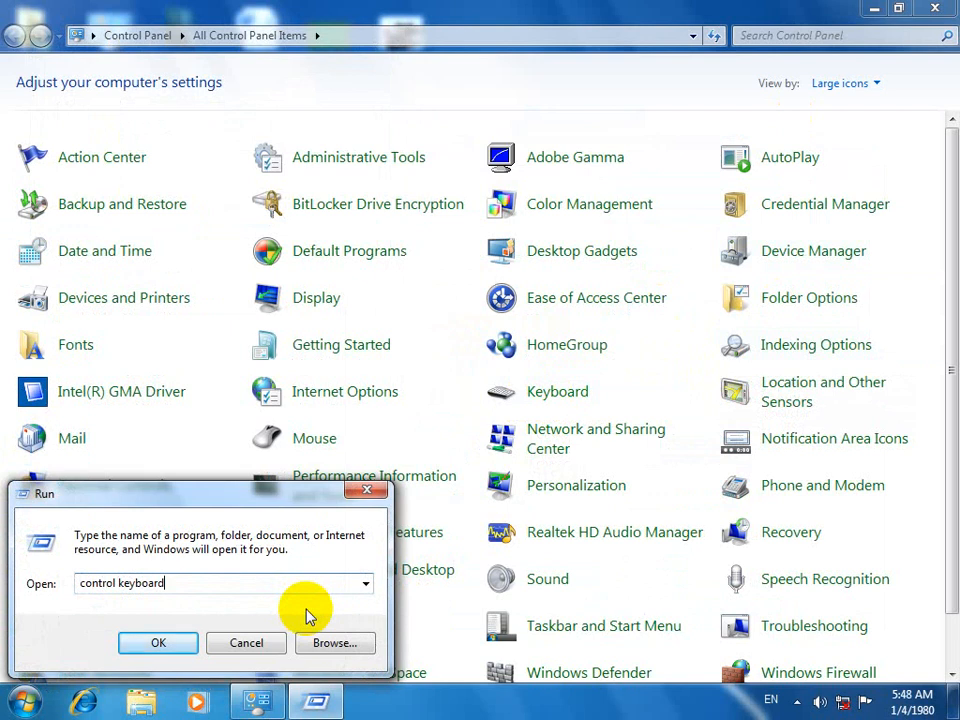
pyautogui.click(158, 642)
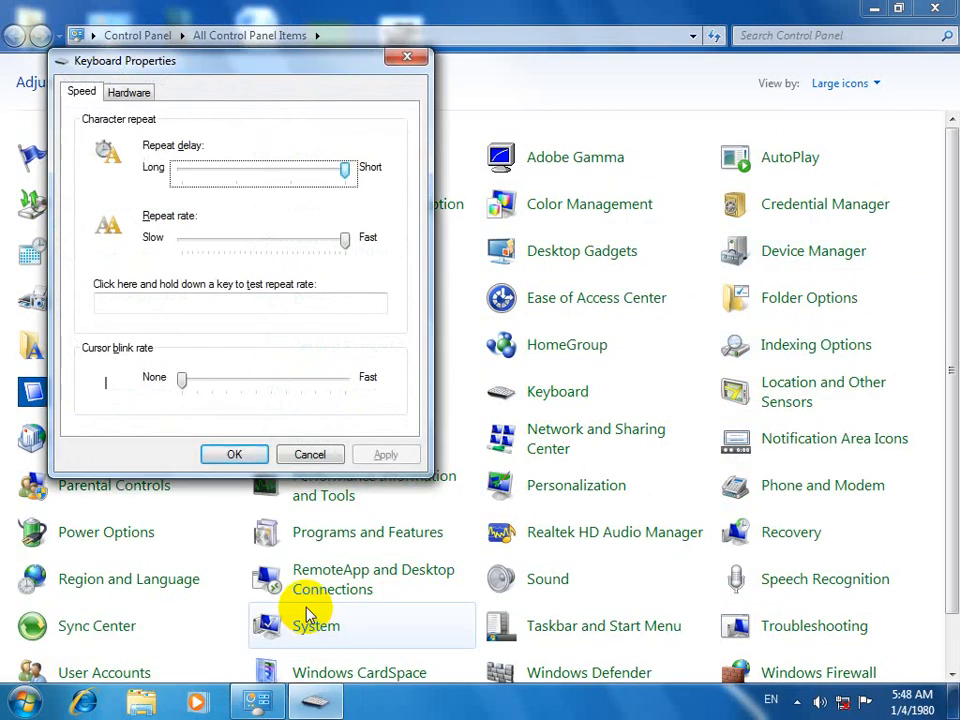
pyautogui.moveTo(190, 180)
pyautogui.write('fffffffffffffffffffffd')
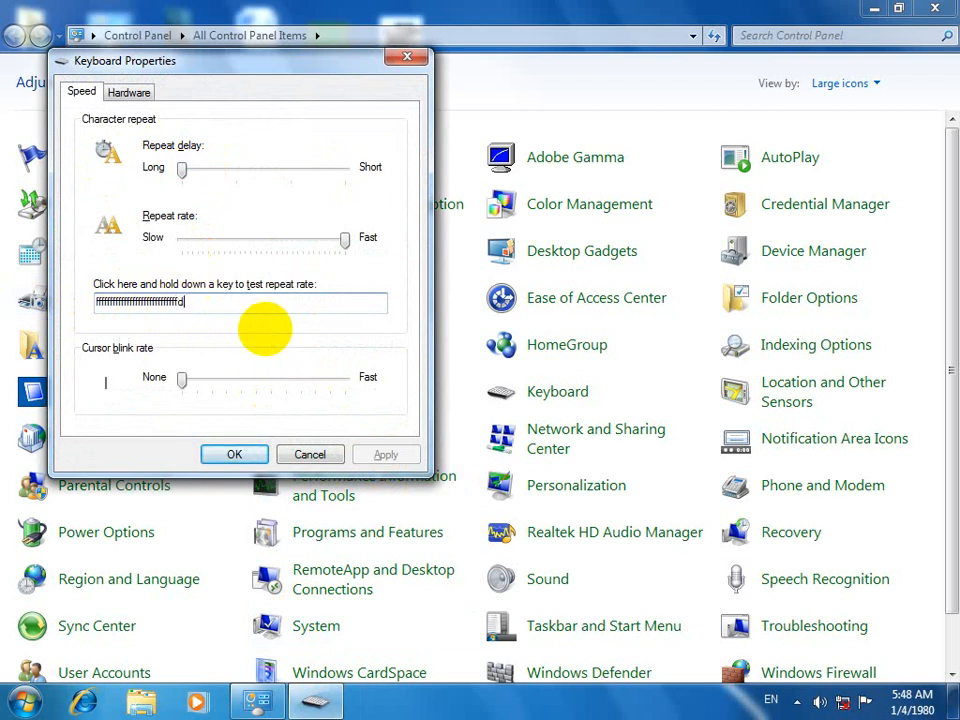
# Set repeat delay and repeat rate to fastest, test-type 'dddddddd', and set cursor blink rate to Fast.
pyautogui.moveTo(182, 170); pyautogui.dragTo(344, 170)
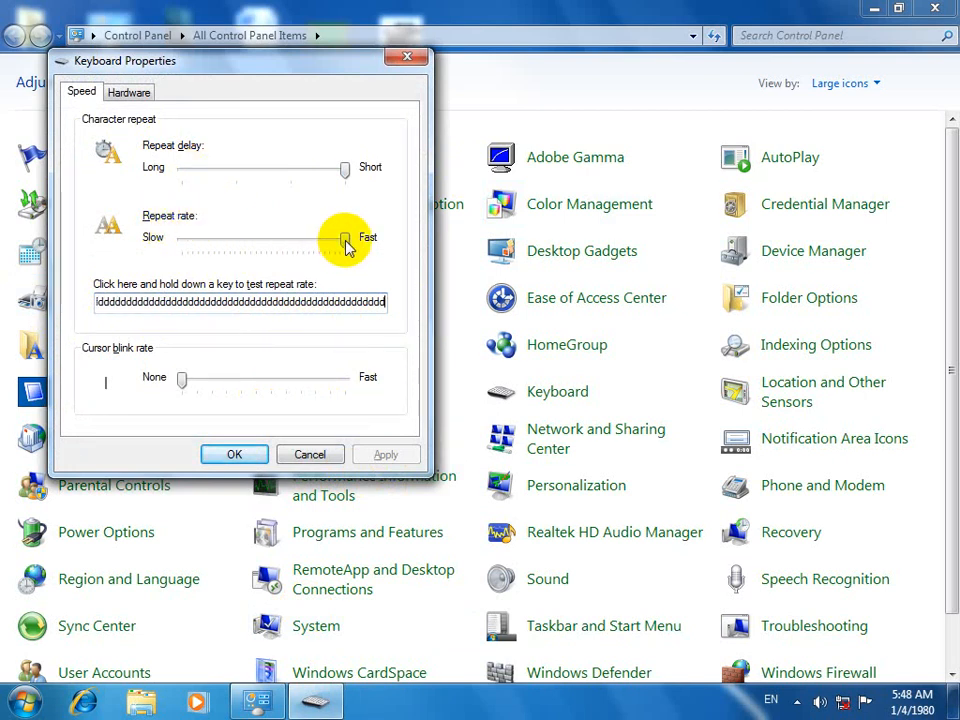
pyautogui.moveTo(344, 240); pyautogui.dragTo(182, 240)
pyautogui.write('gggggggggg')
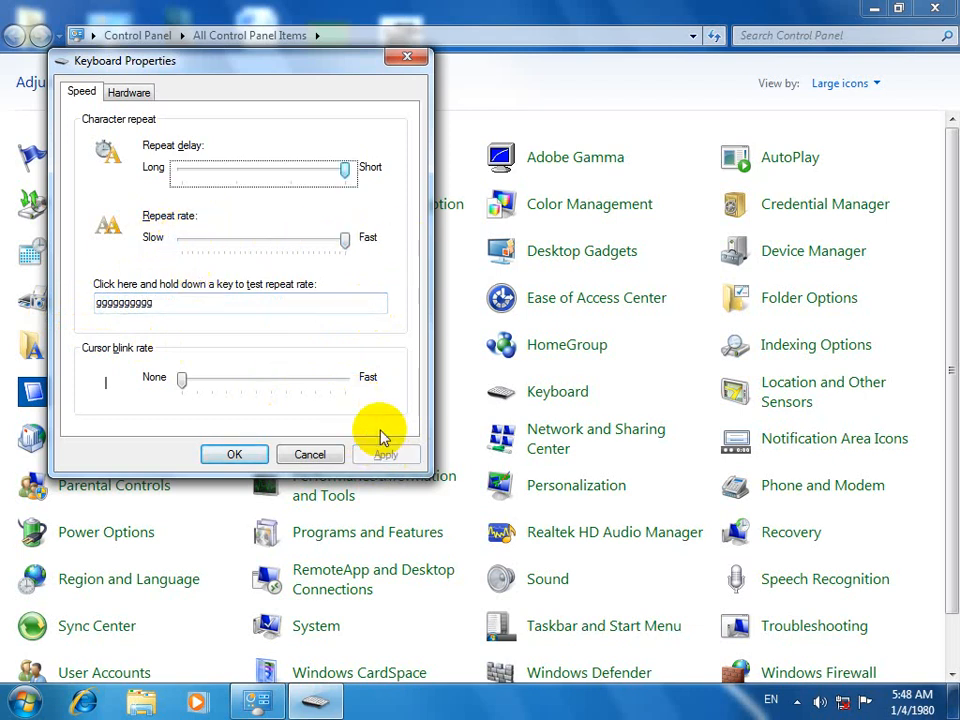
pyautogui.write('dddddddddddddddddddddd')
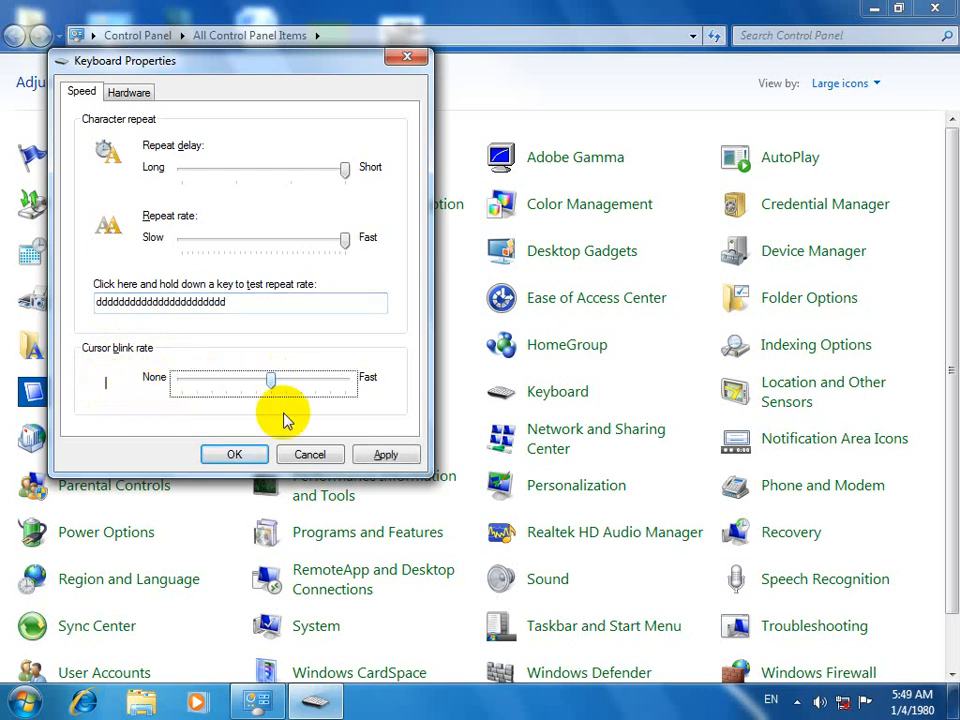
pyautogui.moveTo(272, 380); pyautogui.dragTo(344, 380)
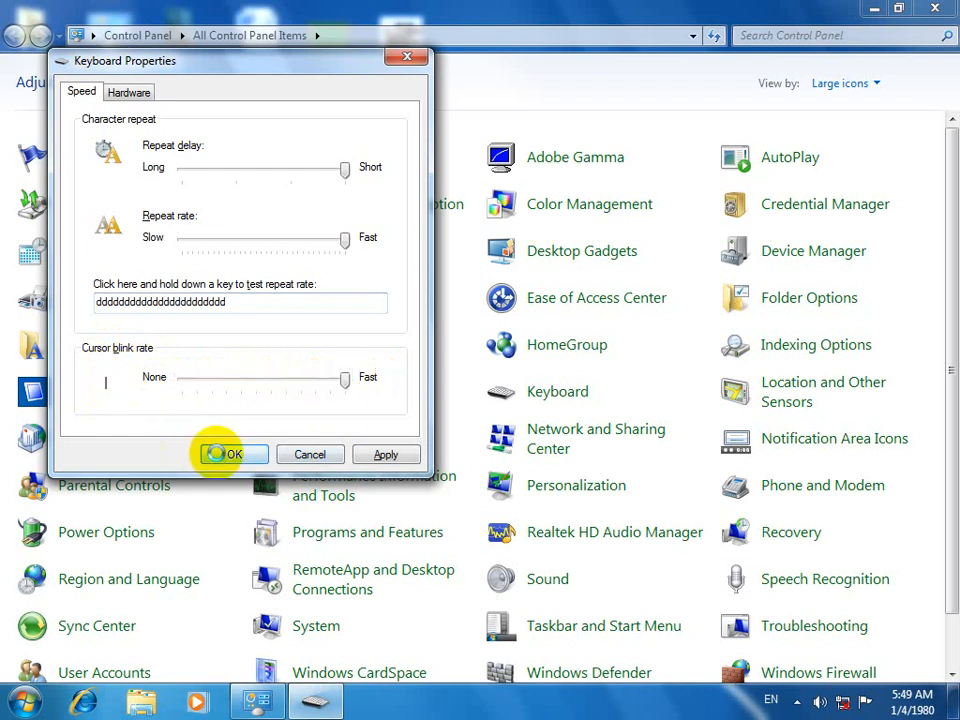
# Save the keyboard settings, check the keyboard device's driver details, and cancel back to Control Panel.
pyautogui.click(232, 454)
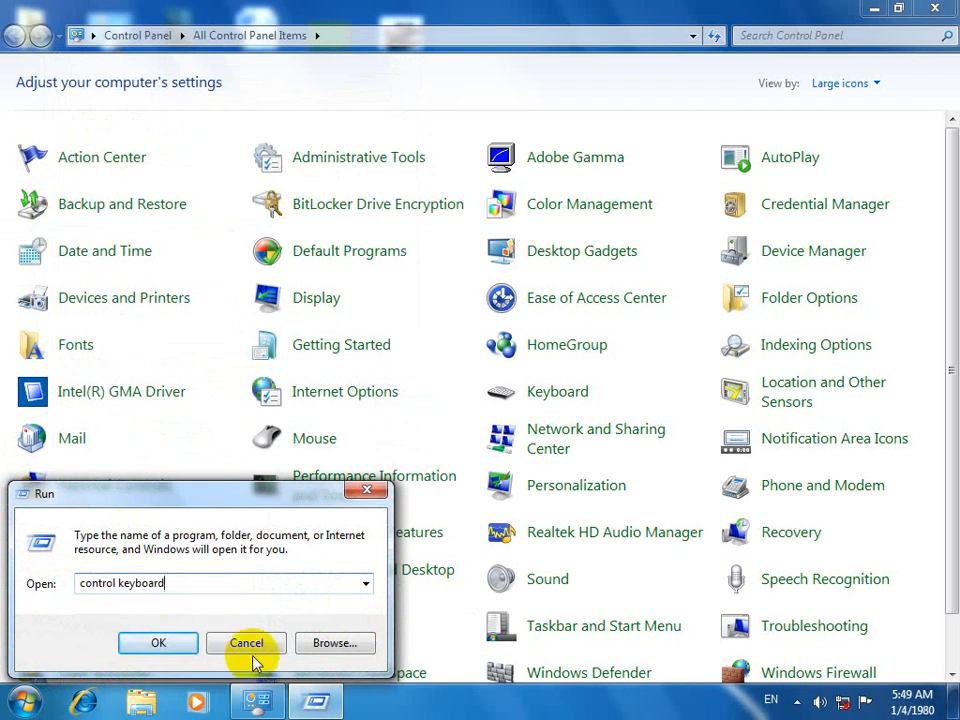
pyautogui.moveTo(210, 616)
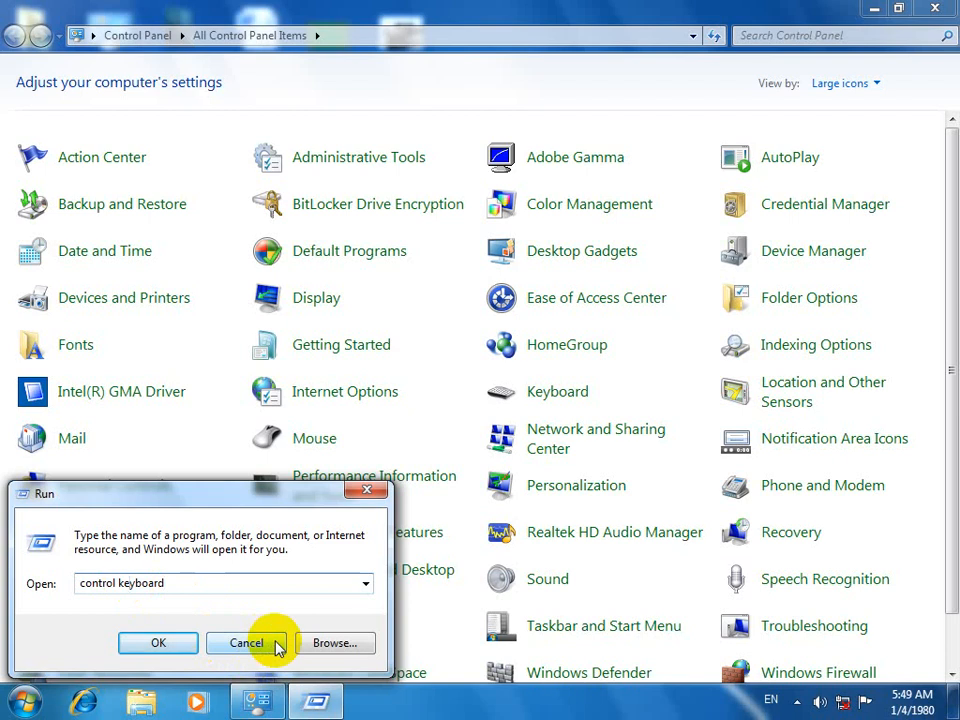
pyautogui.moveTo(216, 604)
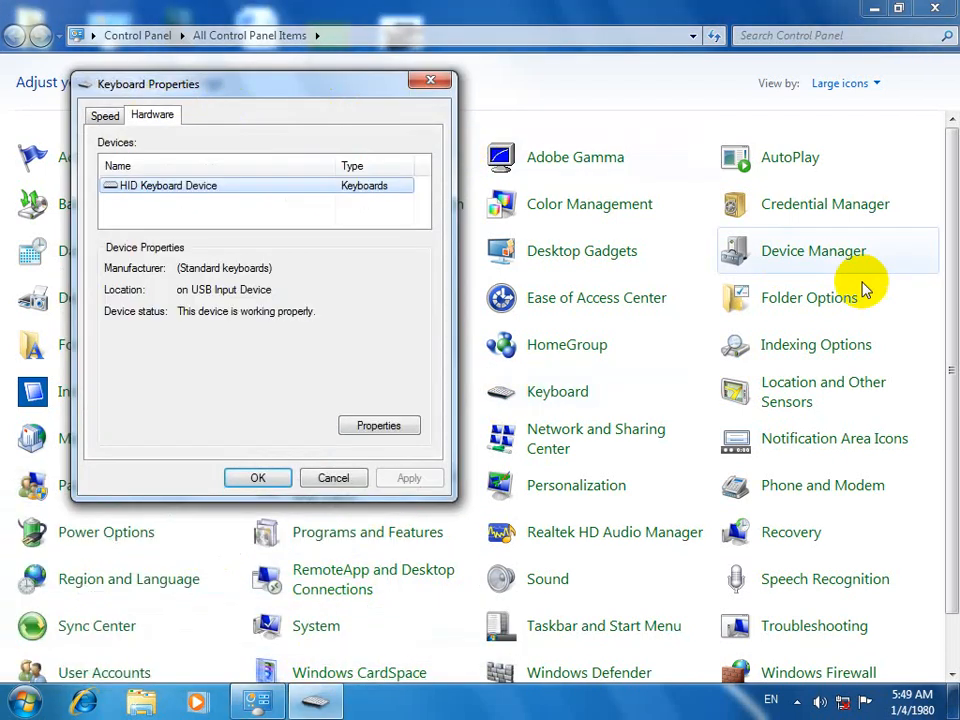
pyautogui.click(380, 424)
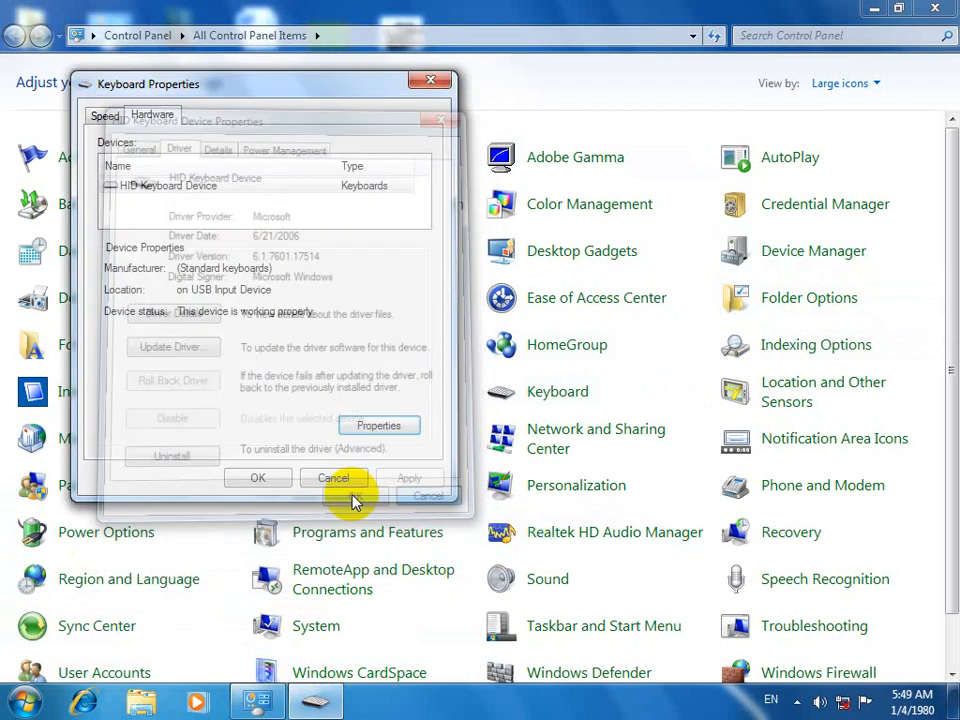
pyautogui.click(334, 476)
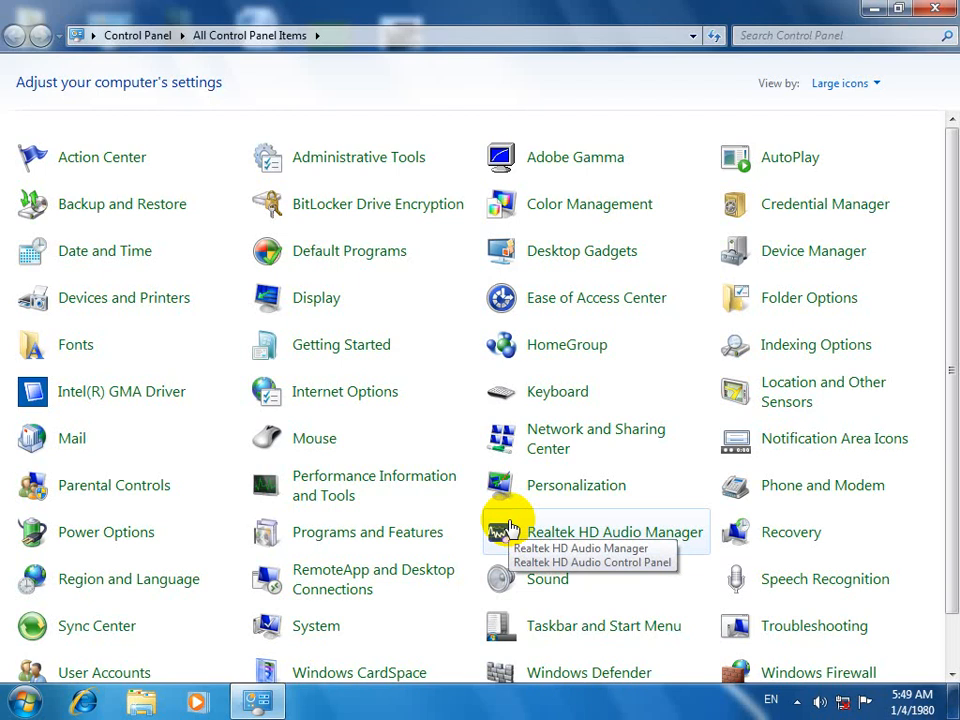
pyautogui.moveTo(368, 532)
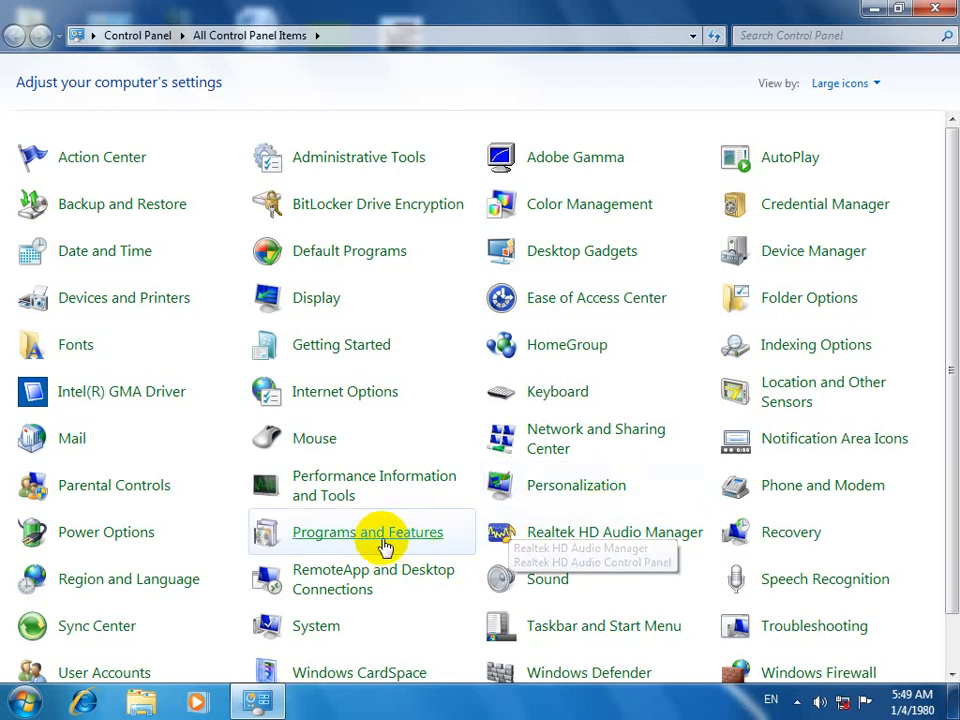
pyautogui.moveTo(384, 532)
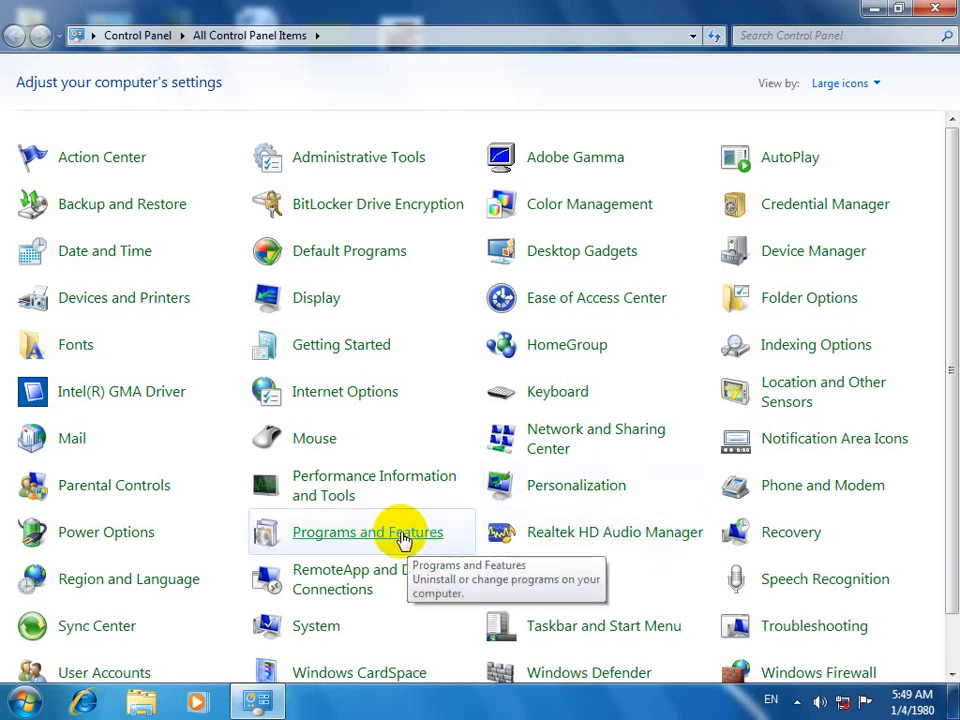
# Close Control Panel and launch Programs and Features via the appwiz.cpl Run command.
pyautogui.click(368, 532)
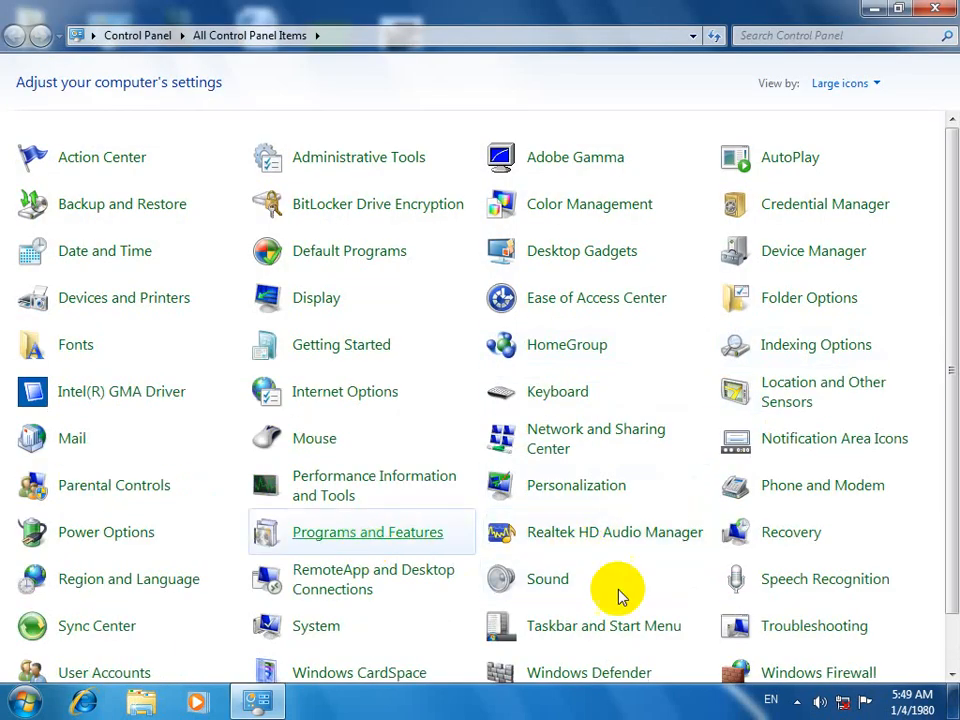
pyautogui.click(368, 532)
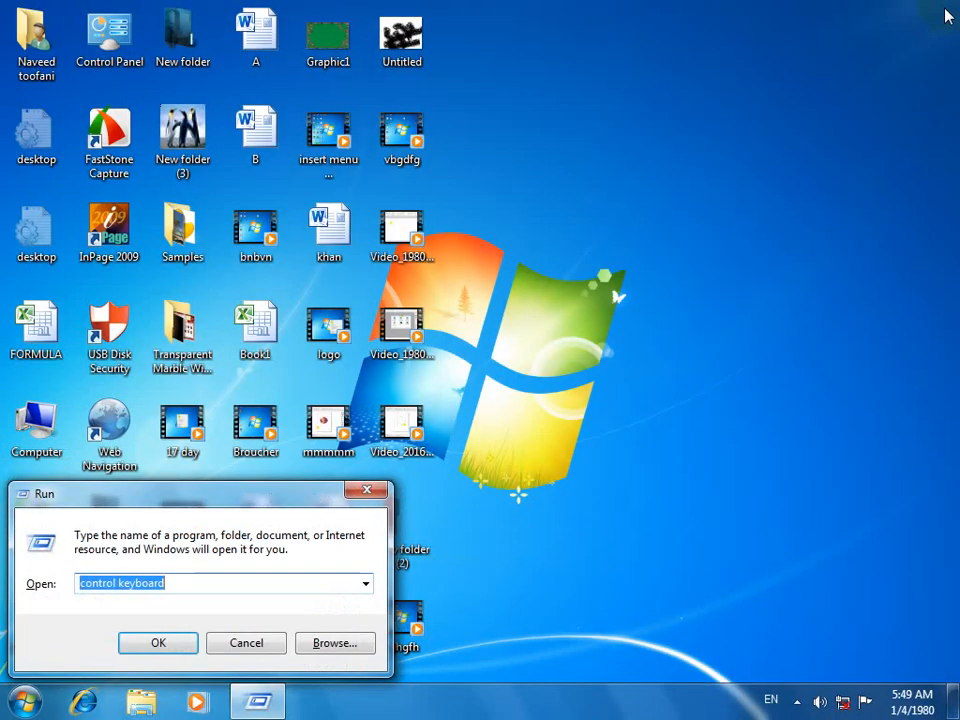
pyautogui.write('appwiz')
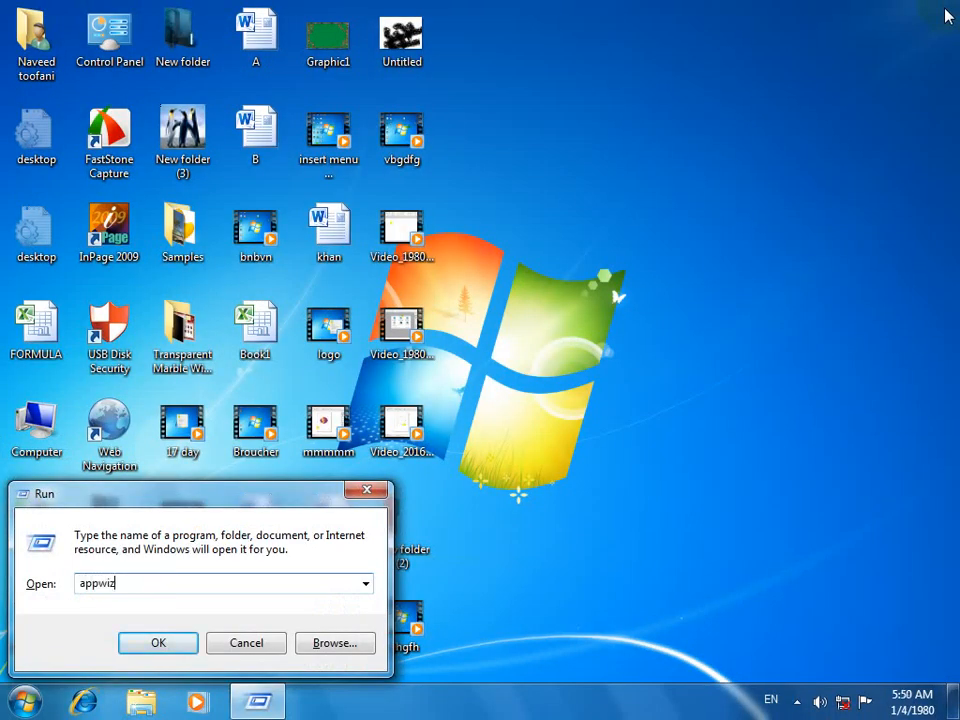
pyautogui.write('.cpl')
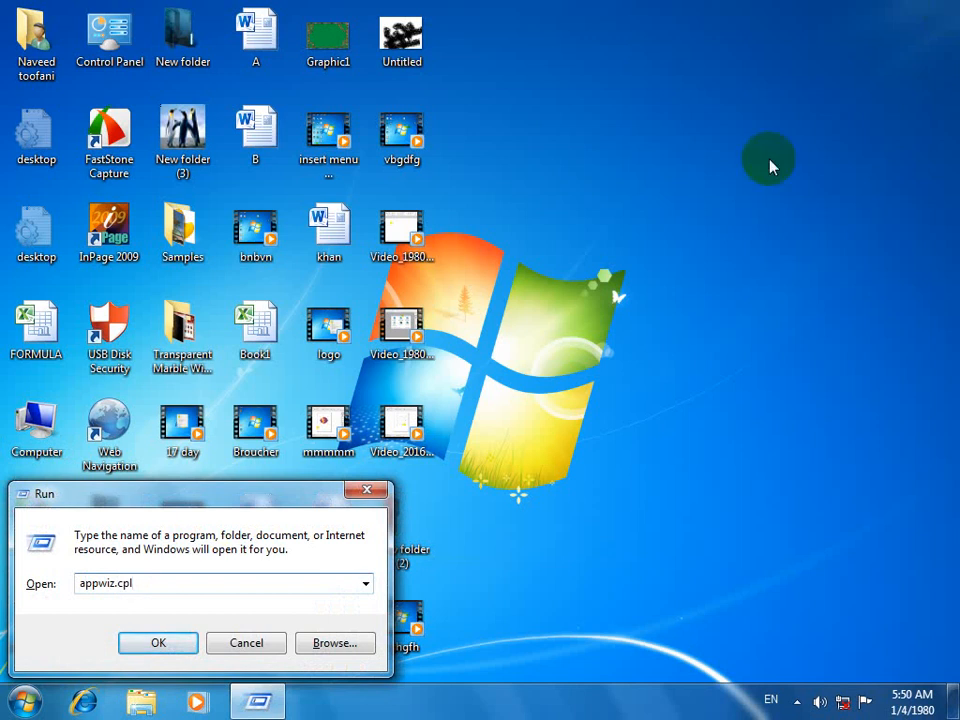
pyautogui.moveTo(580, 472)
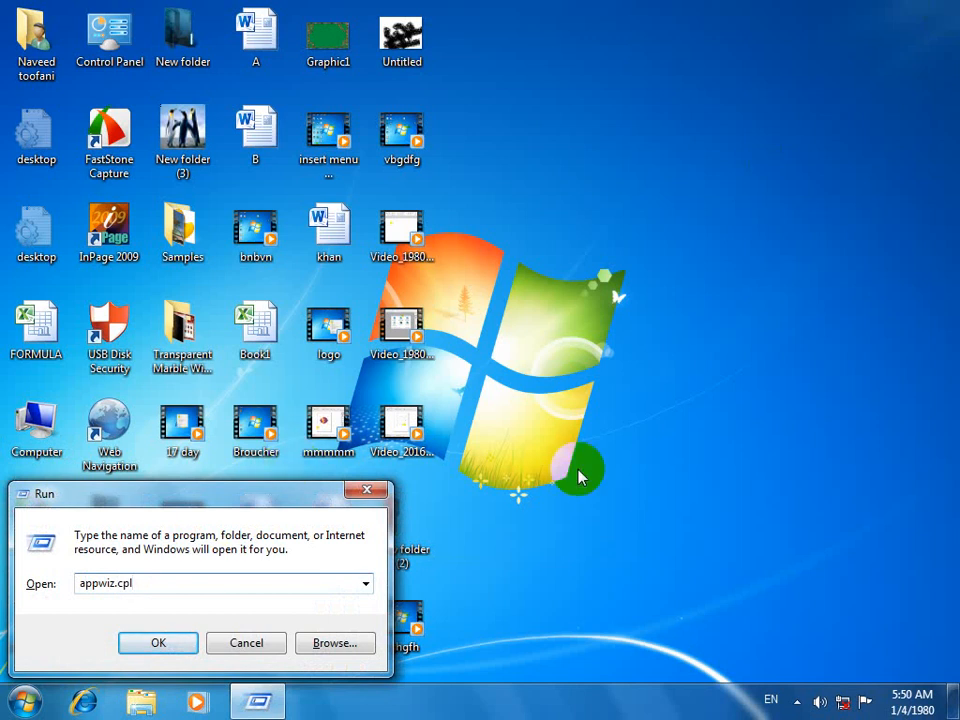
pyautogui.moveTo(570, 490)
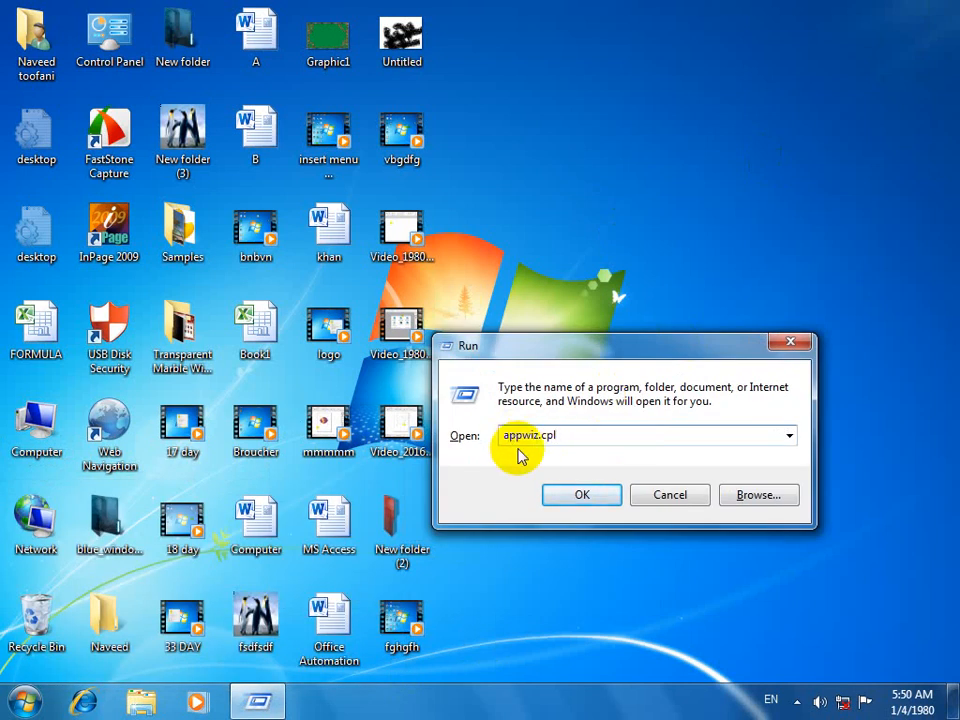
pyautogui.click(668, 494)
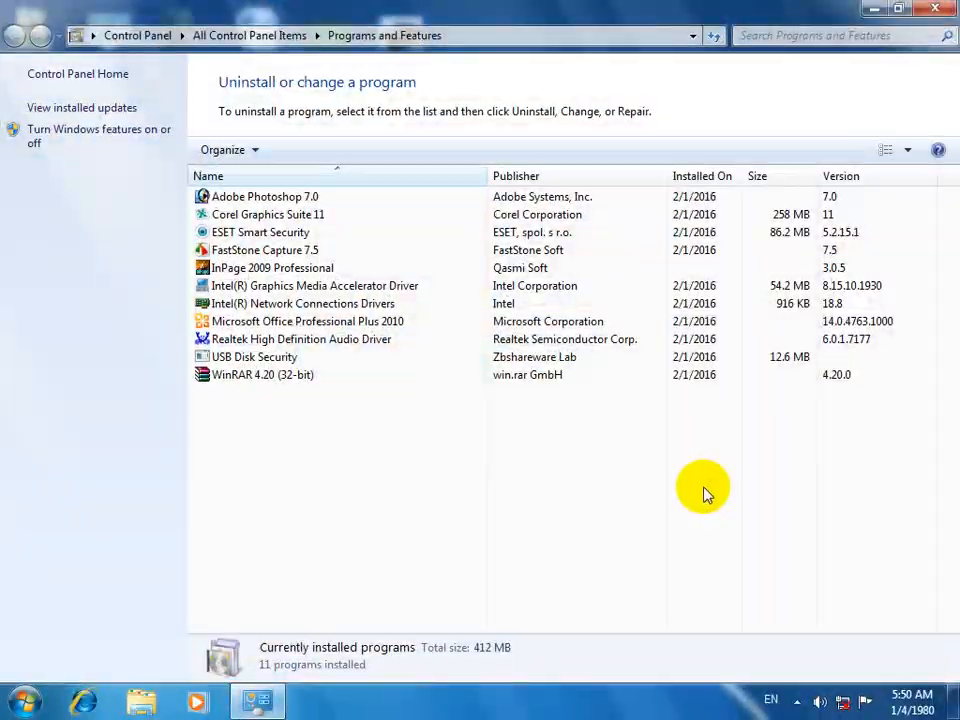
pyautogui.moveTo(700, 490)
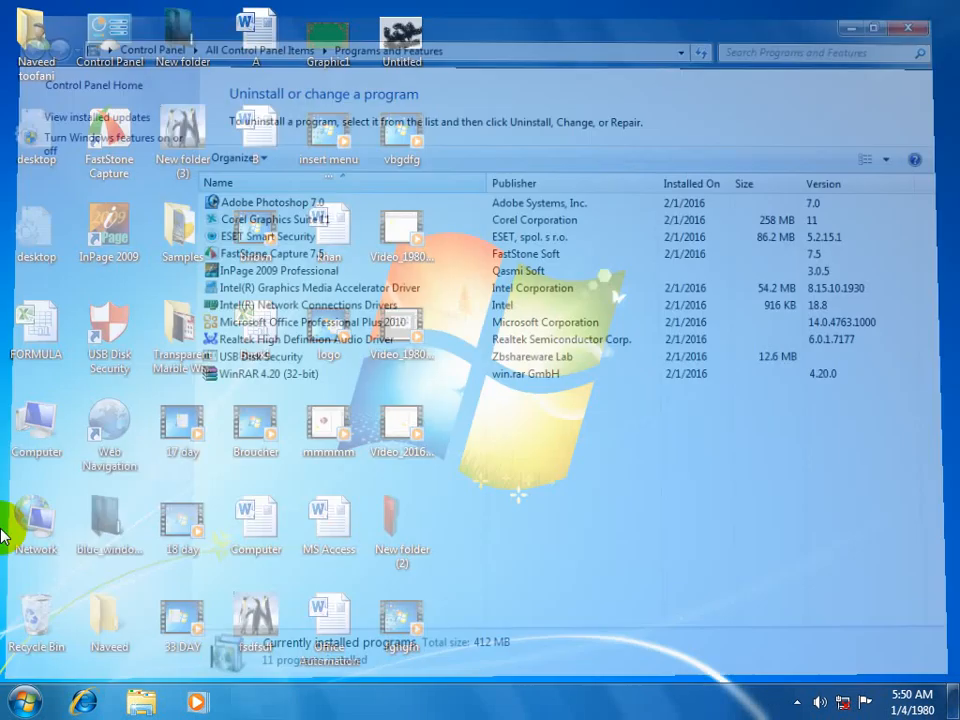
# Close Programs and Features, visit it from Default Programs, then rerun appwiz.cpl.
pyautogui.click(22, 700)
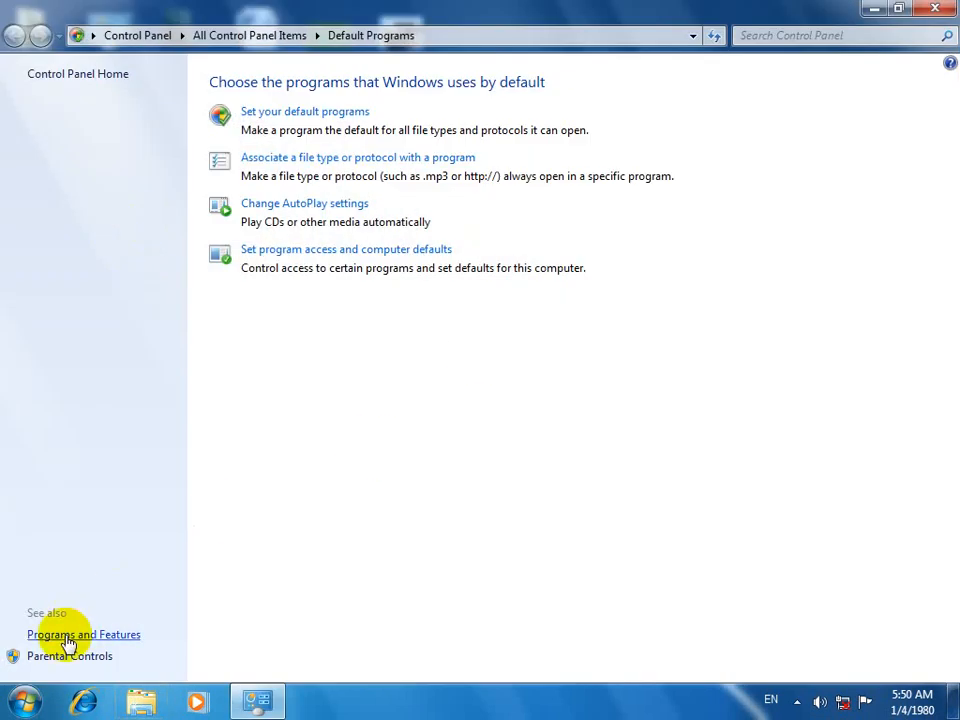
pyautogui.click(84, 634)
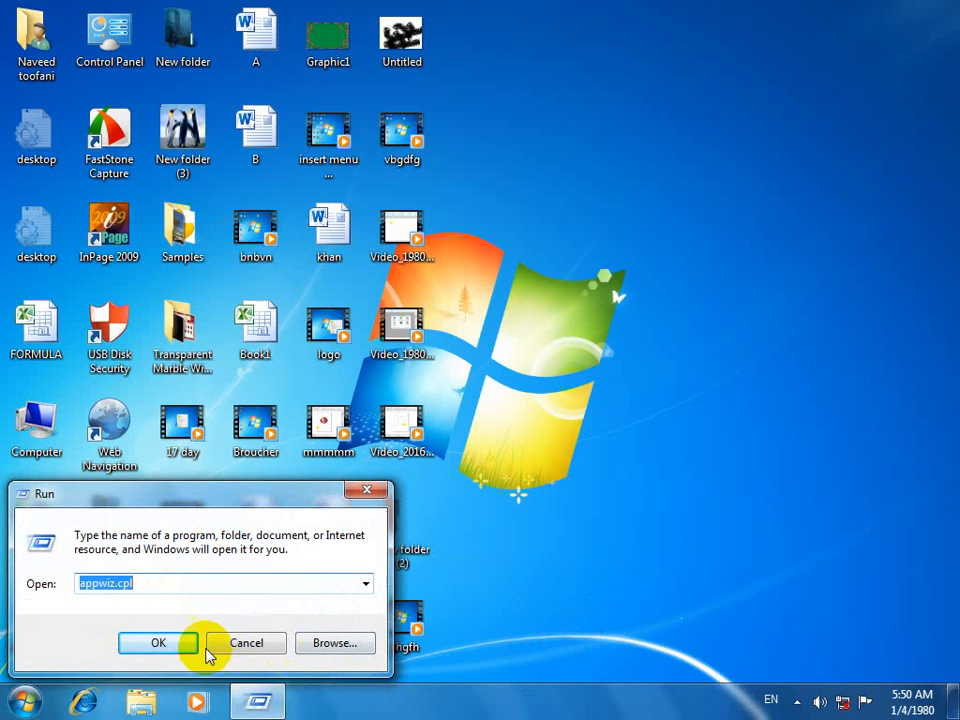
pyautogui.click(156, 644)
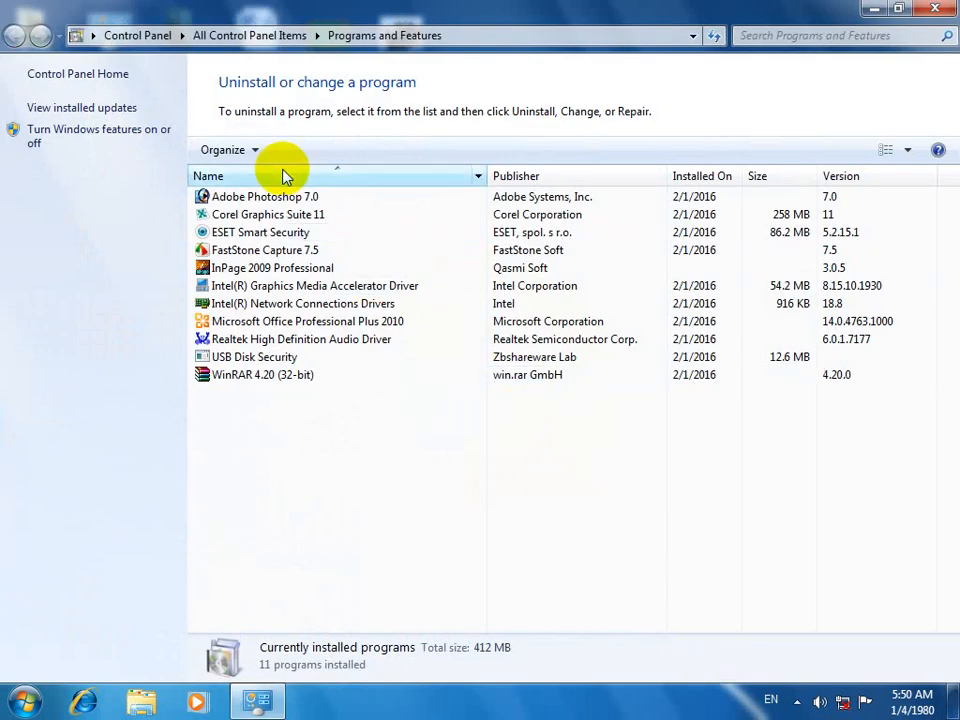
# Attempt to uninstall Adobe Photoshop 7.0, keep its entry after the error, and show installed updates.
pyautogui.click(264, 196)
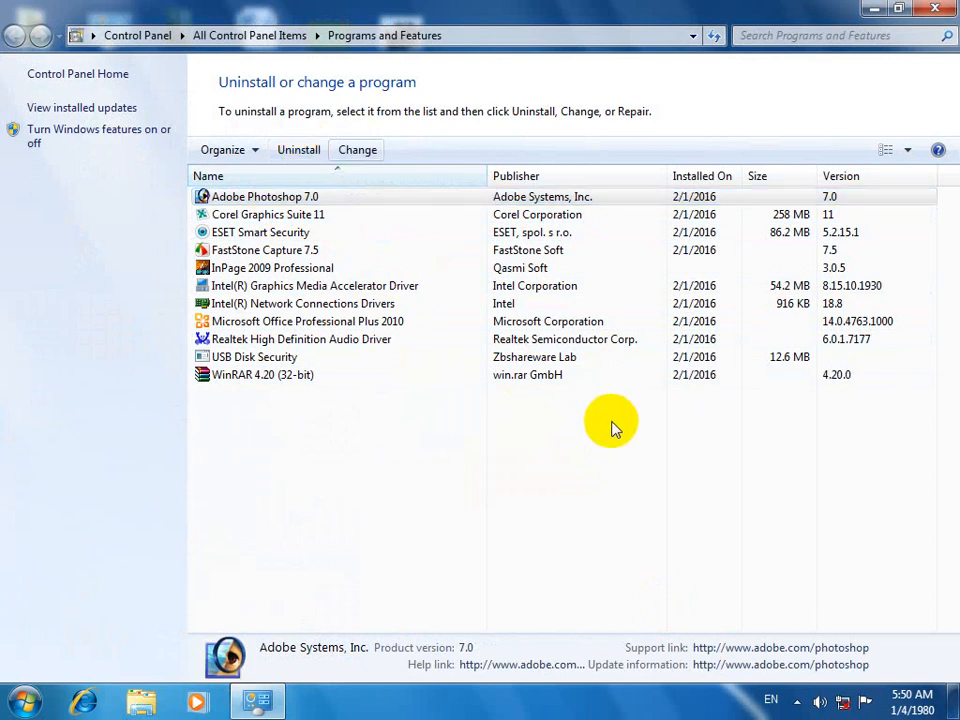
pyautogui.click(356, 148)
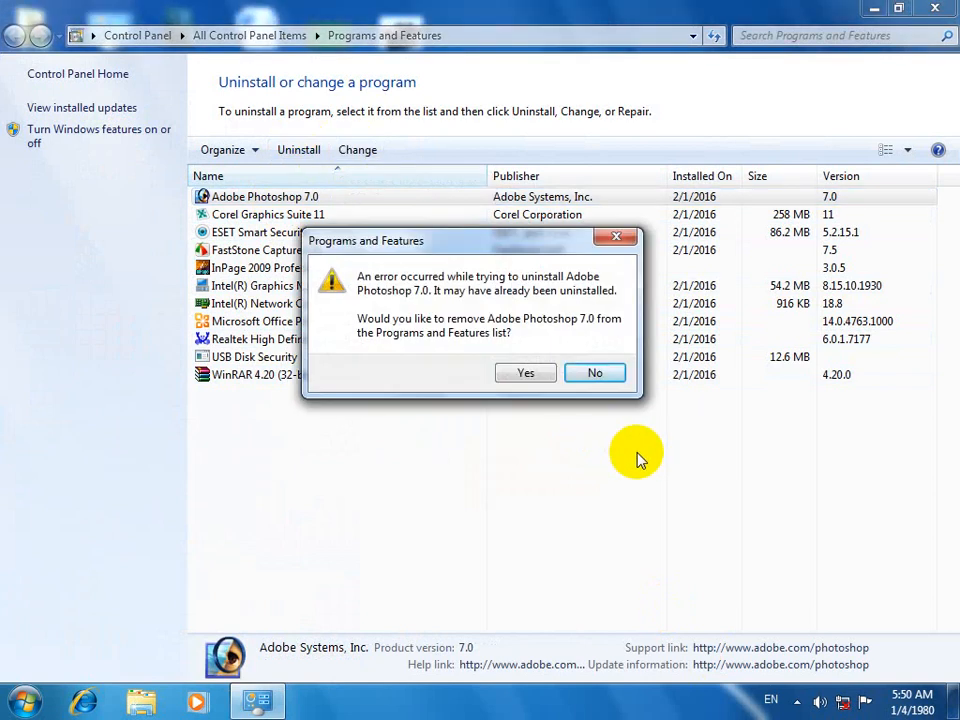
pyautogui.click(596, 372)
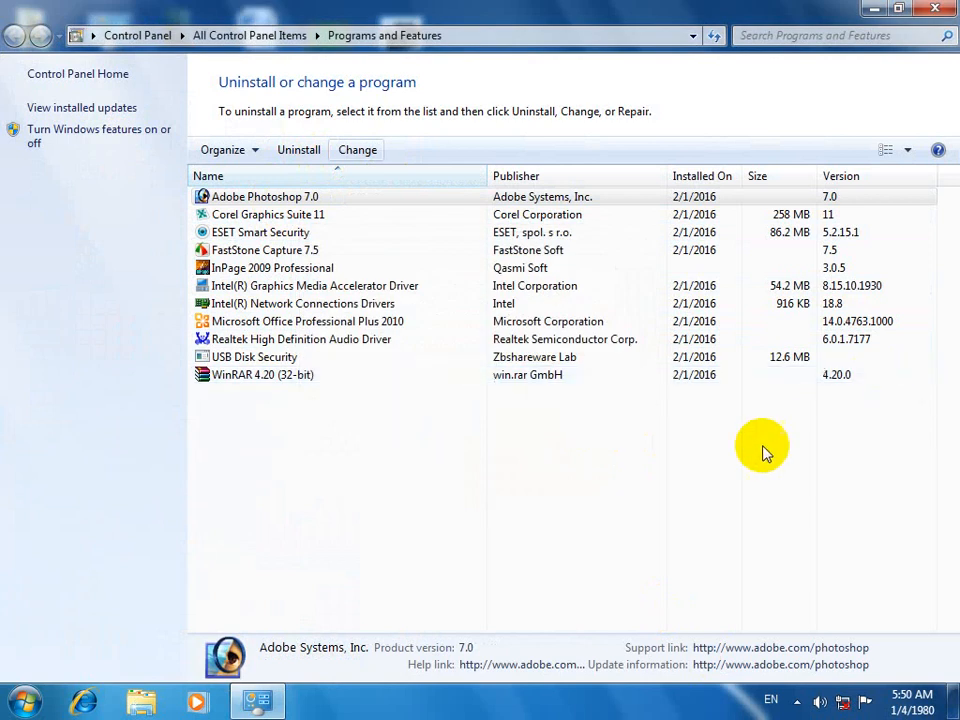
pyautogui.moveTo(312, 436)
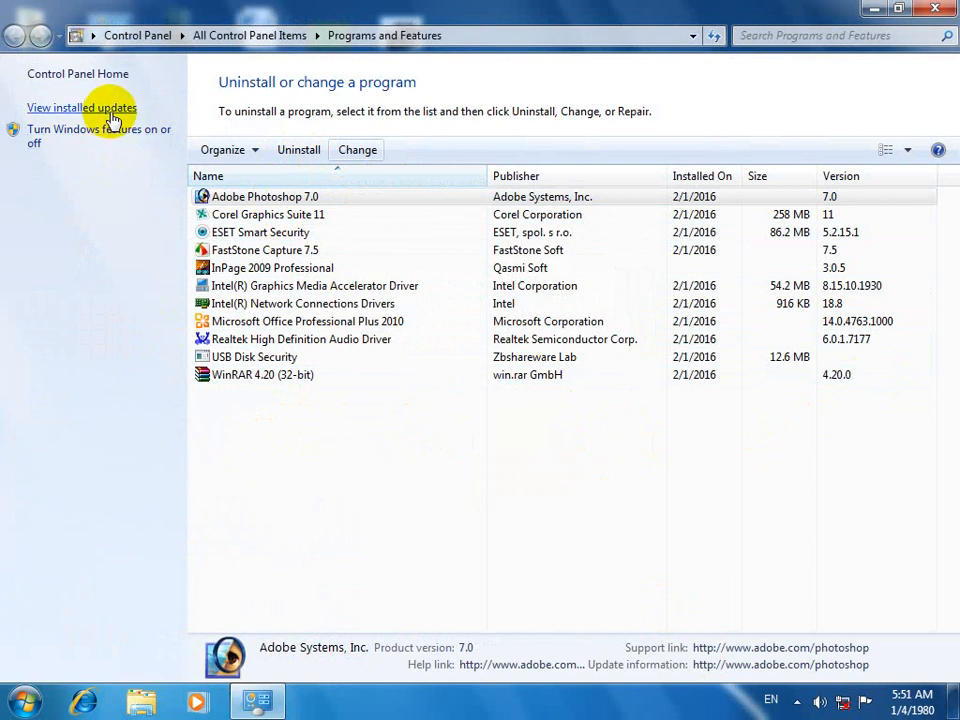
pyautogui.moveTo(104, 112)
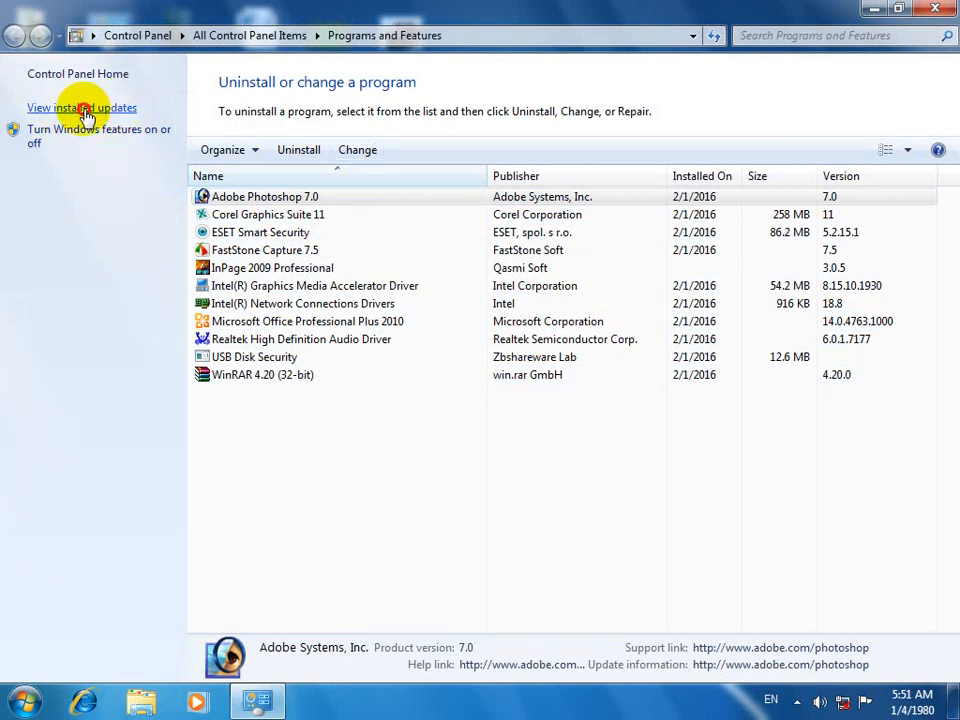
pyautogui.click(82, 108)
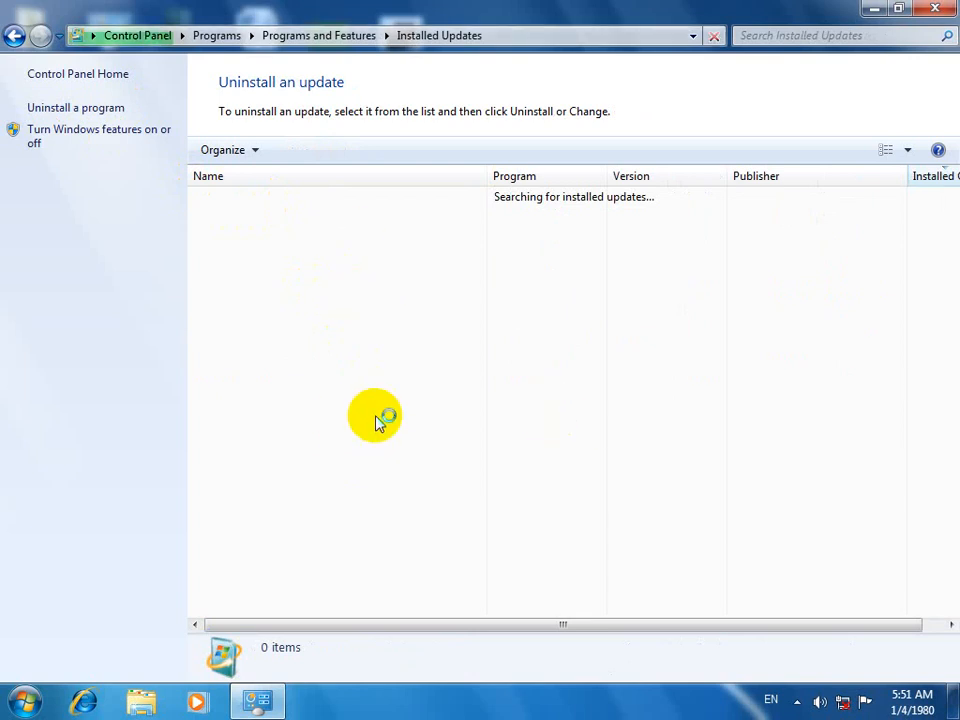
pyautogui.click(24, 700)
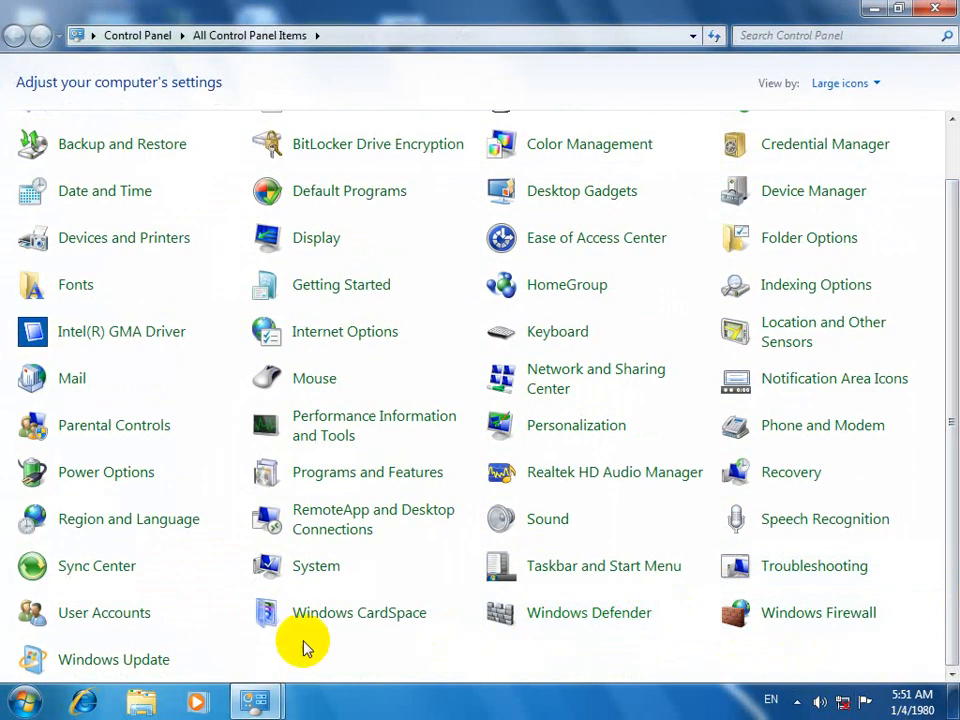
pyautogui.moveTo(114, 660)
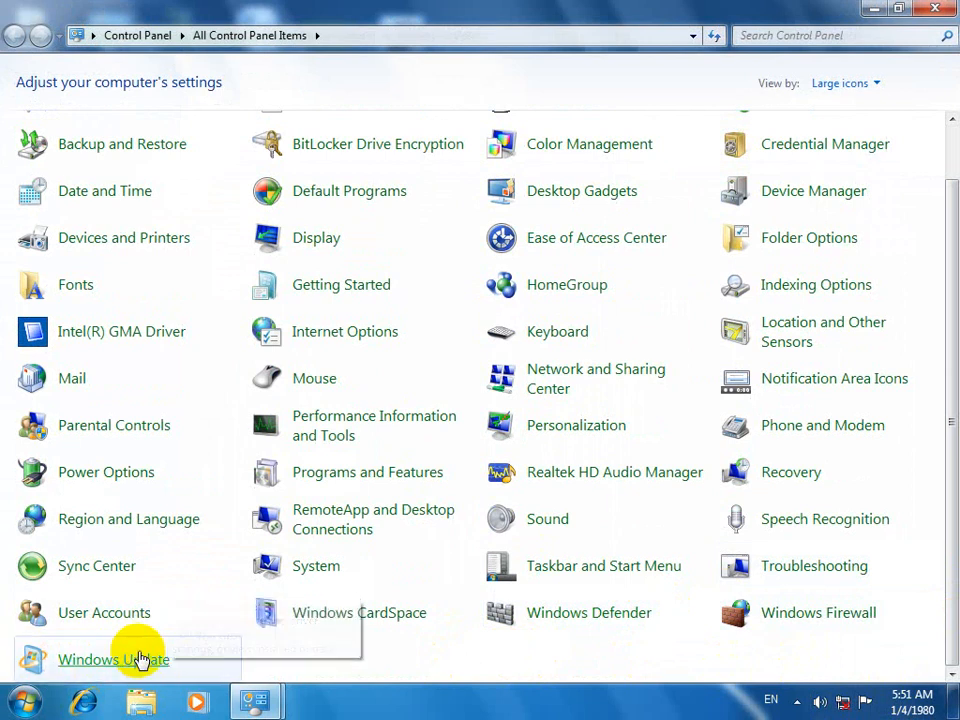
pyautogui.click(112, 660)
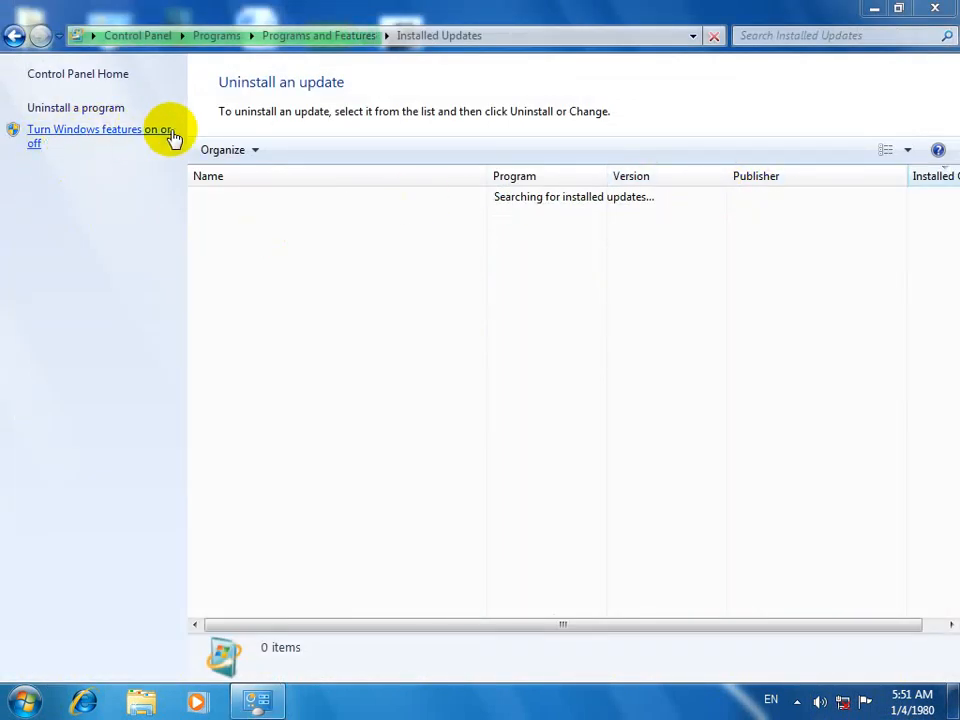
pyautogui.click(22, 700)
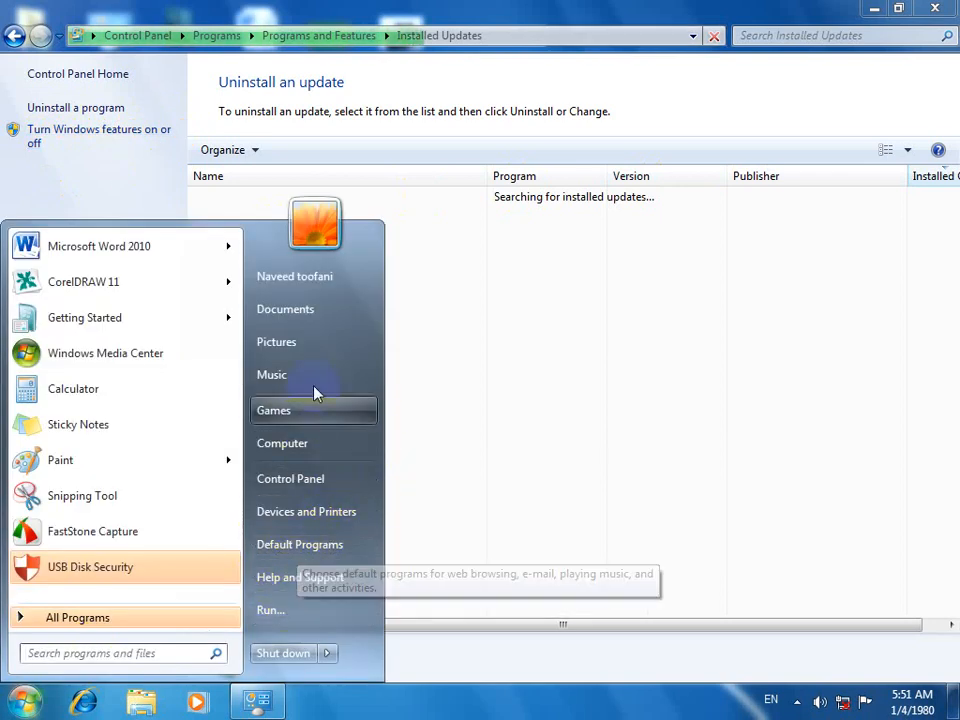
# Open Games and accept customized update settings in its setup dialog.
pyautogui.click(272, 410)
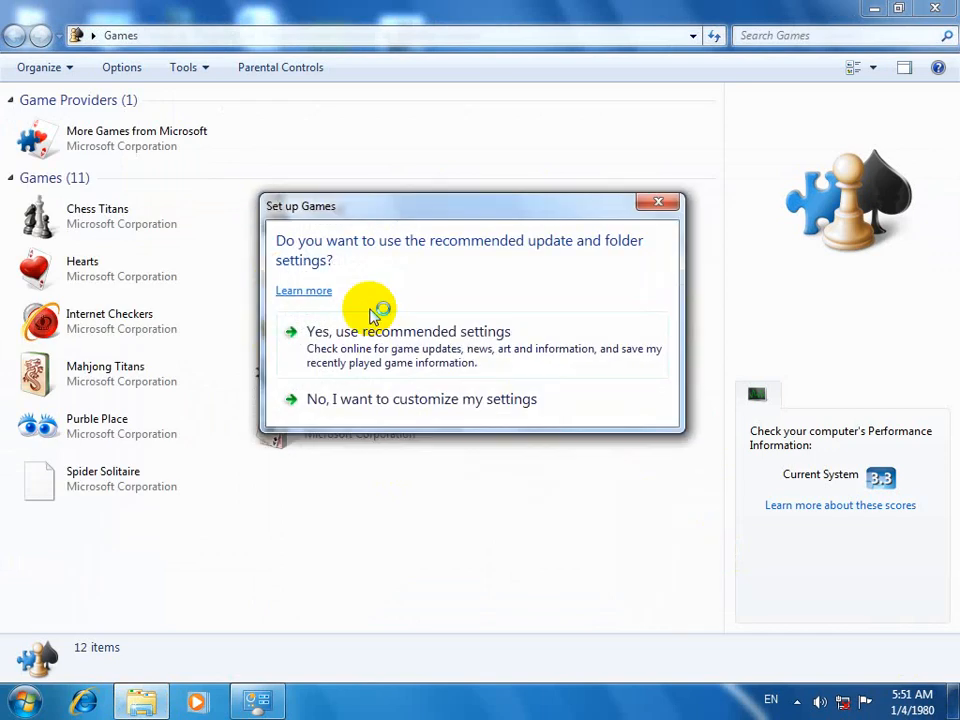
pyautogui.click(420, 398)
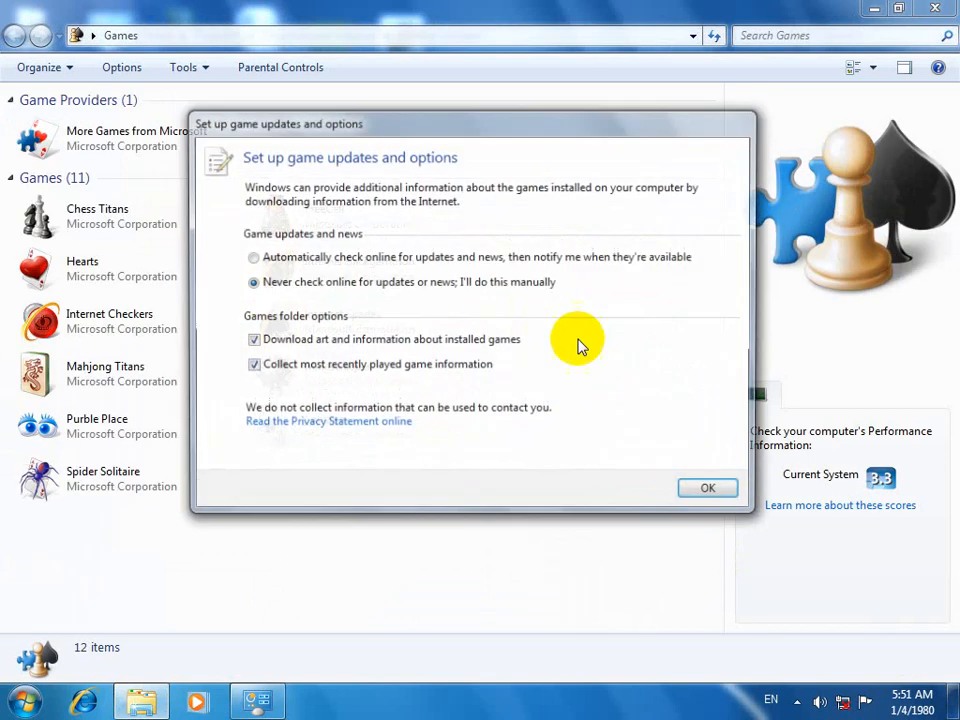
pyautogui.click(708, 488)
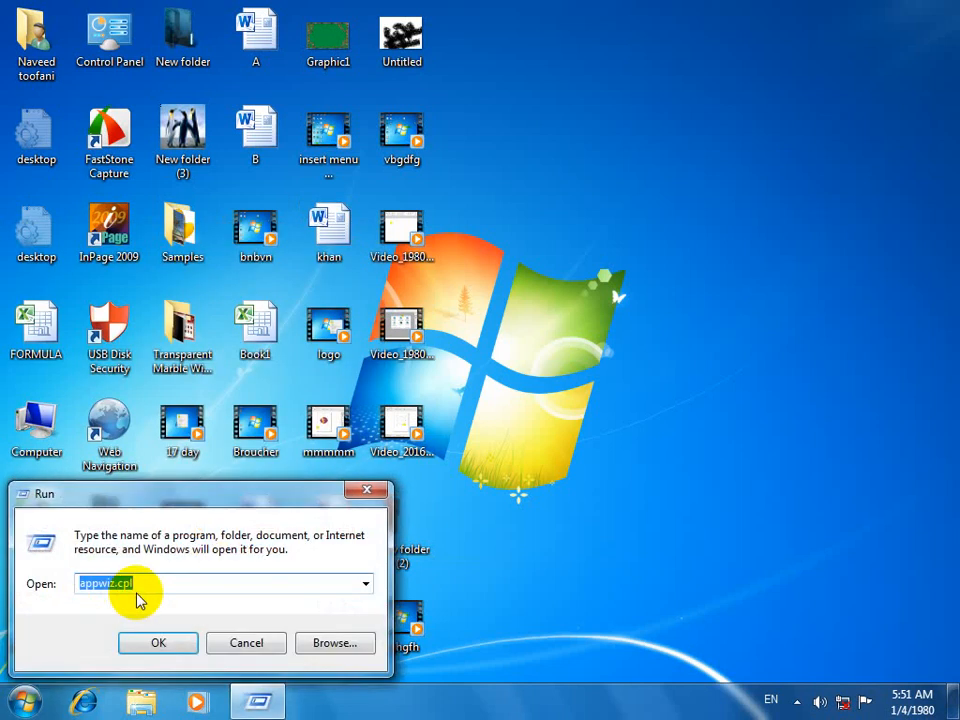
# Relaunch Programs and Features and bring up the Windows features list.
pyautogui.click(156, 642)
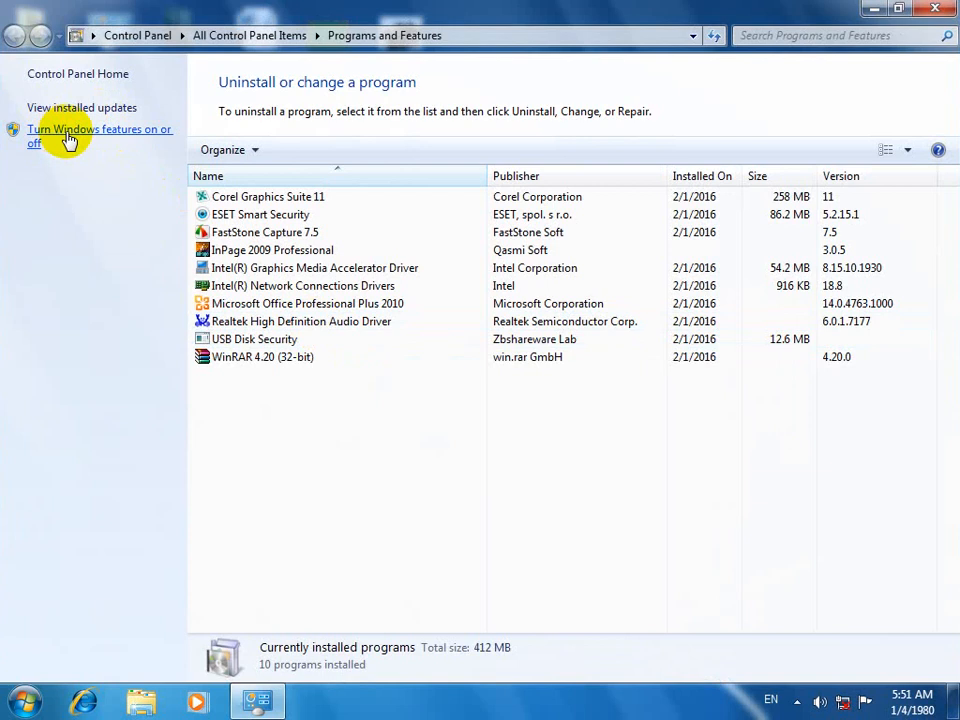
pyautogui.click(100, 136)
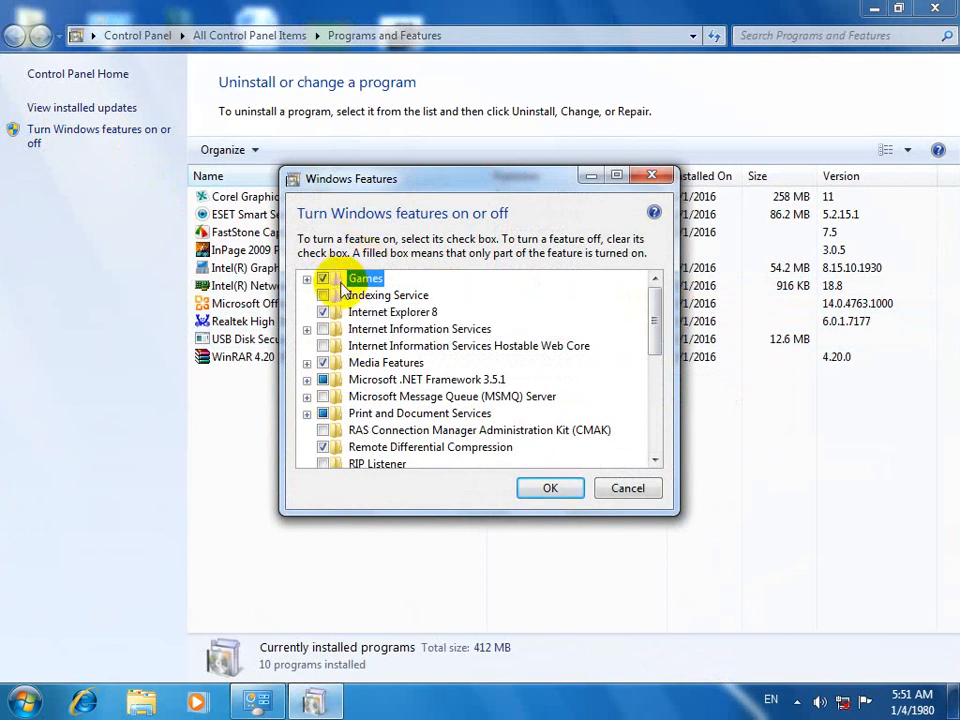
pyautogui.click(550, 488)
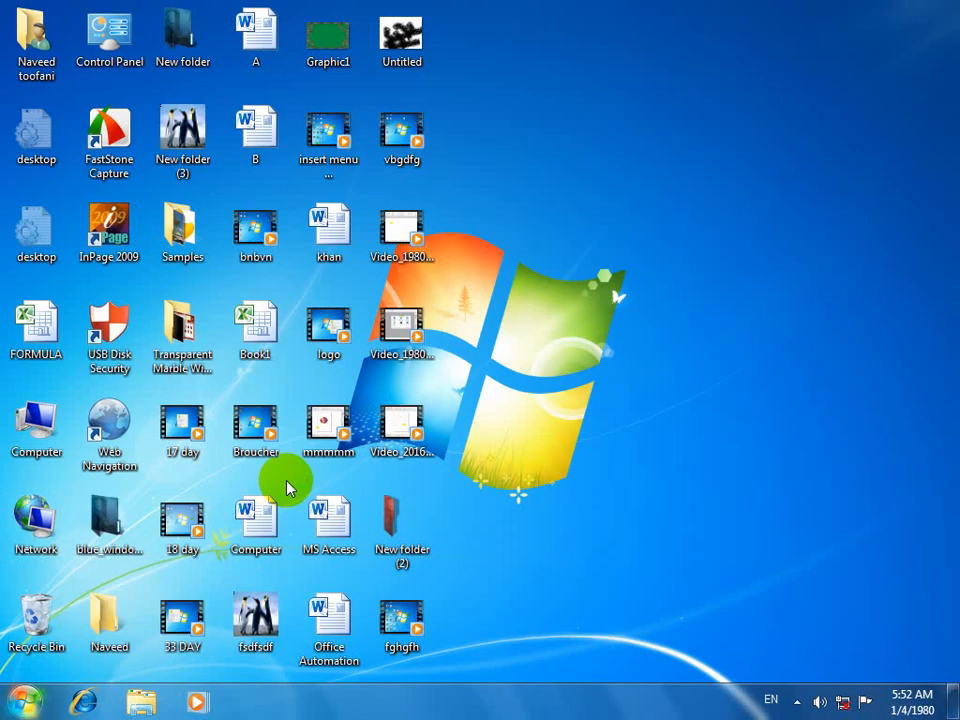
pyautogui.moveTo(800, 480)
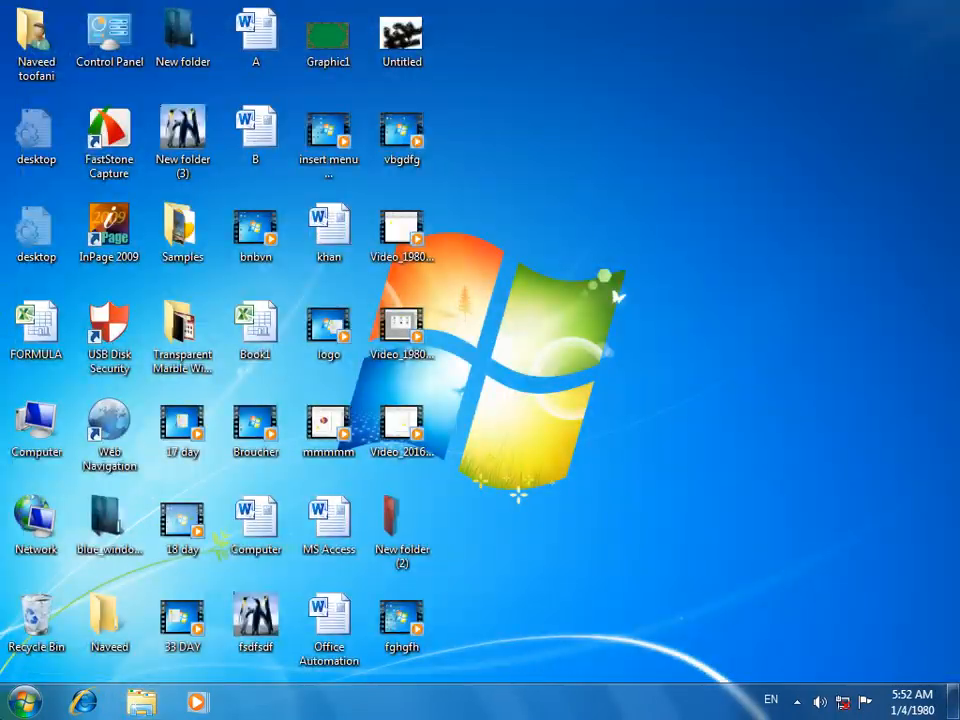
pyautogui.moveTo(478, 222)
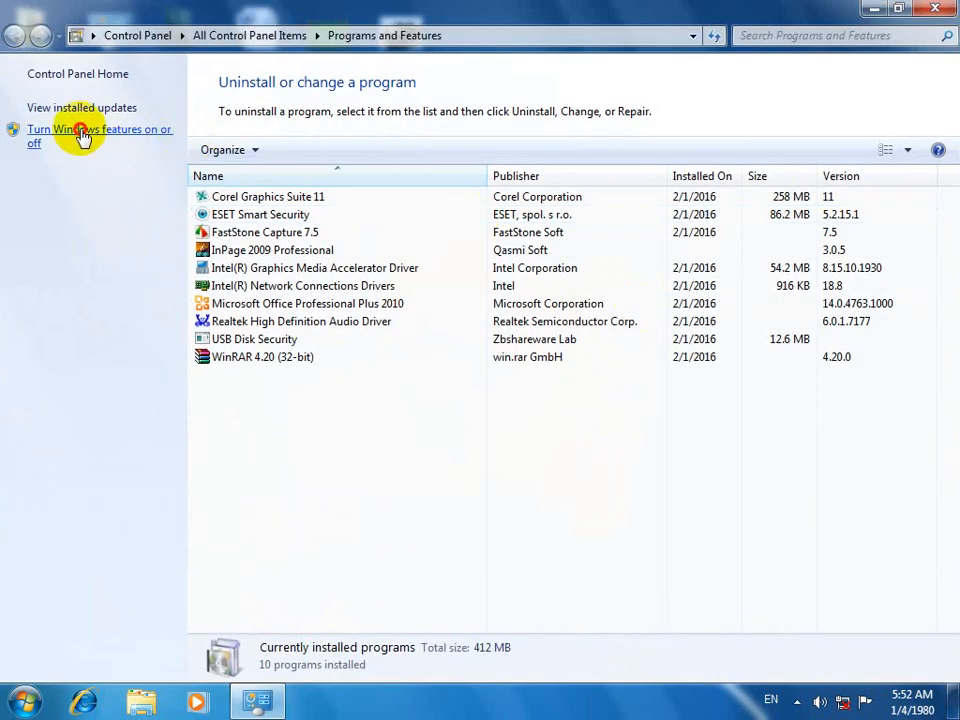
# Reopen the Windows features list, toggle Internet Explorer 8, and confirm with OK.
pyautogui.click(84, 136)
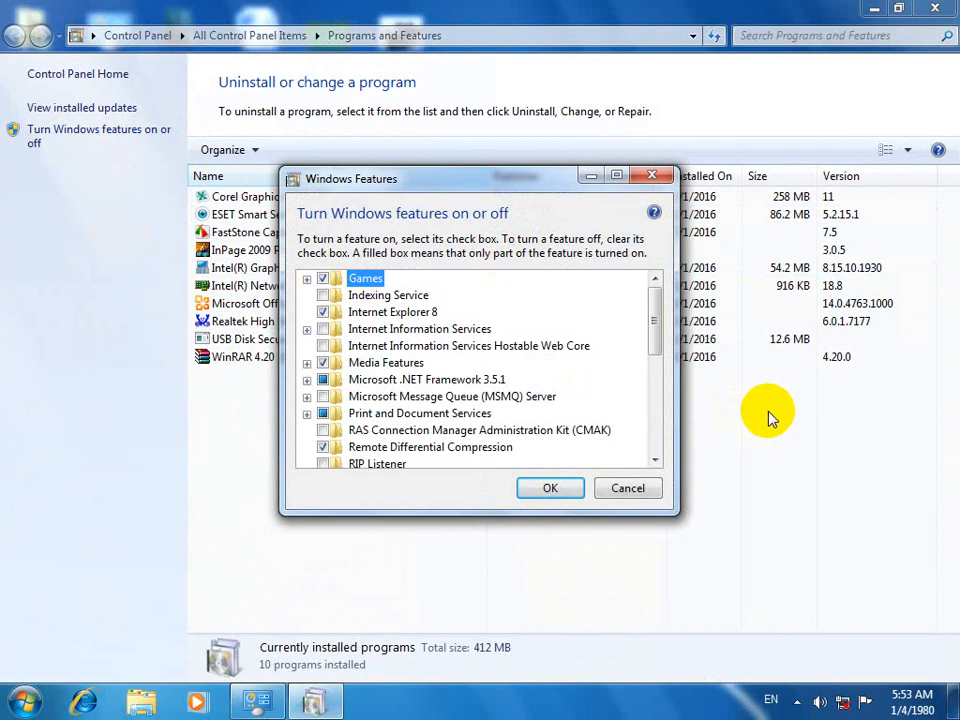
pyautogui.moveTo(324, 318)
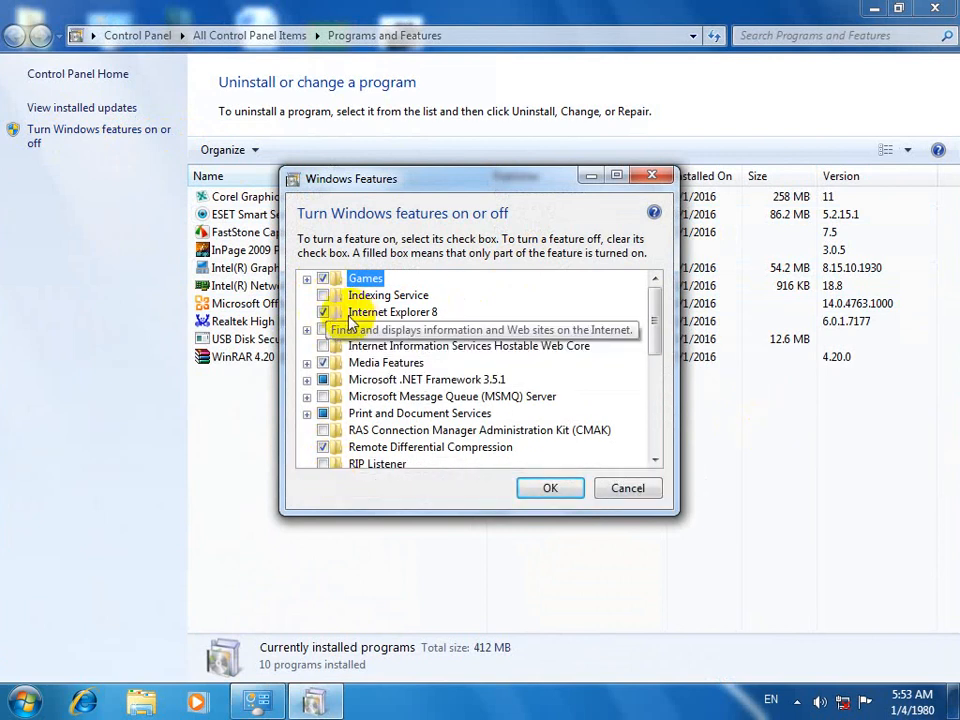
pyautogui.click(324, 312)
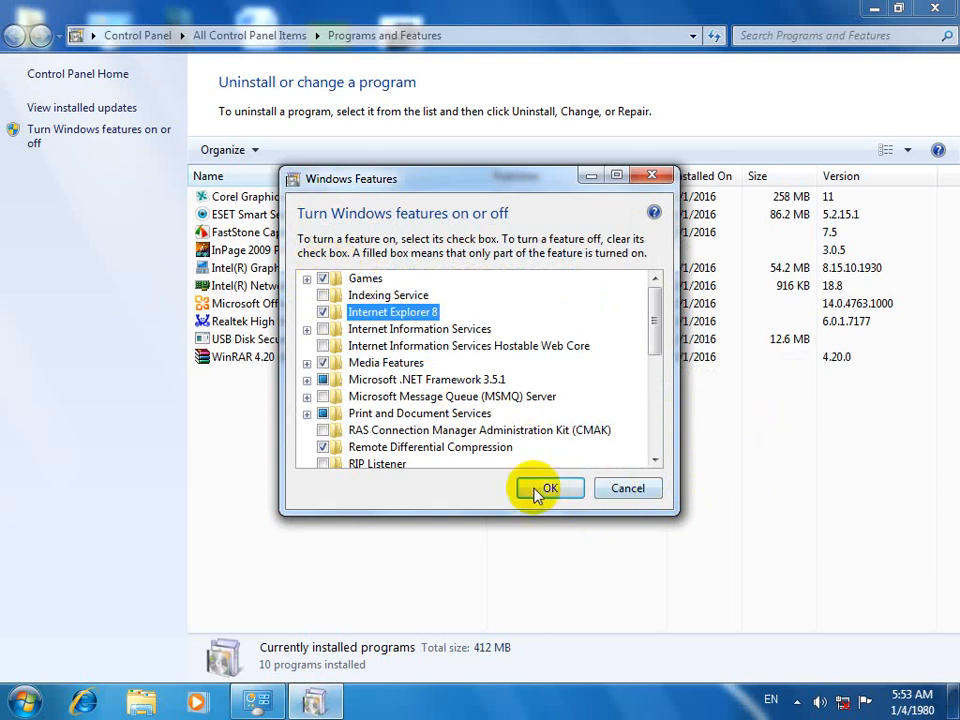
pyautogui.click(548, 488)
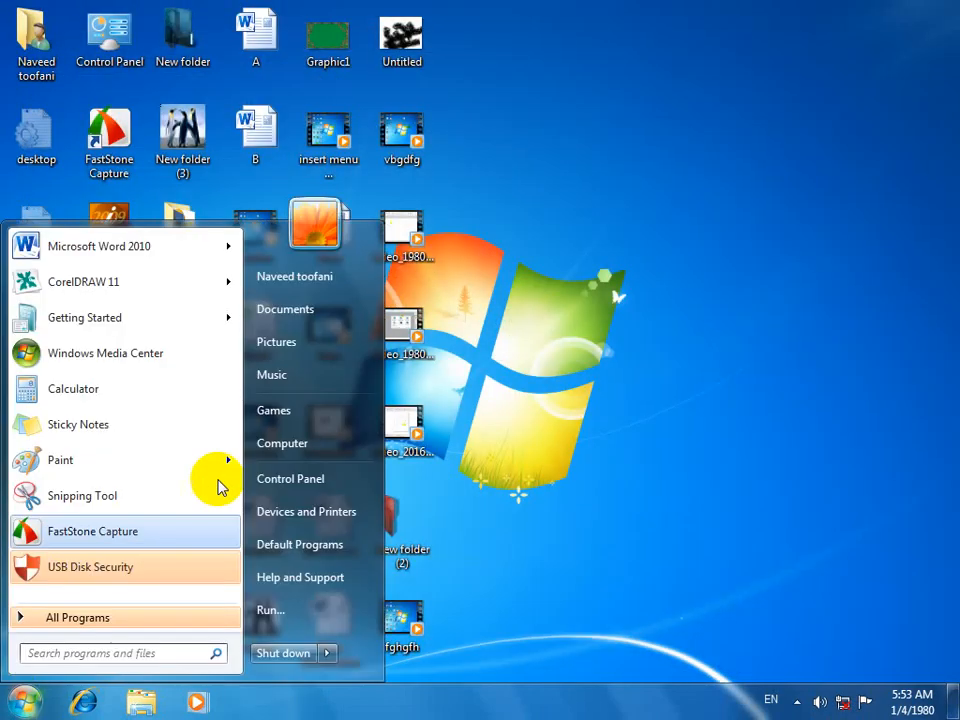
pyautogui.click(272, 410)
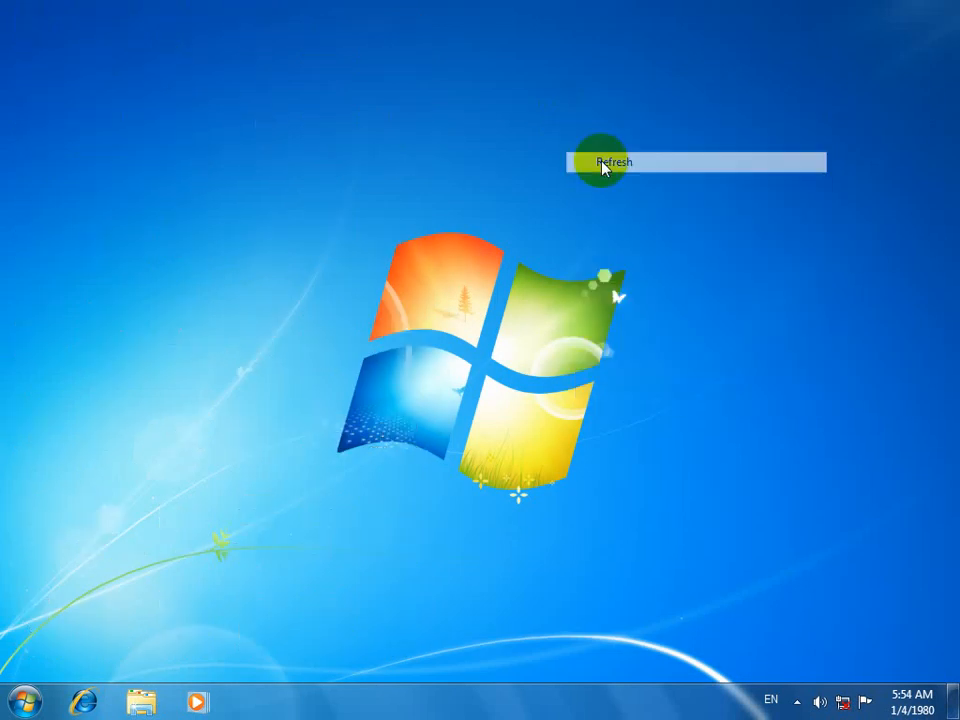
pyautogui.click(616, 162)
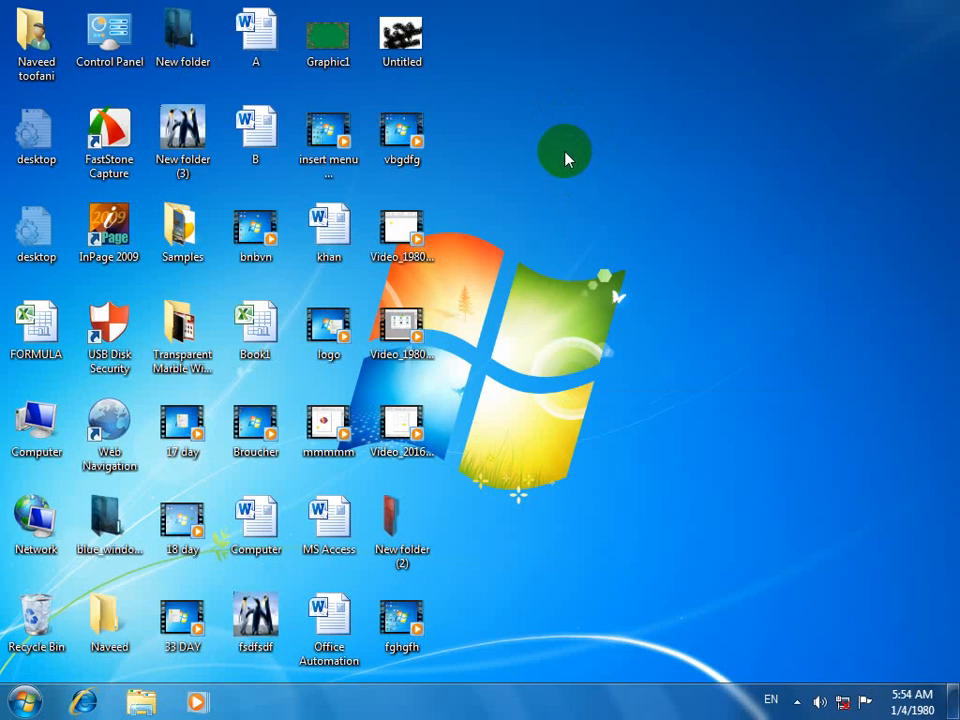
pyautogui.click(36, 430)
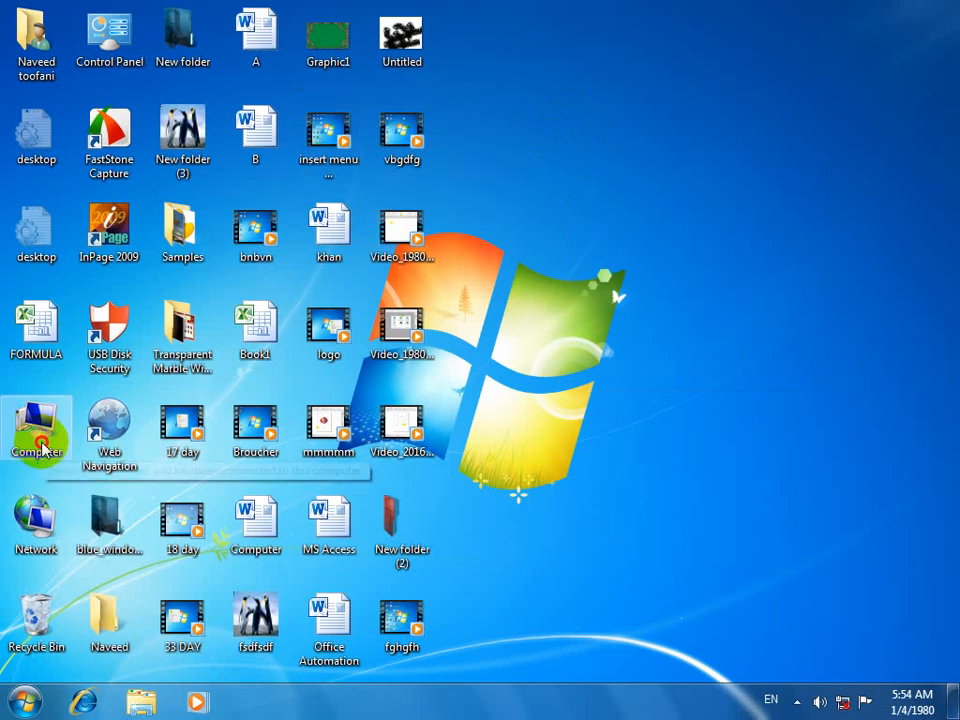
# Show the Computer overview listing four hard drives and a DVD RW drive.
pyautogui.doubleClick(36, 424)
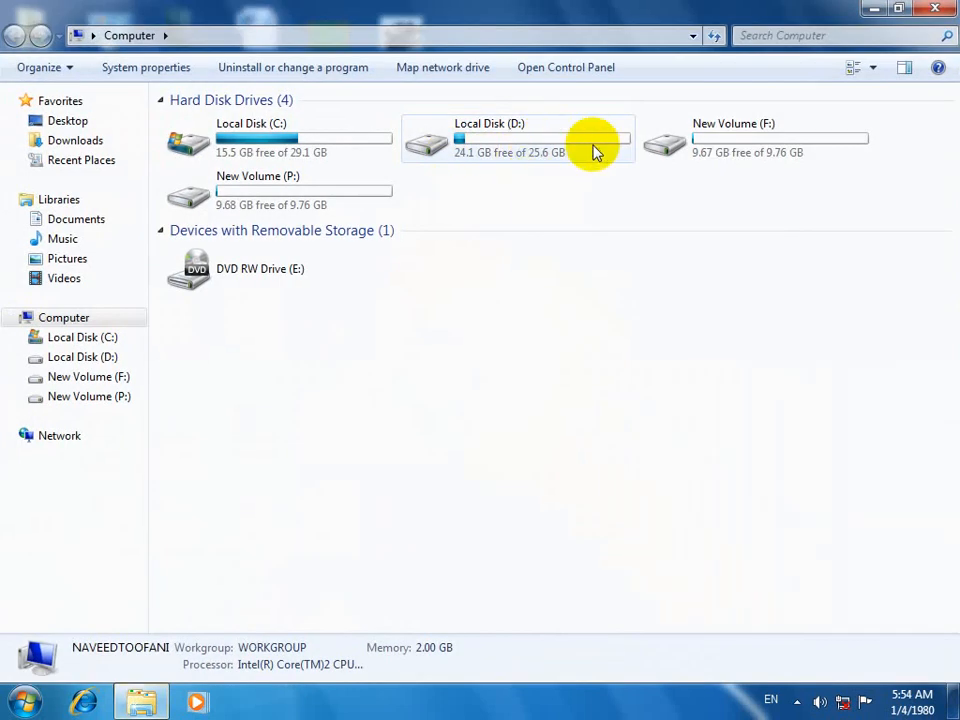
pyautogui.moveTo(596, 150)
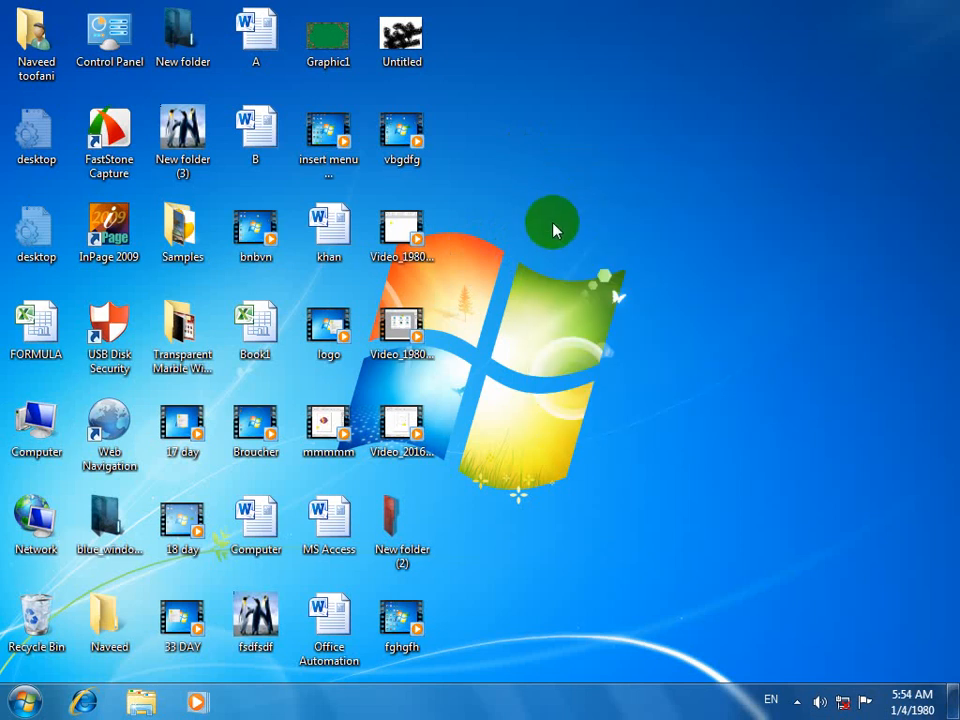
pyautogui.moveTo(548, 228)
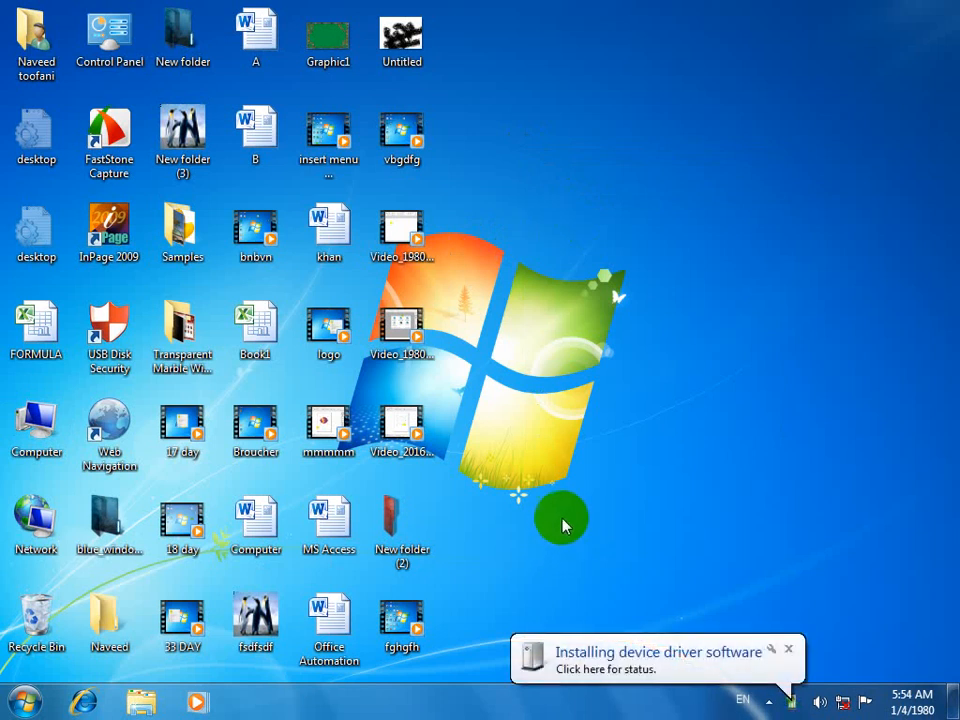
pyautogui.moveTo(670, 576)
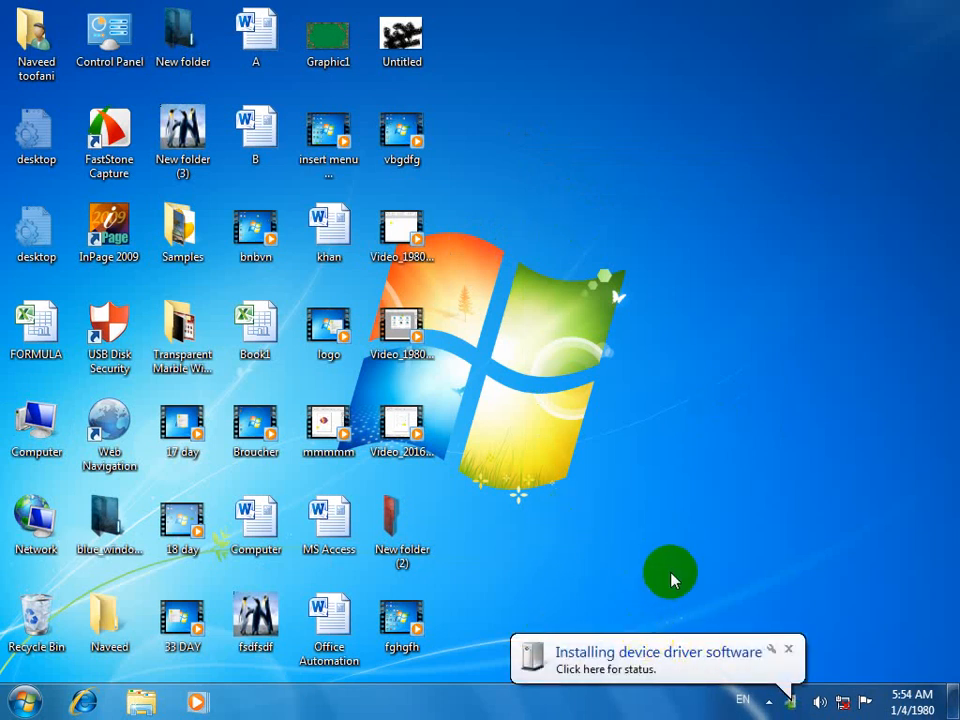
# Dismiss the driver-ready notice and view the files on USB drive AB (G:).
pyautogui.click(656, 660)
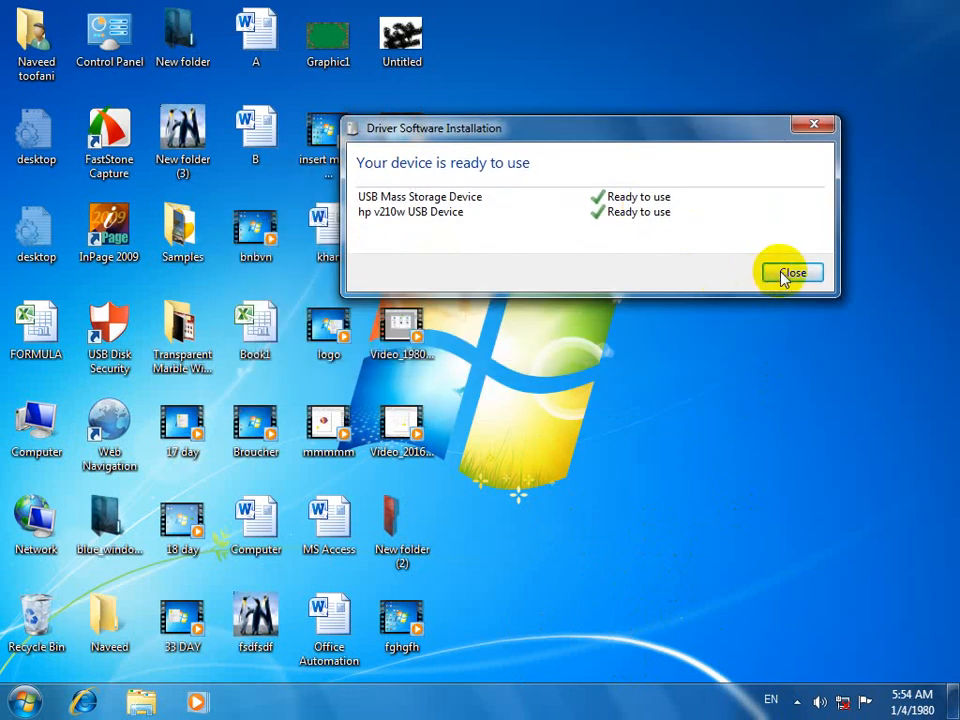
pyautogui.click(792, 272)
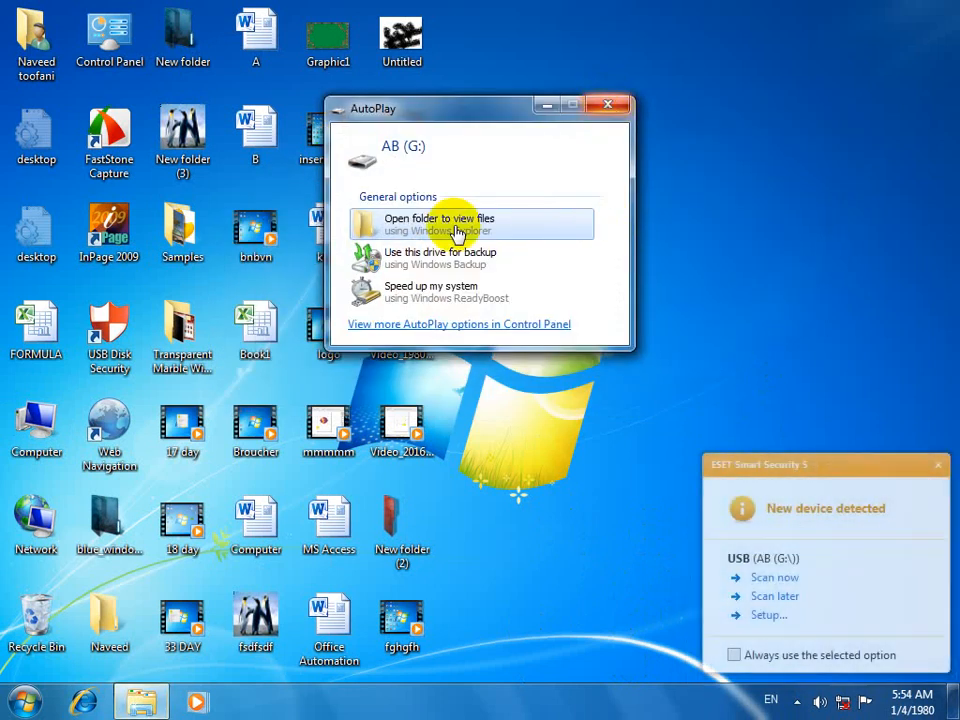
pyautogui.click(440, 224)
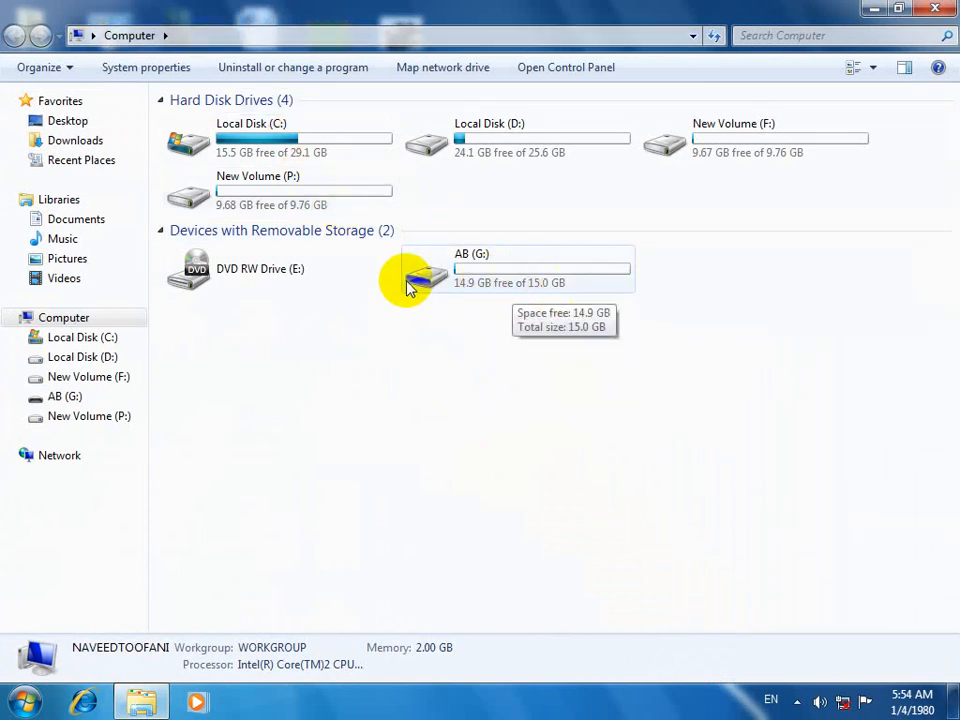
pyautogui.moveTo(568, 290)
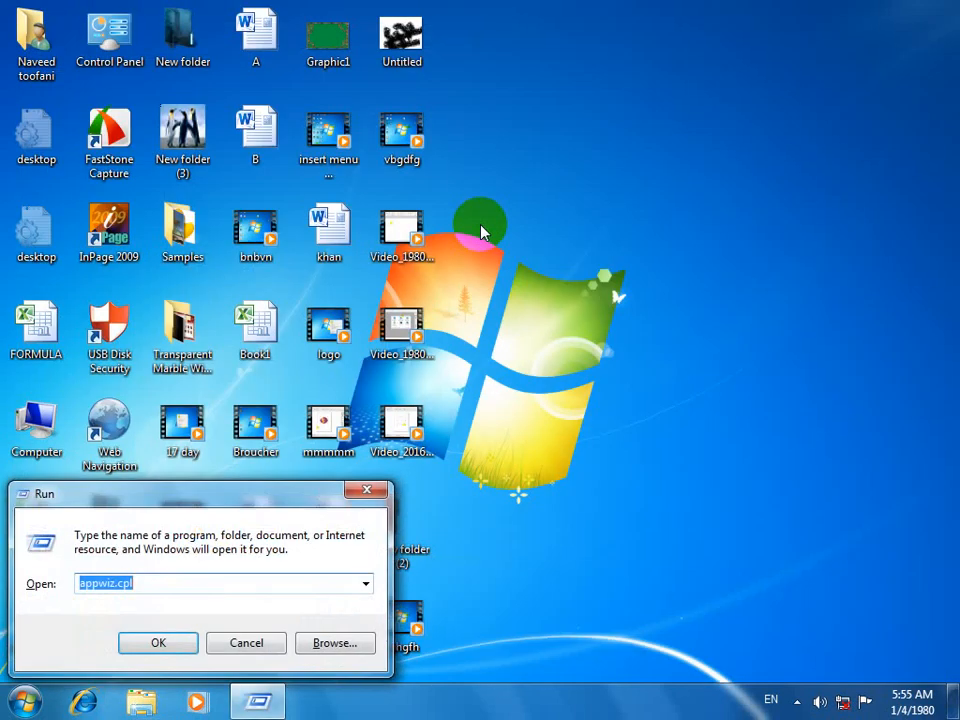
# Launch Command Prompt via Run with 'cmd'.
pyautogui.write('cmd')
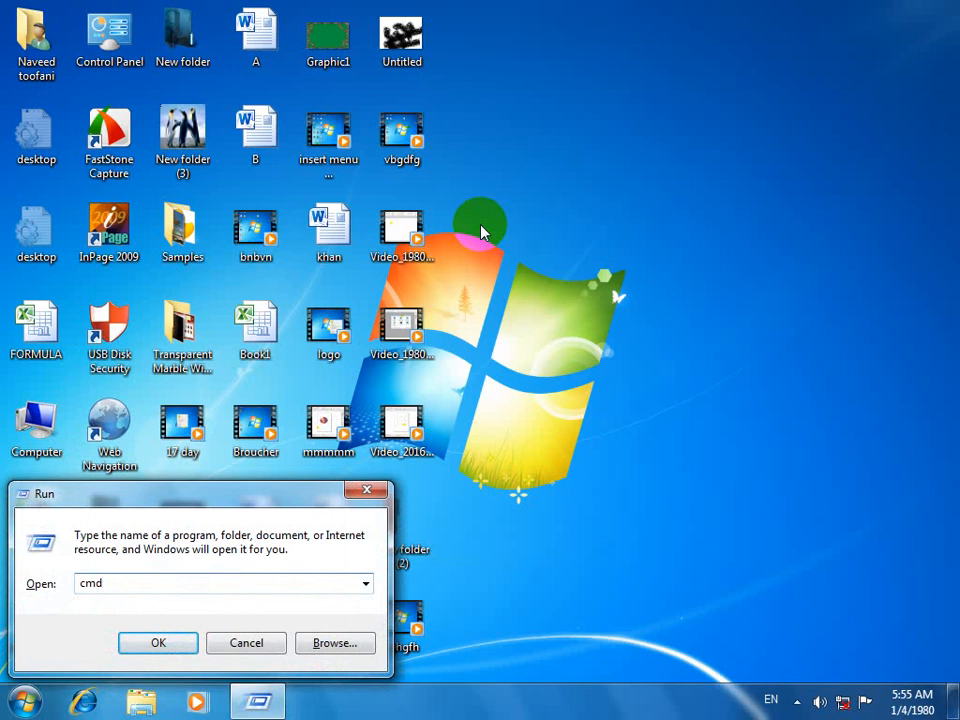
pyautogui.click(156, 644)
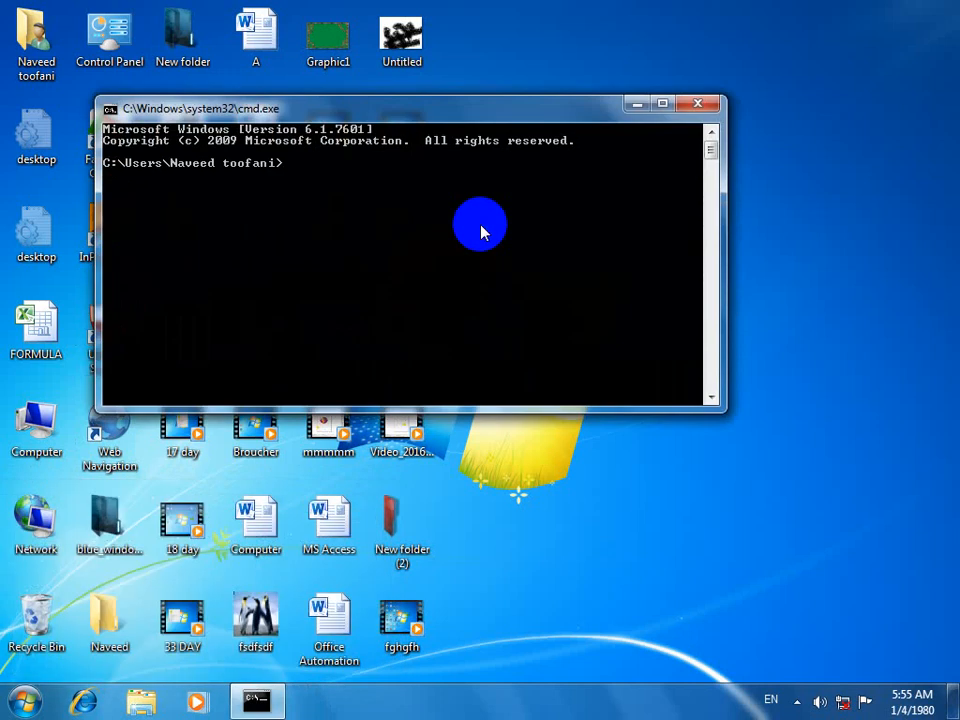
# Enter 'diskpart' to launch DiskPart from the command prompt.
pyautogui.write('disk')
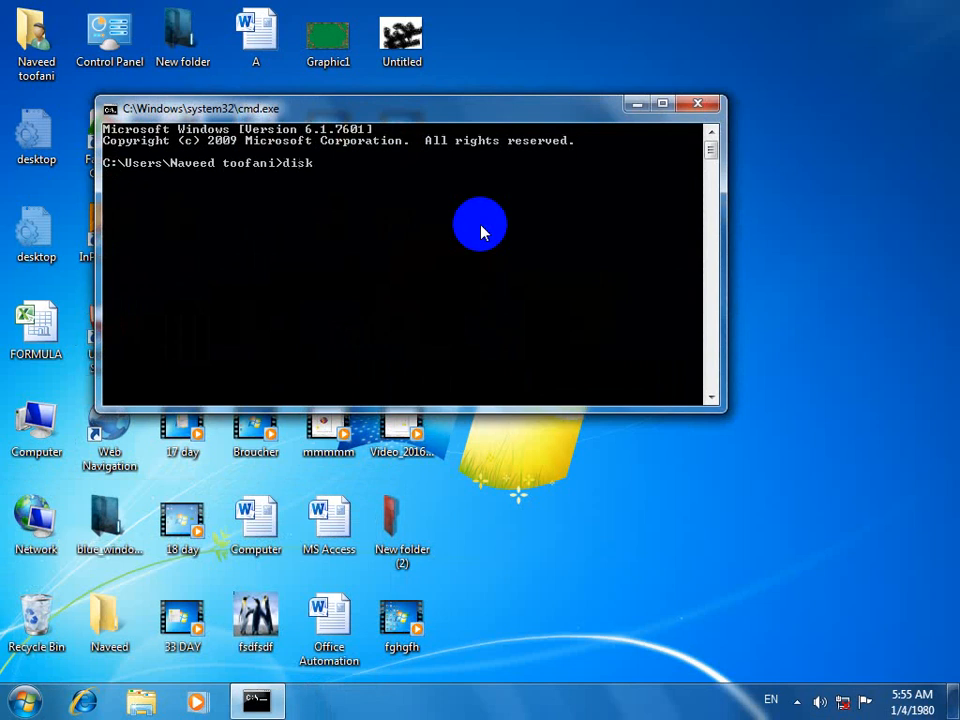
pyautogui.write('part')
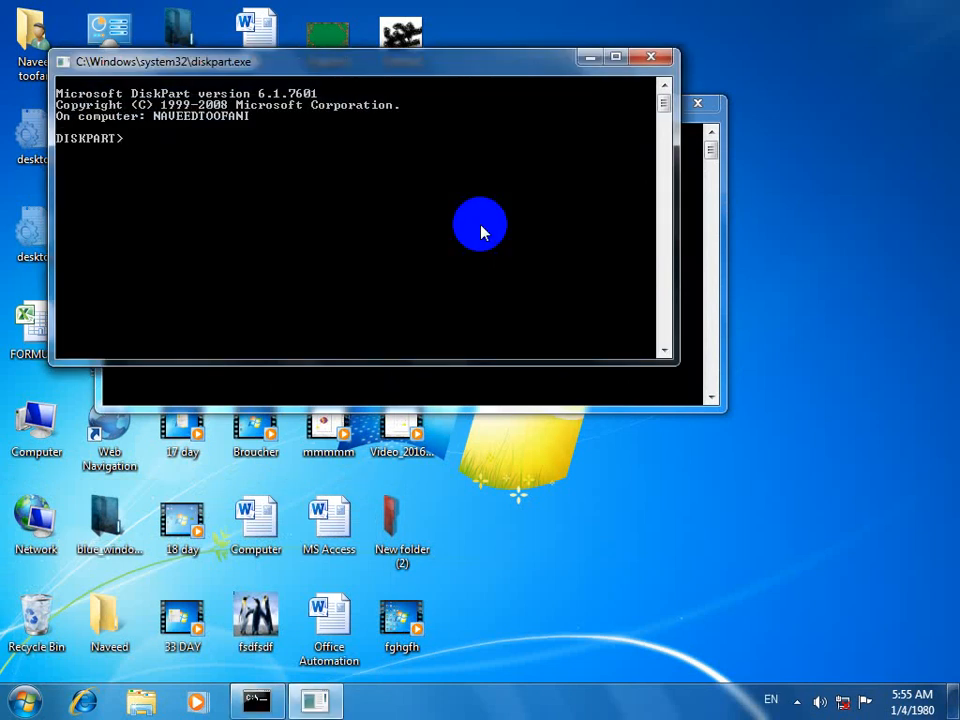
# Run 'list disk', showing Disk 0 at 74 GB and Disk 1 at 15 GB.
pyautogui.write('list')
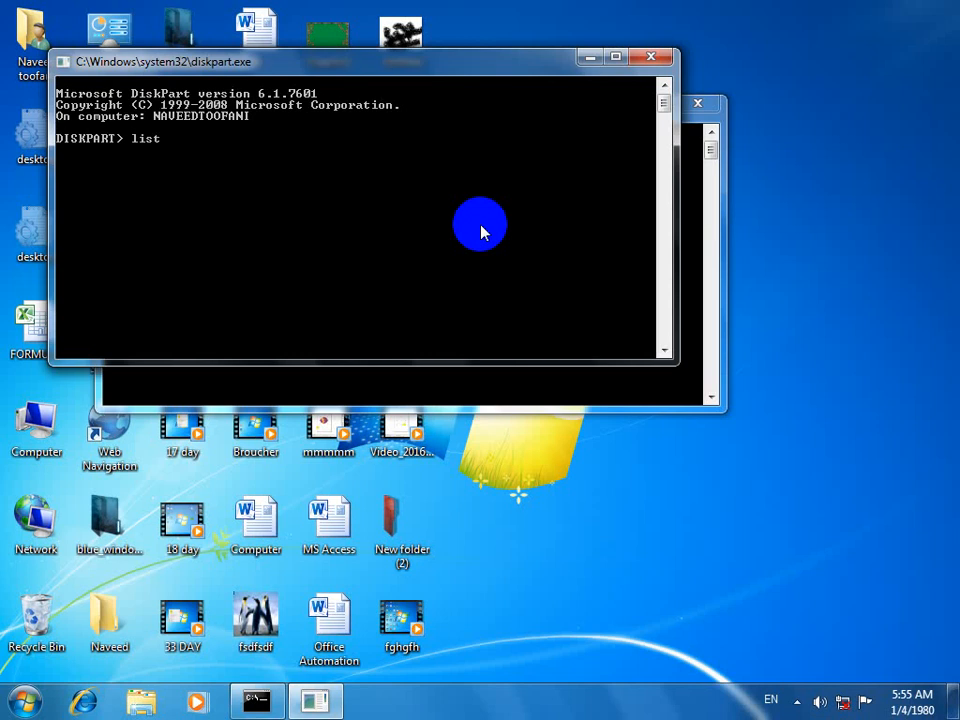
pyautogui.write('disk')
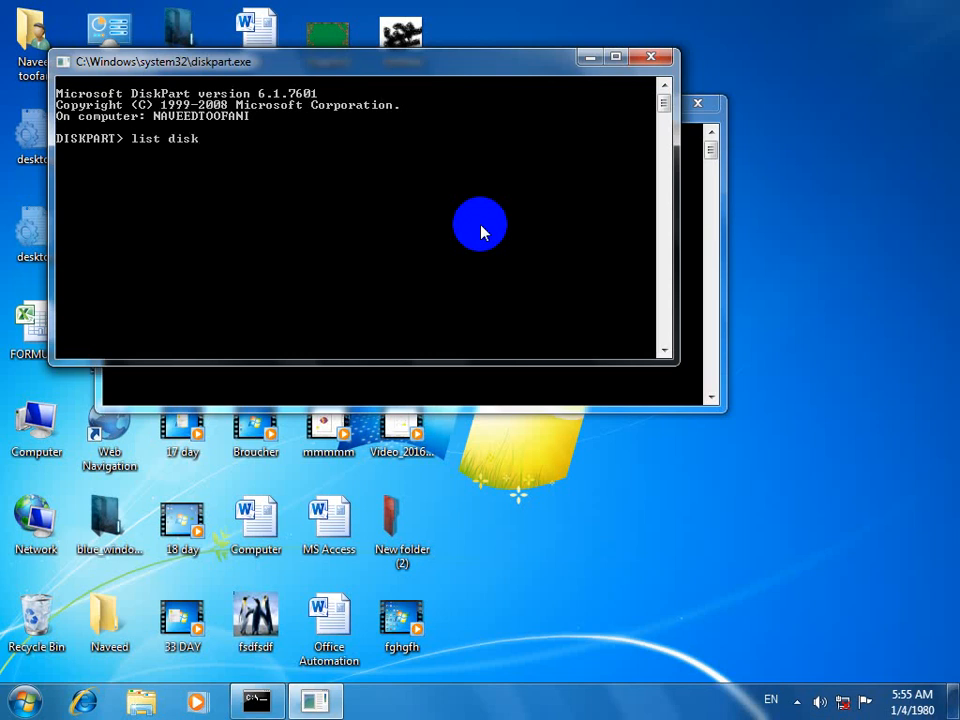
pyautogui.press('enter')
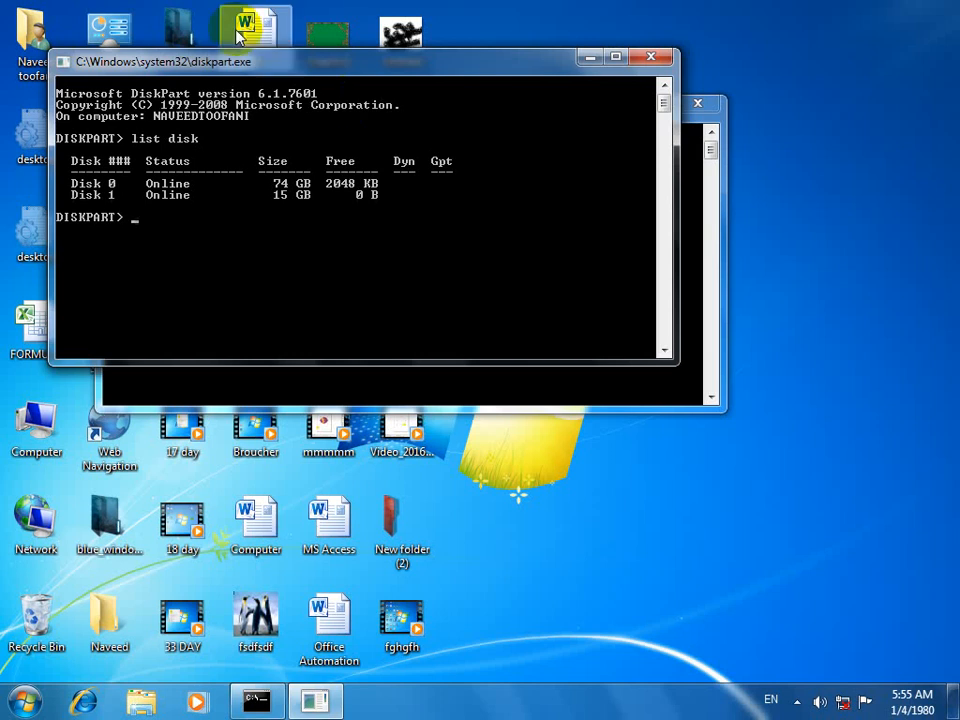
pyautogui.moveTo(336, 20)
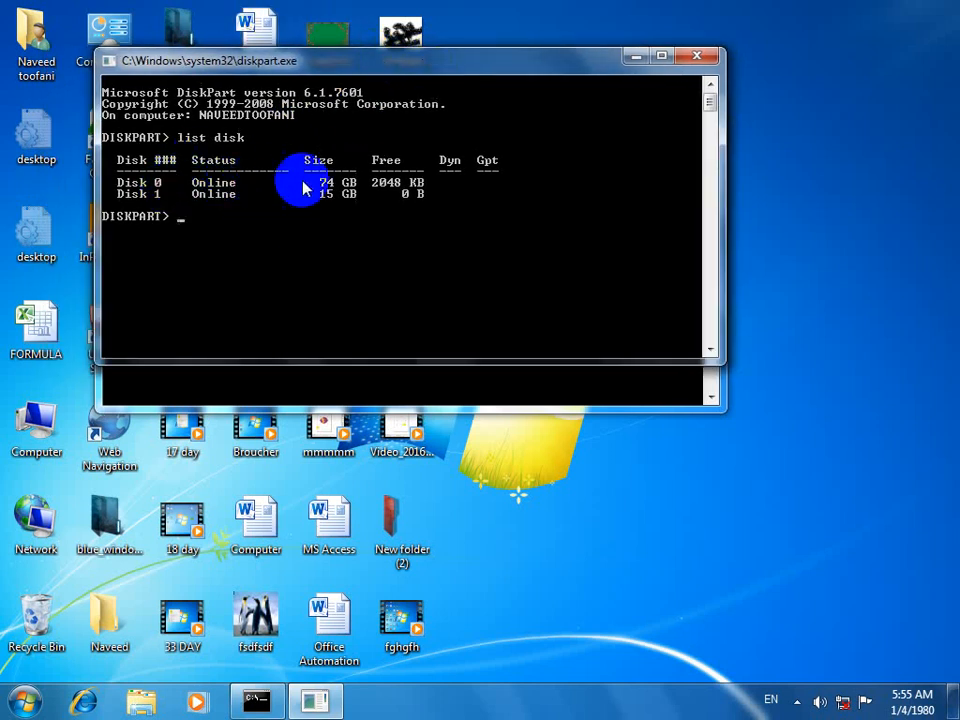
pyautogui.moveTo(344, 190)
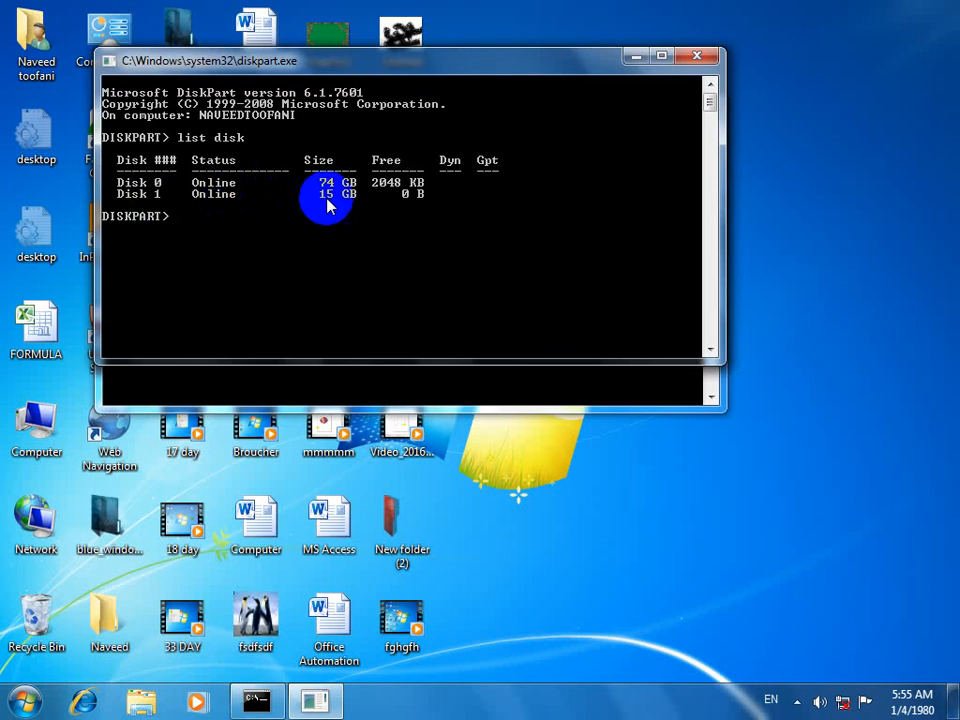
pyautogui.moveTo(340, 222)
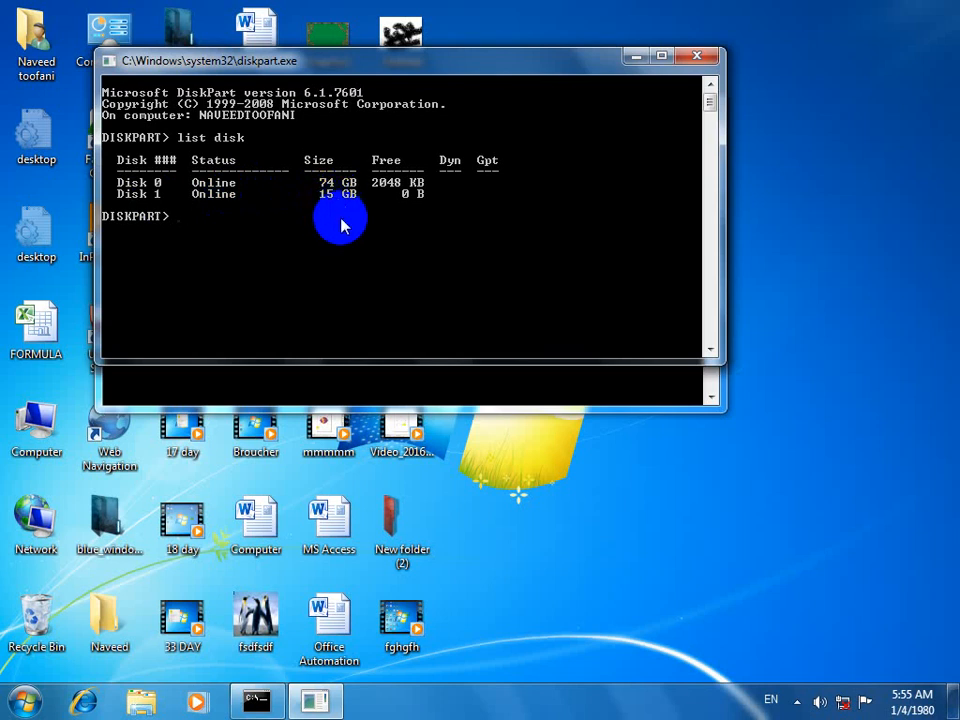
pyautogui.moveTo(384, 218)
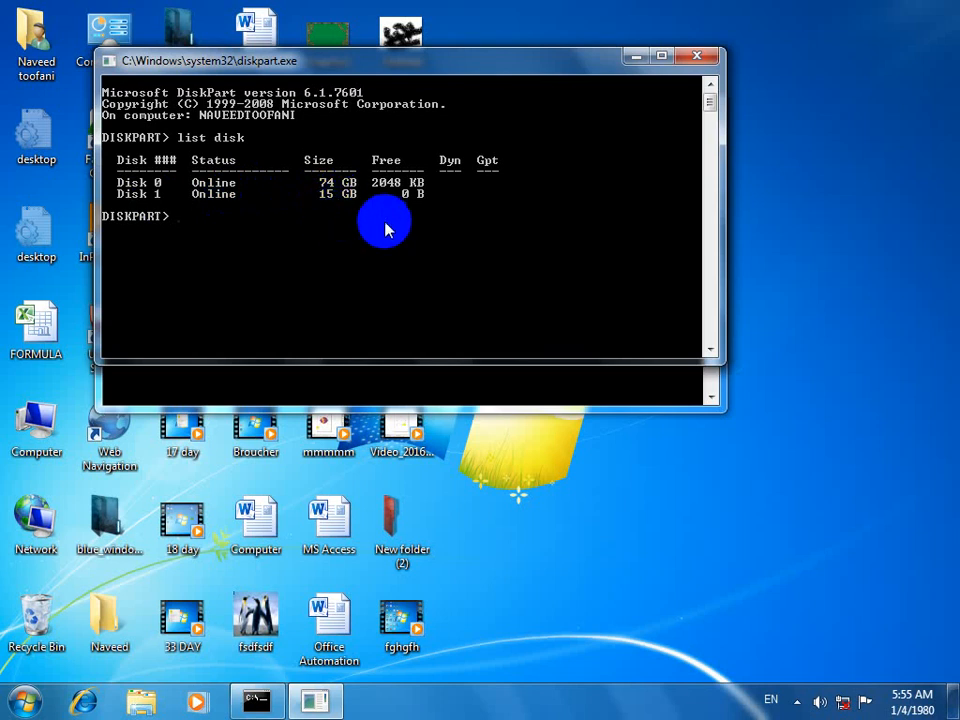
pyautogui.moveTo(150, 204)
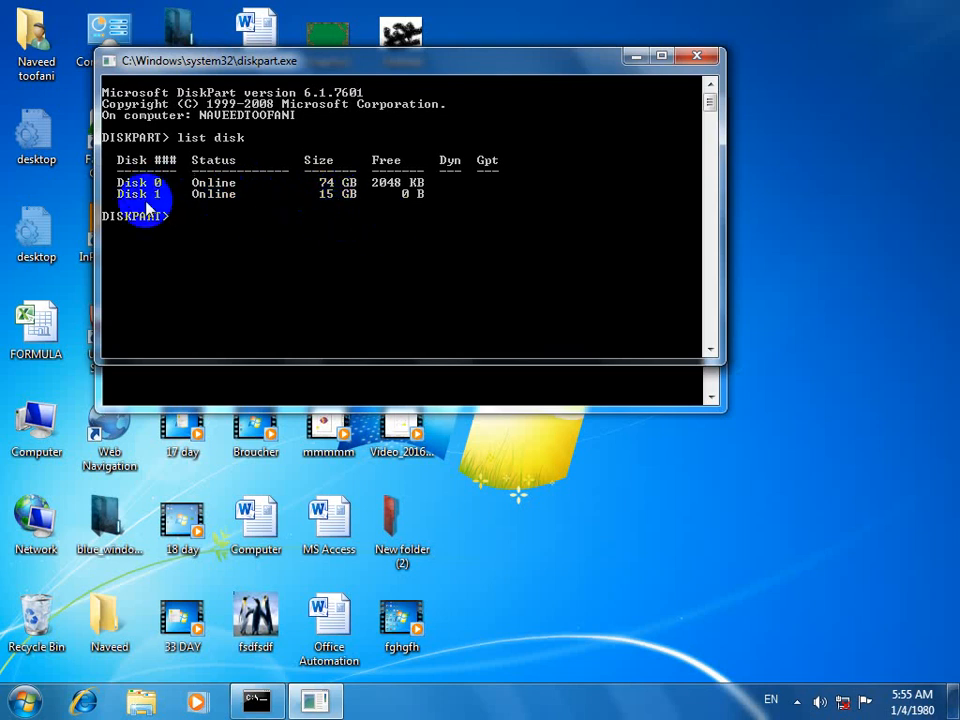
# Select Disk 1, the 15 GB USB disk, and wipe it with 'clean'.
pyautogui.write('s')
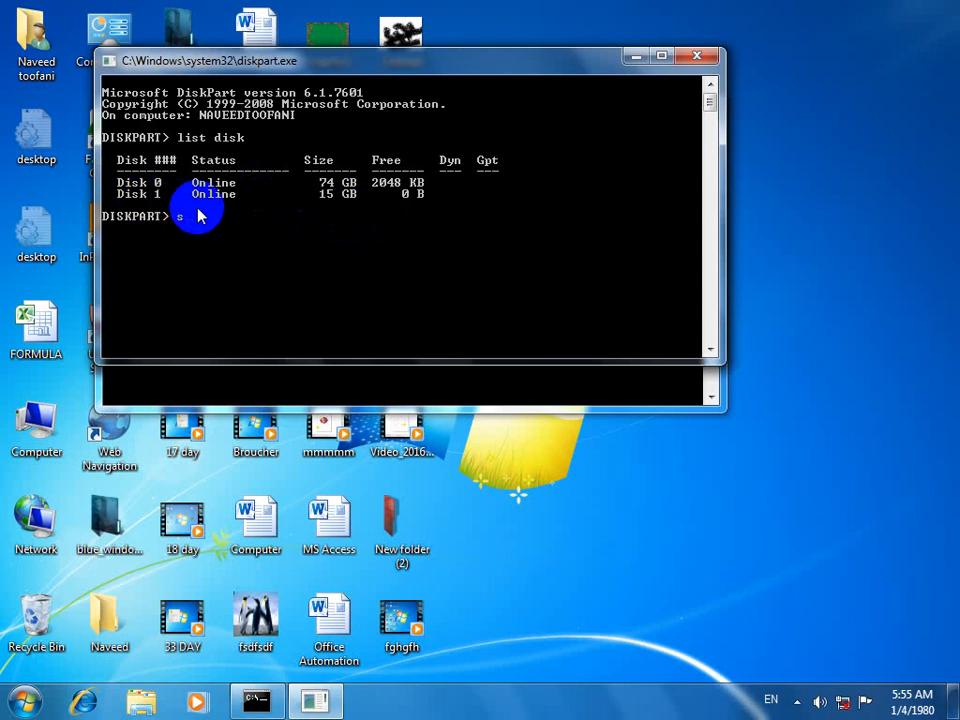
pyautogui.write('elect disk')
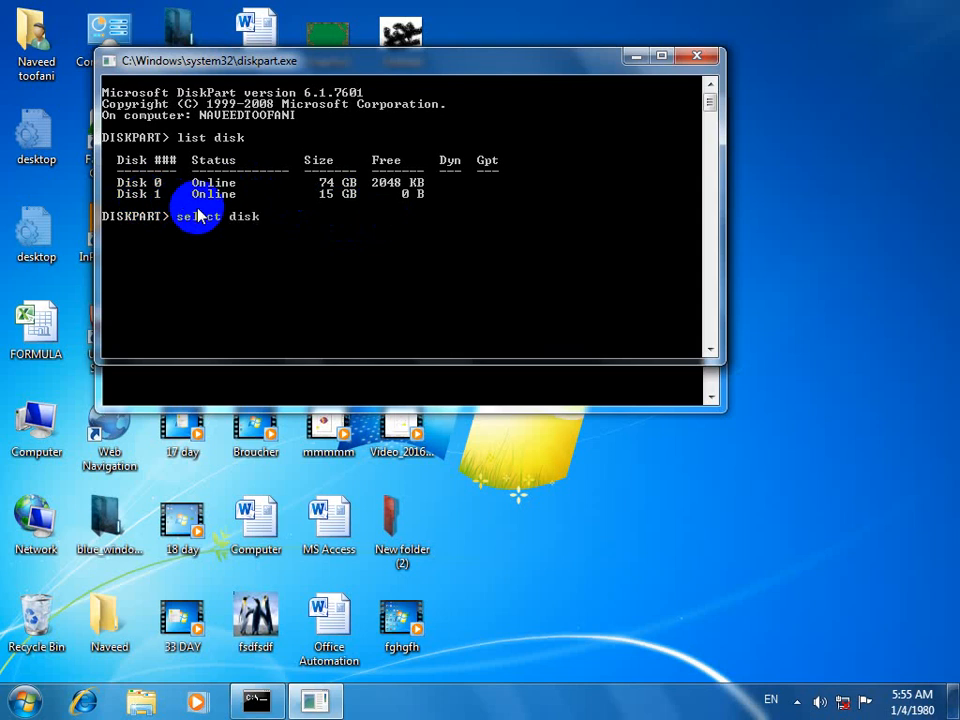
pyautogui.write('1')
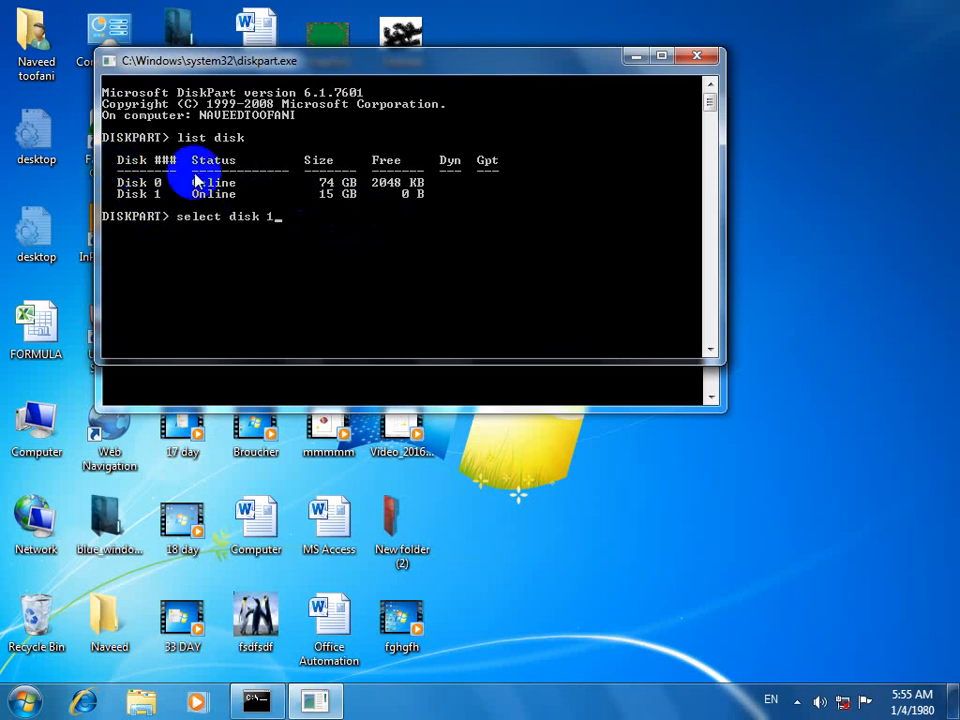
pyautogui.moveTo(248, 192)
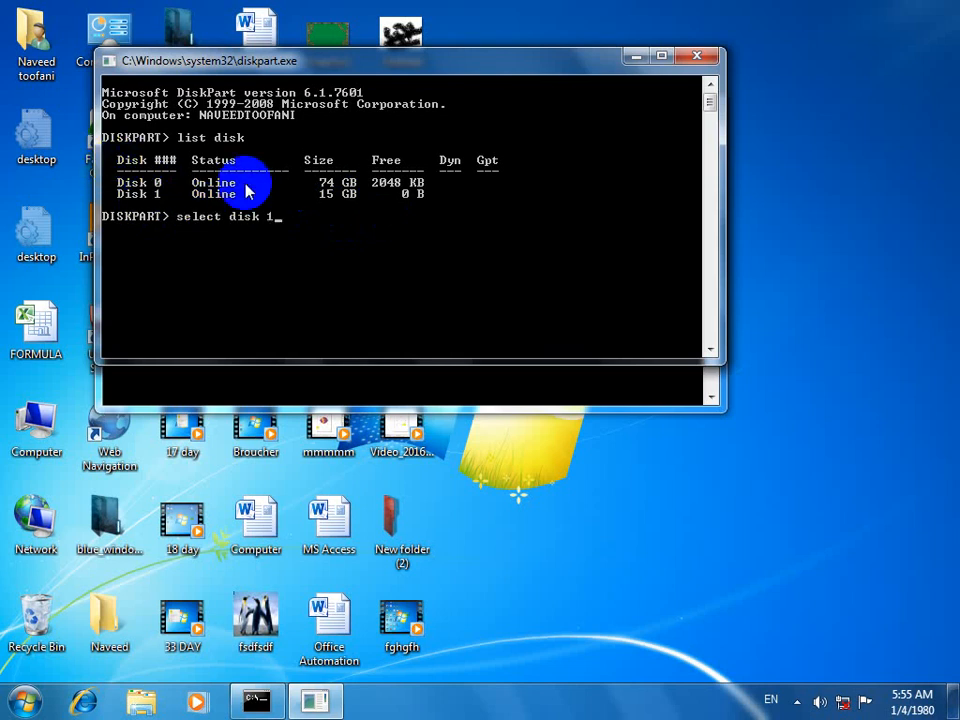
pyautogui.press('enter')
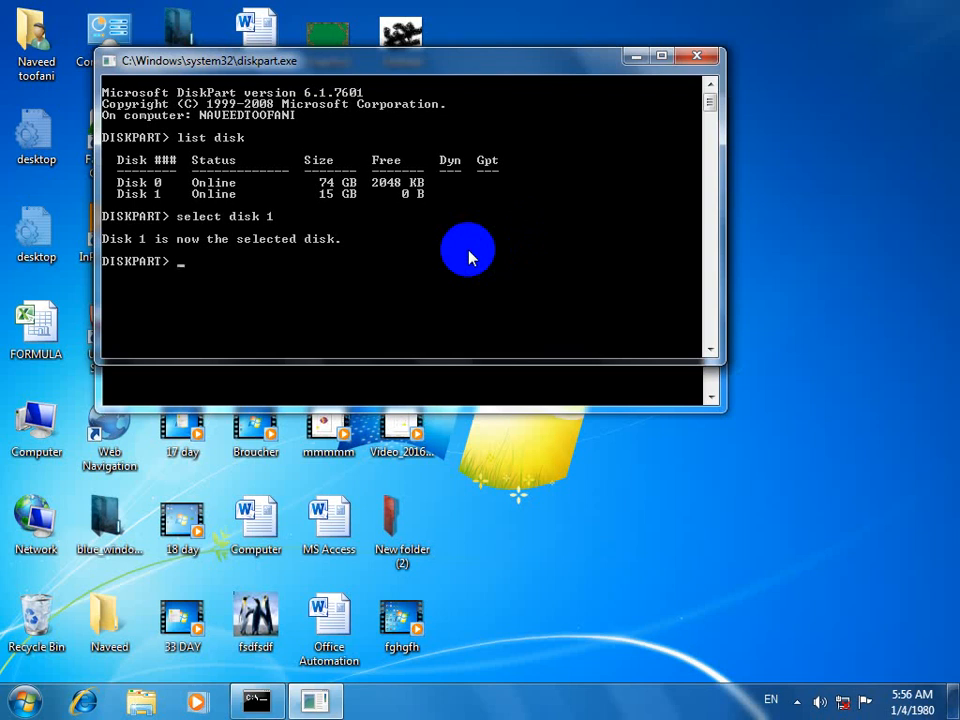
pyautogui.write('clean')
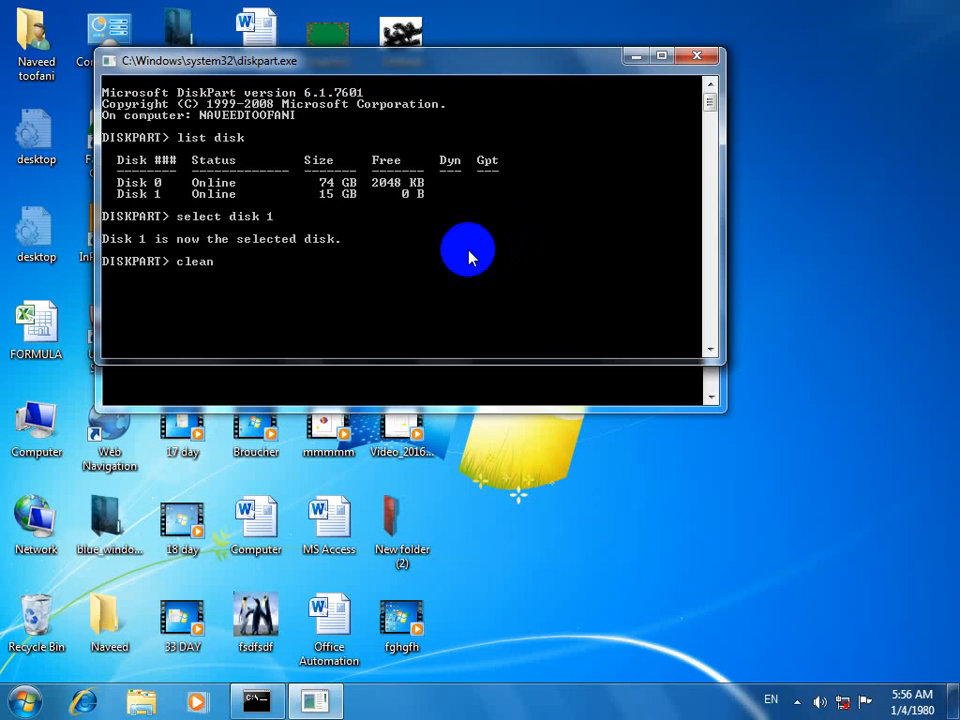
pyautogui.press('enter')
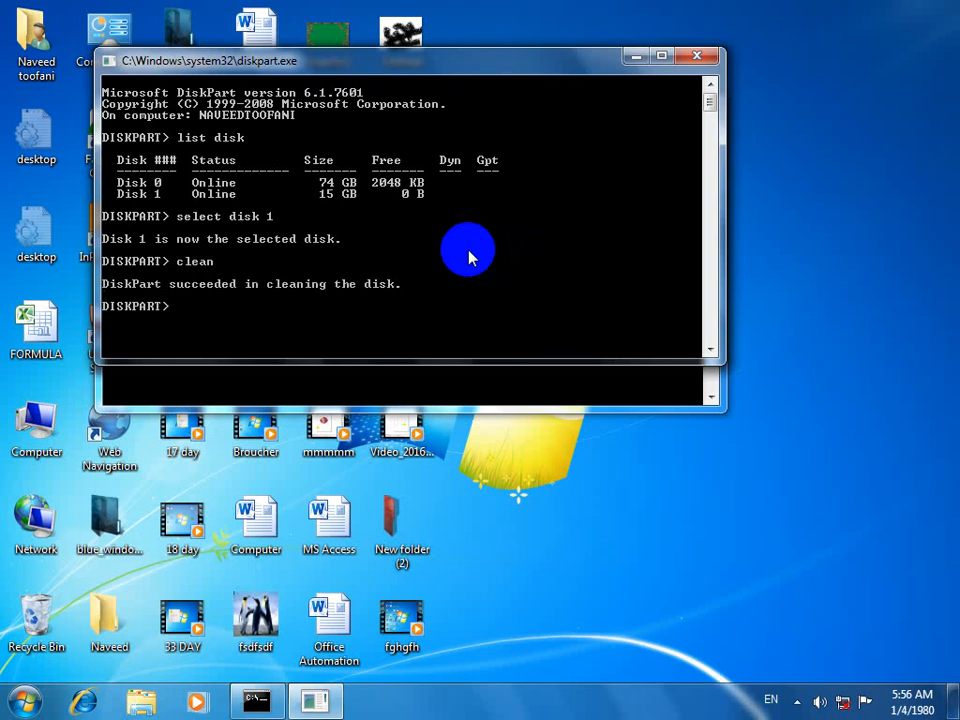
# Create a primary partition on the disk and begin 'select partition'.
pyautogui.write('create pa')
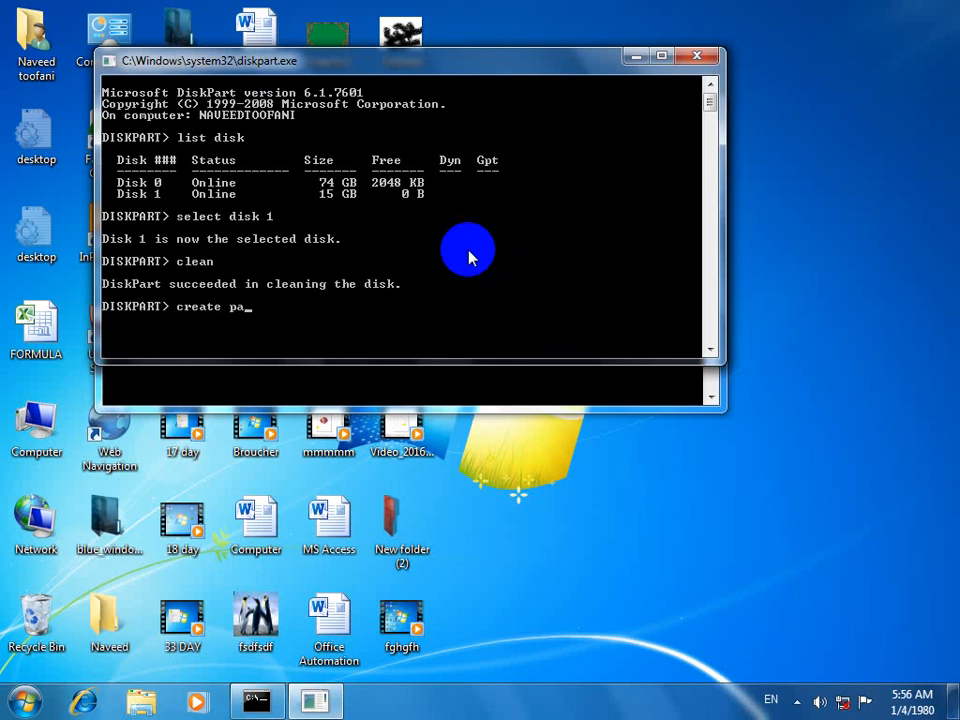
pyautogui.write('rtition primary')
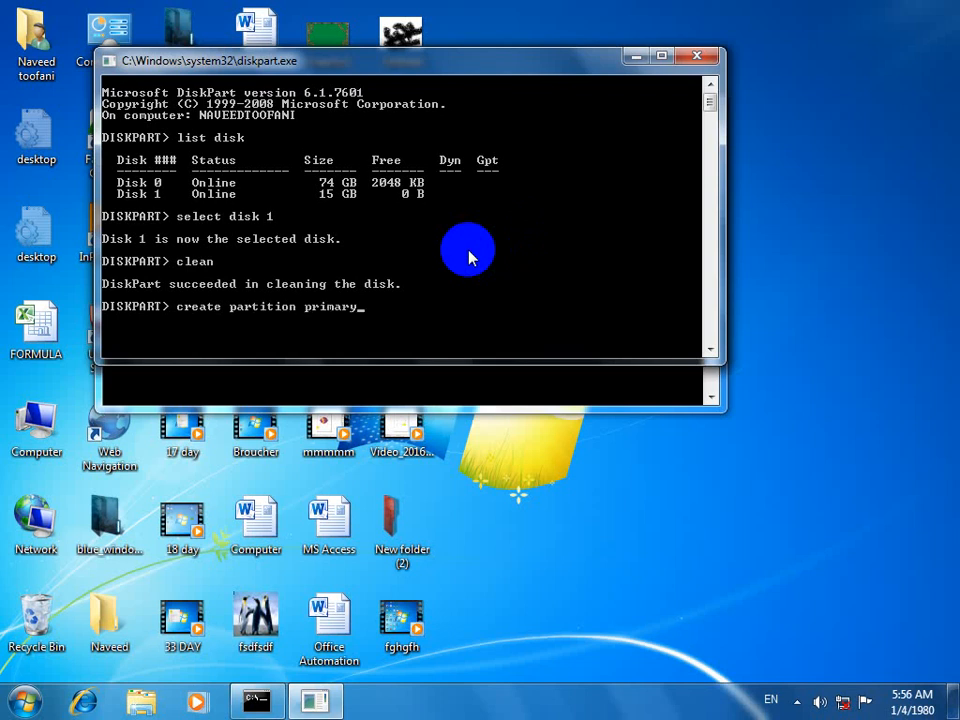
pyautogui.press('enter')
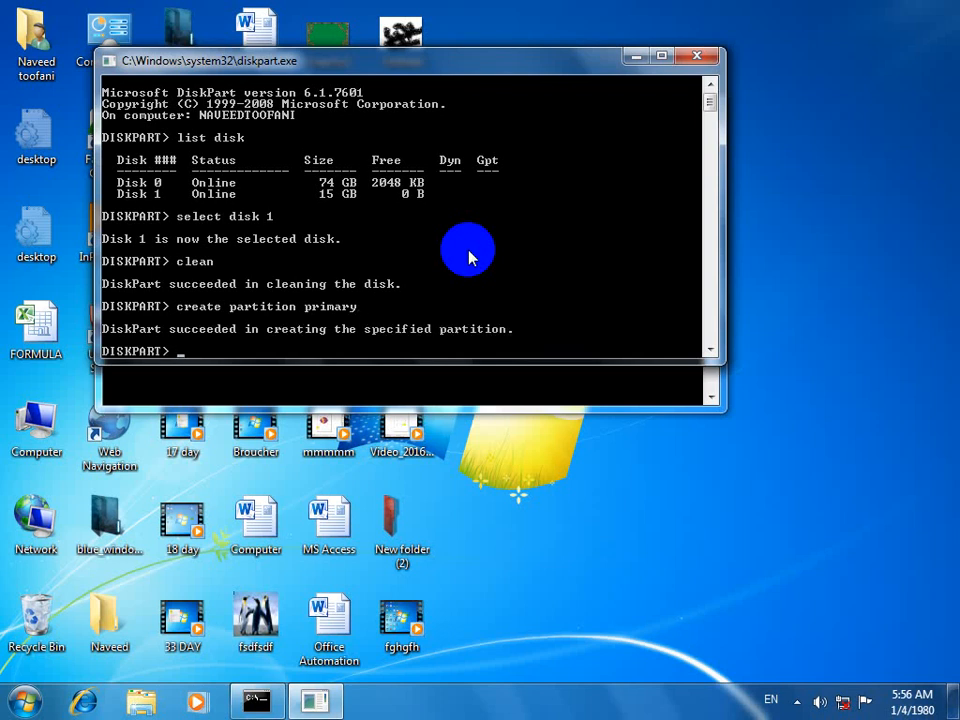
pyautogui.write('select partition 1')
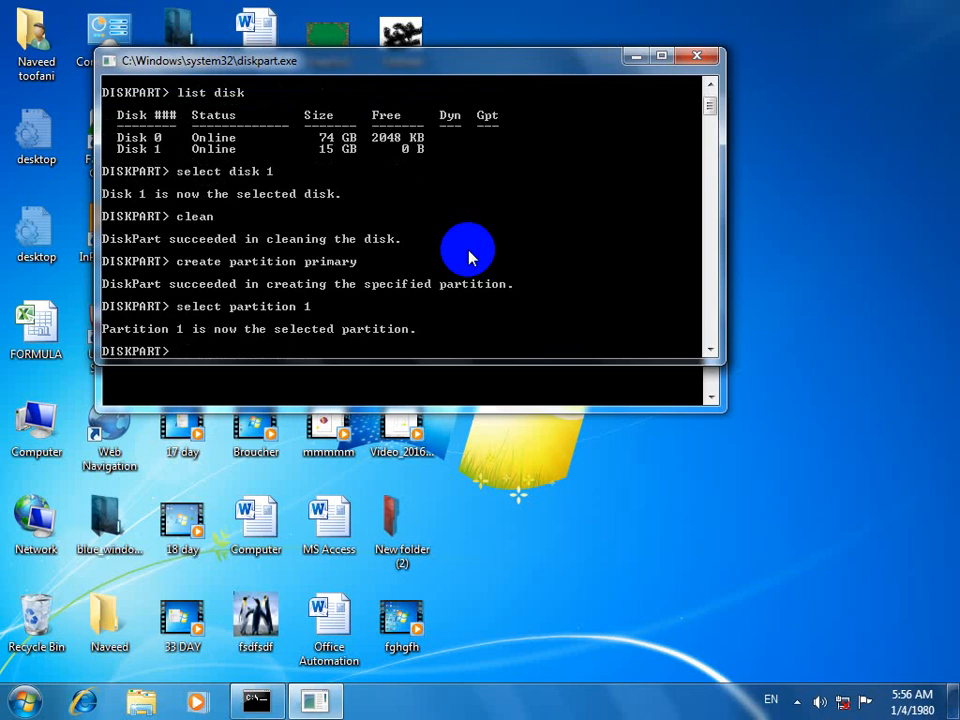
# Begin the 'format fs=' command for the selected partition 1.
pyautogui.write('format f')
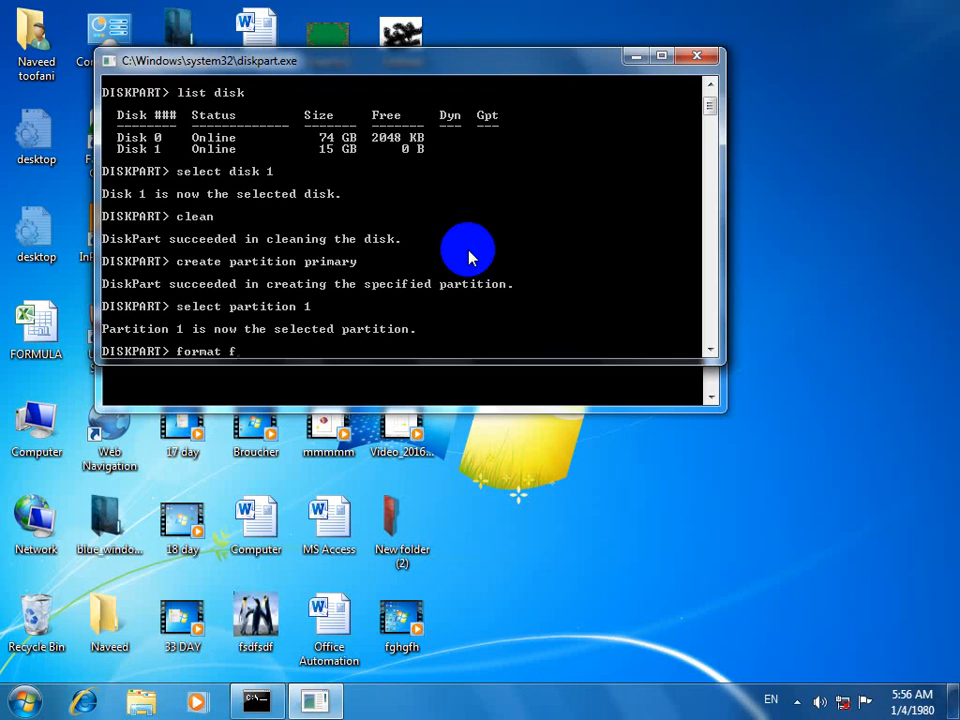
pyautogui.write('s=')
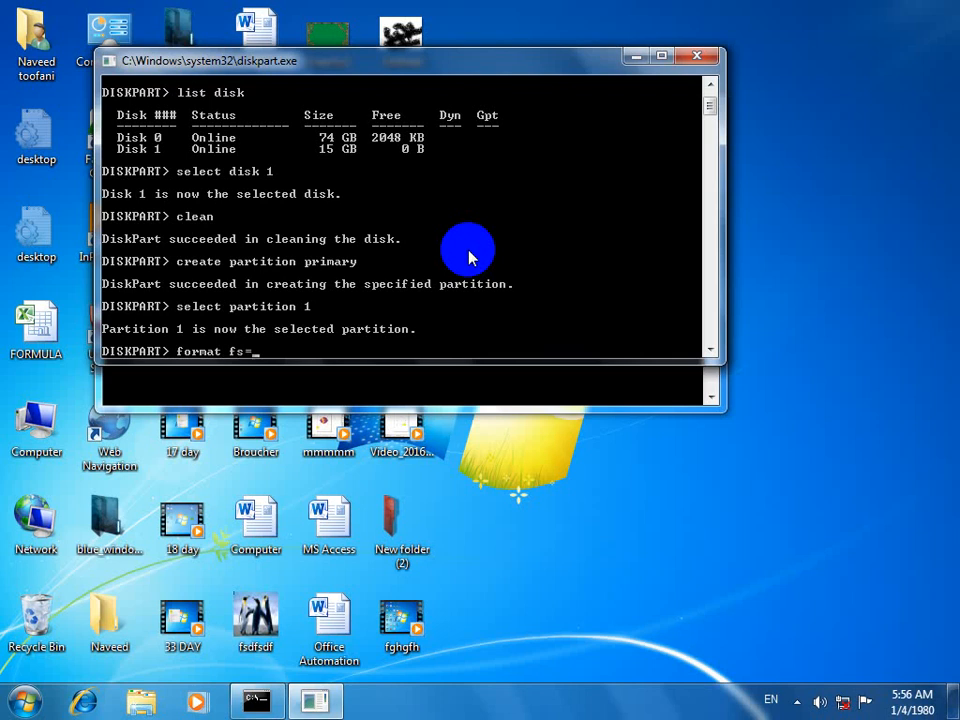
pyautogui.moveTo(36, 420)
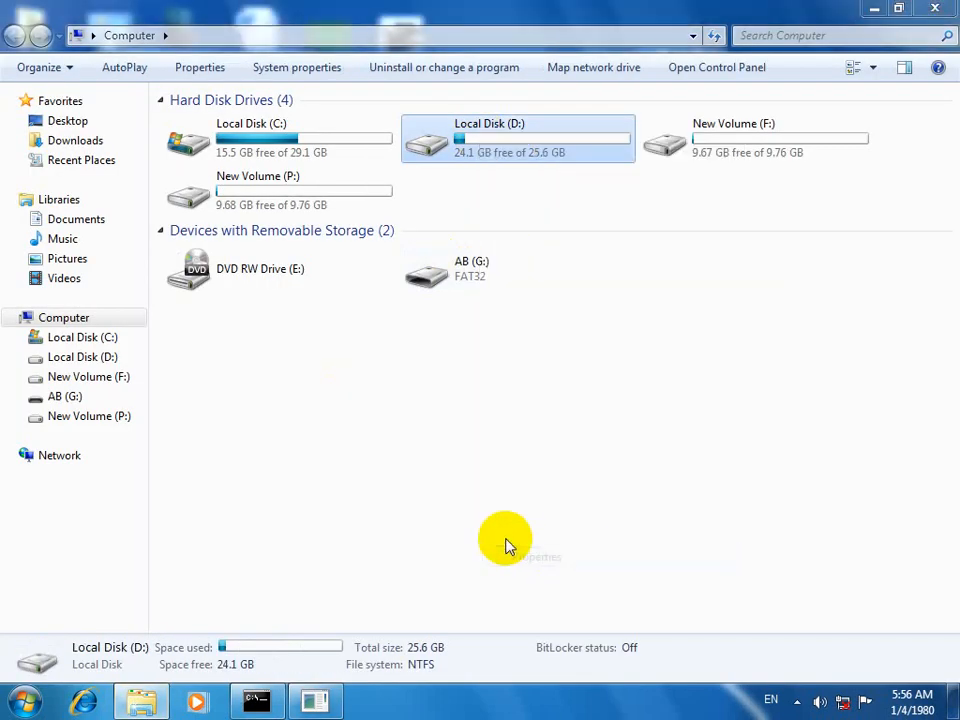
# Check the Computer drive listing with AB (G:) shown as FAT32.
pyautogui.click(200, 68)
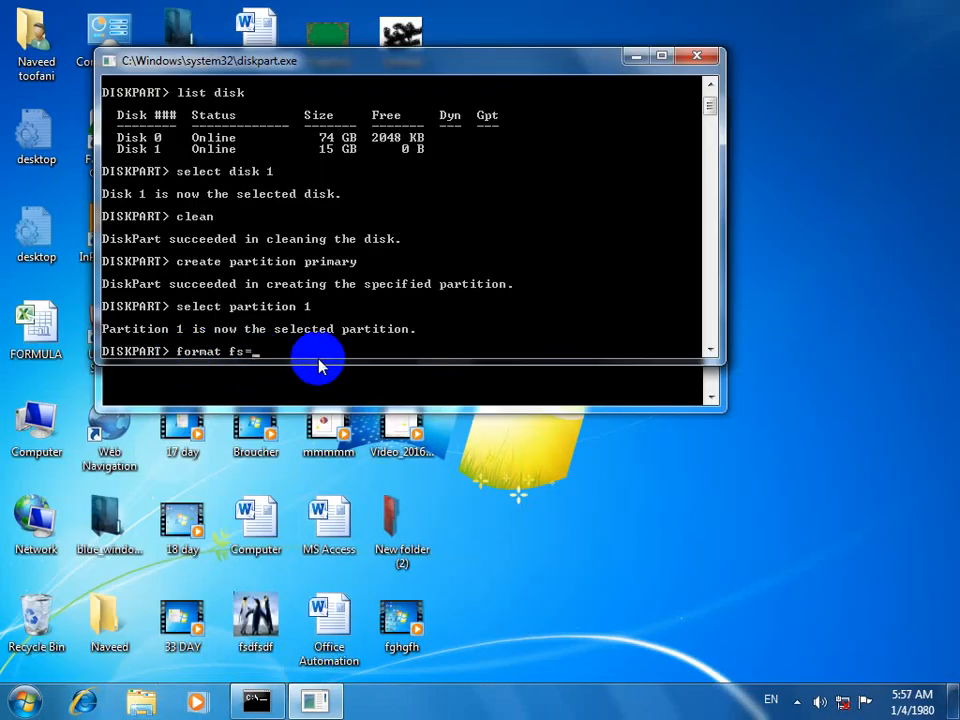
# Run 'format fs=fat32 quick' on partition 1 of the USB disk.
pyautogui.write('fat32')
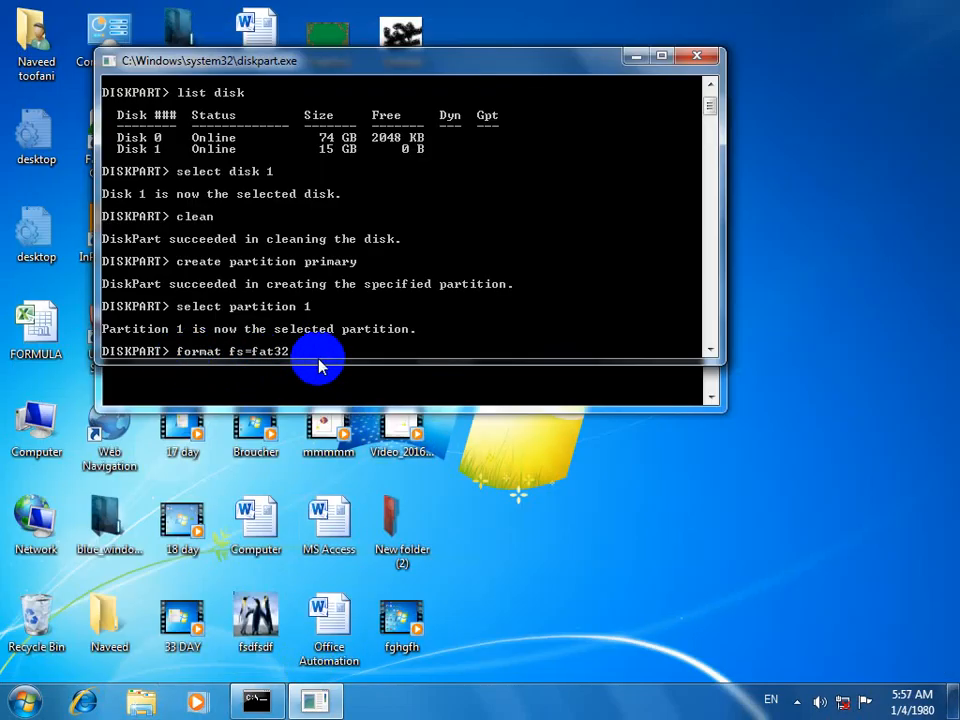
pyautogui.write('quick')
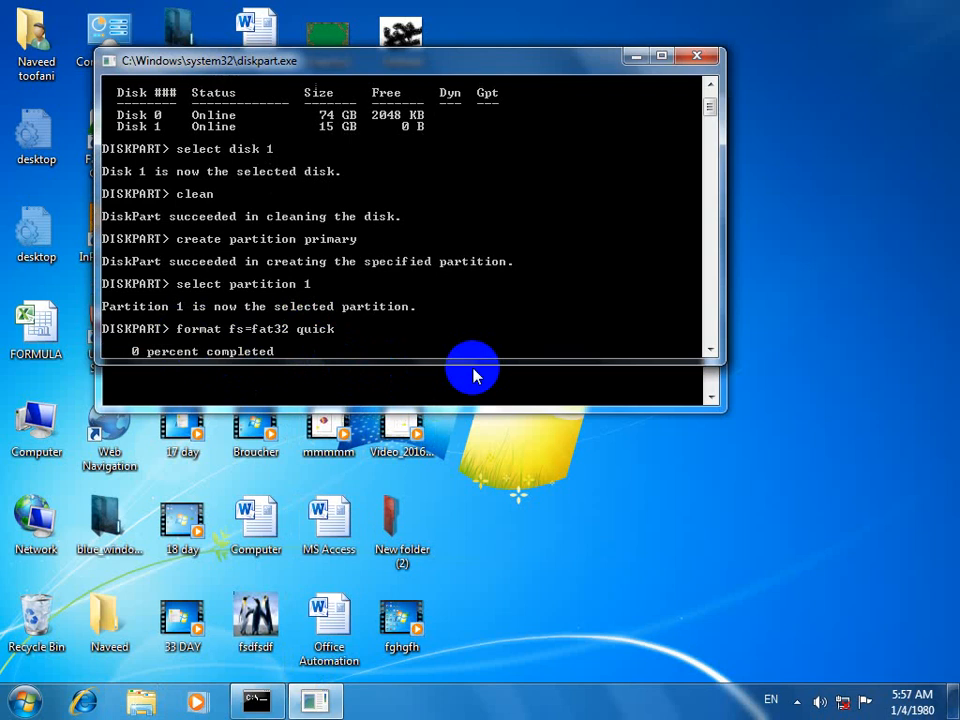
pyautogui.moveTo(436, 384)
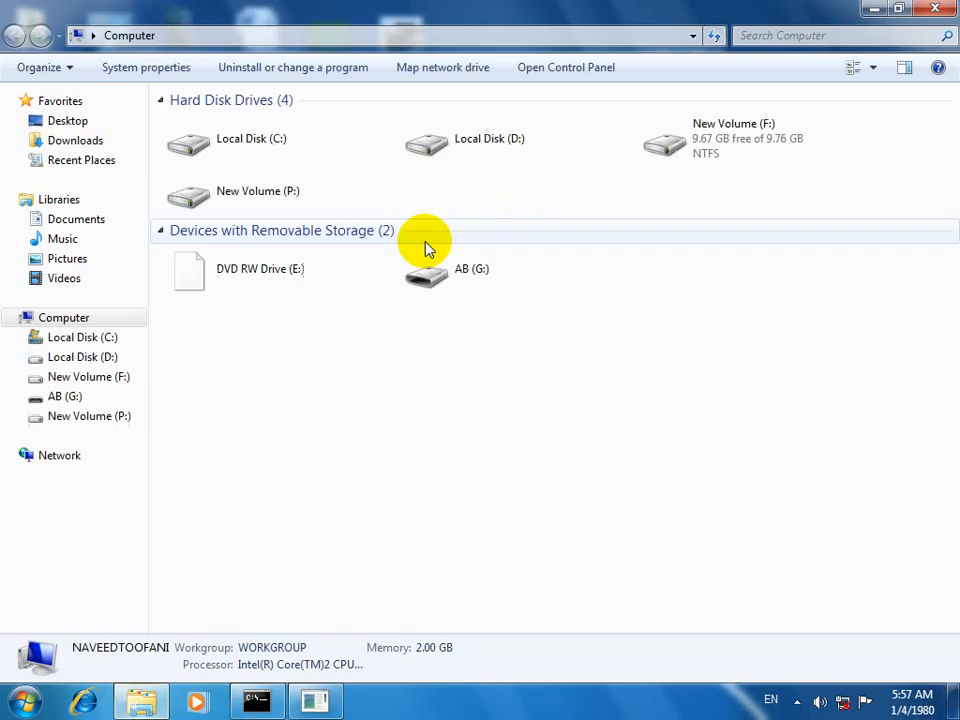
# Review Local Disk (D:) used and free space in its Properties, then close it.
pyautogui.rightClick(490, 140)
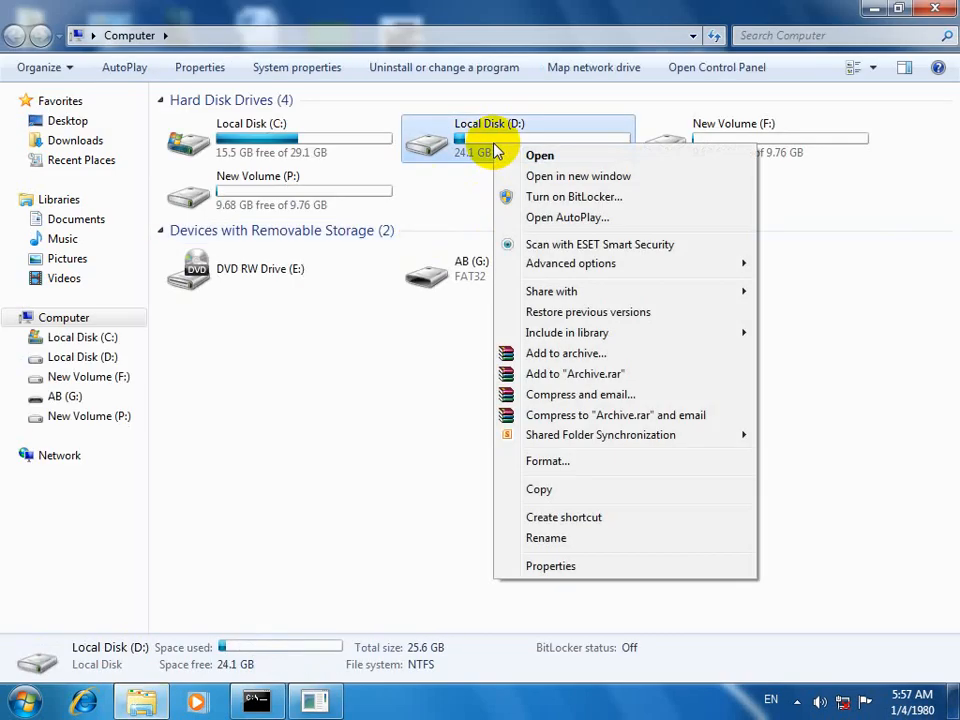
pyautogui.click(550, 564)
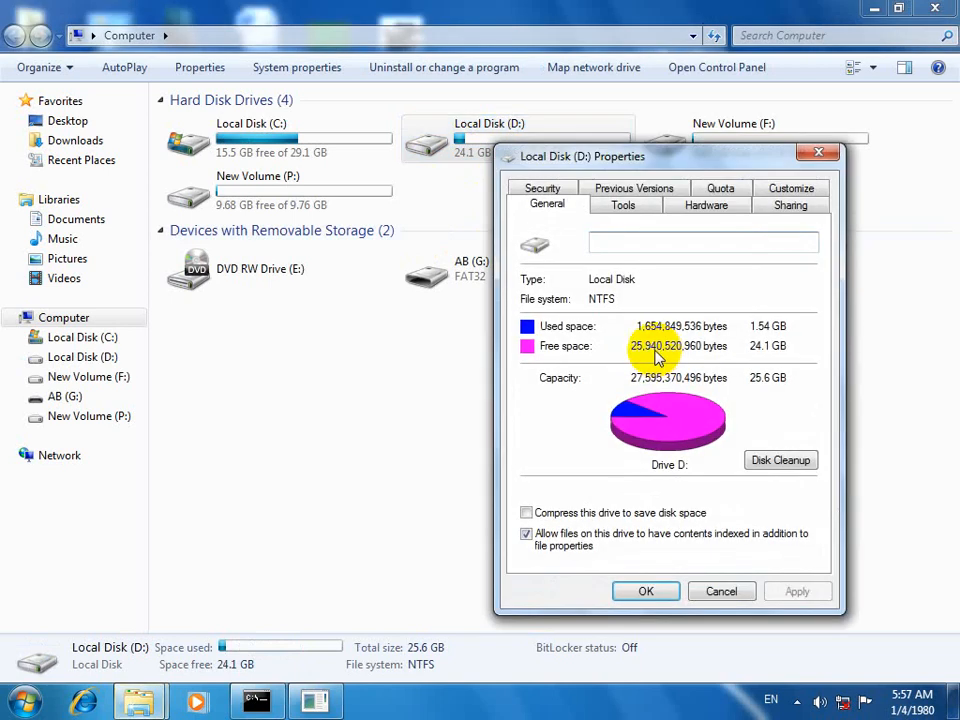
pyautogui.click(644, 592)
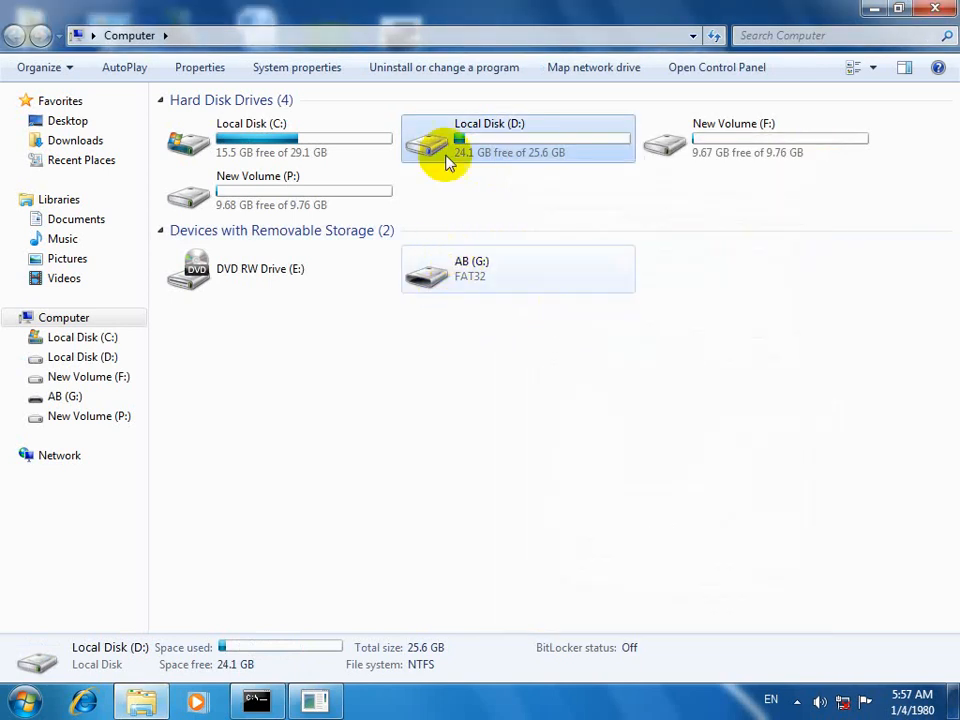
pyautogui.moveTo(464, 204)
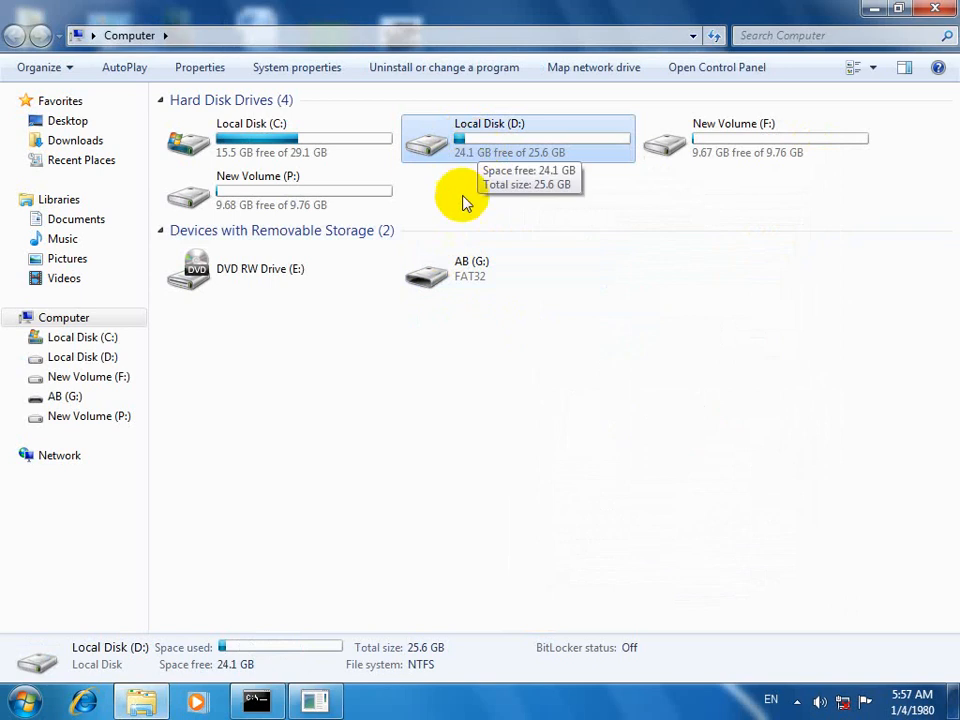
pyautogui.moveTo(430, 272)
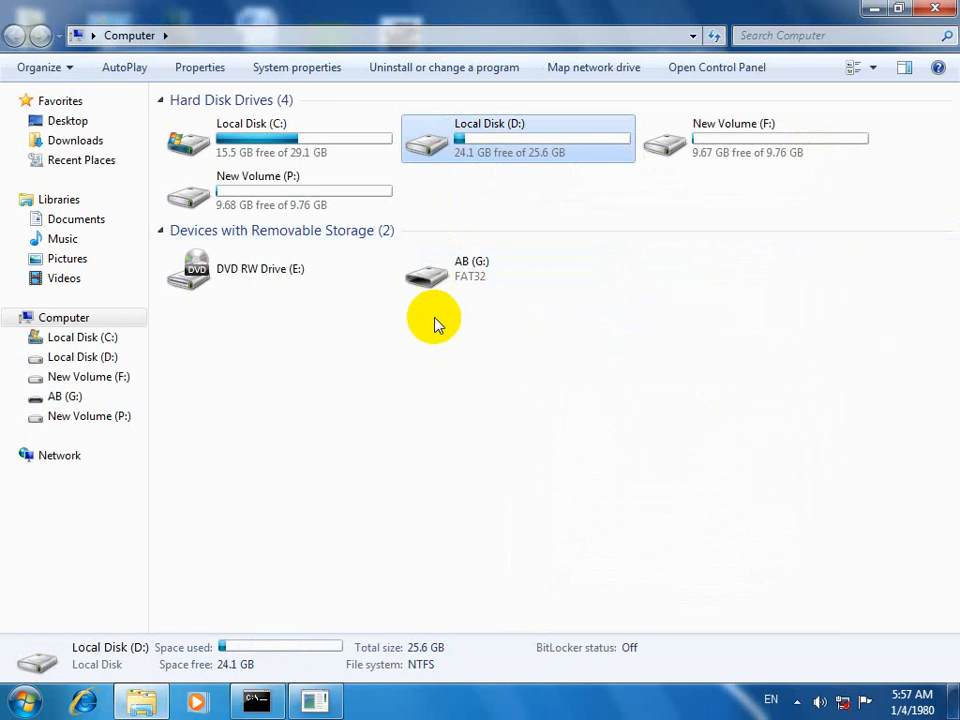
pyautogui.moveTo(560, 164)
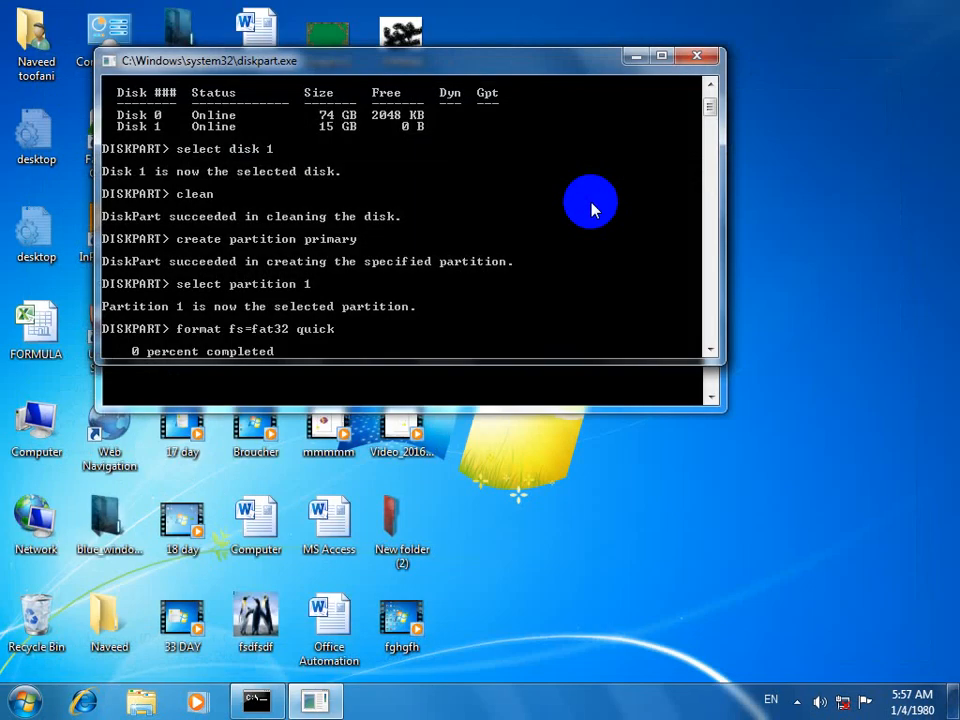
pyautogui.moveTo(516, 212)
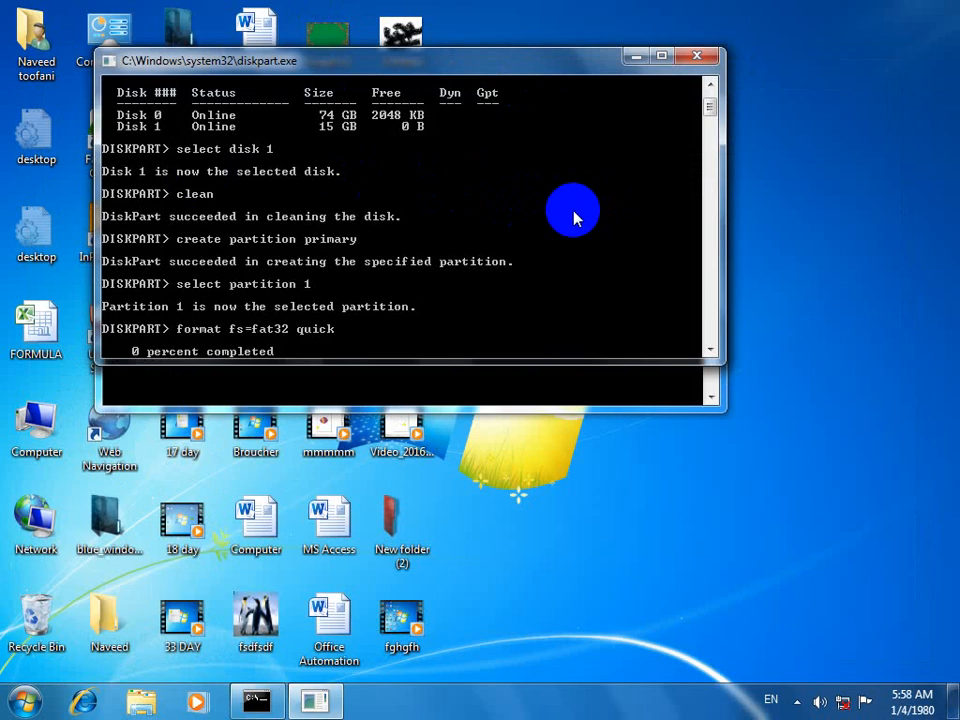
pyautogui.moveTo(258, 340)
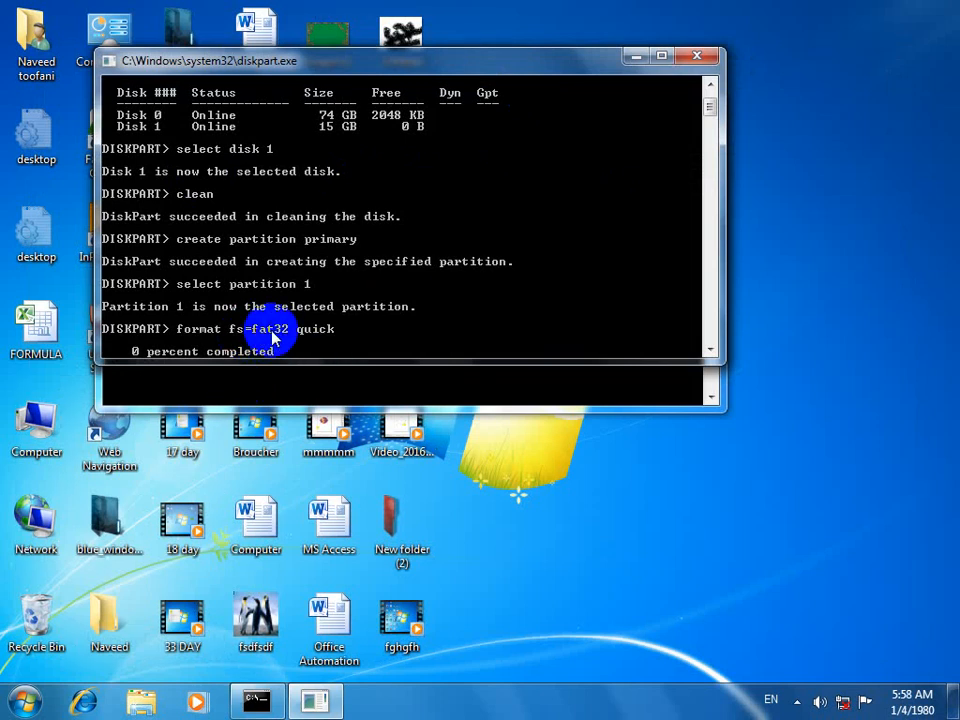
pyautogui.moveTo(378, 322)
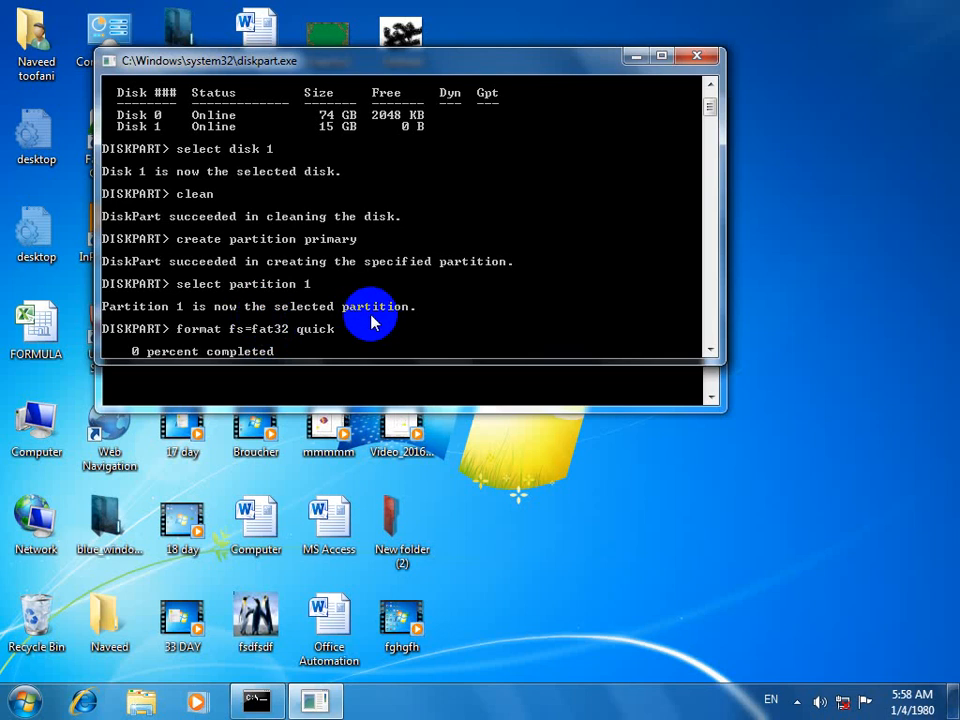
pyautogui.moveTo(464, 82)
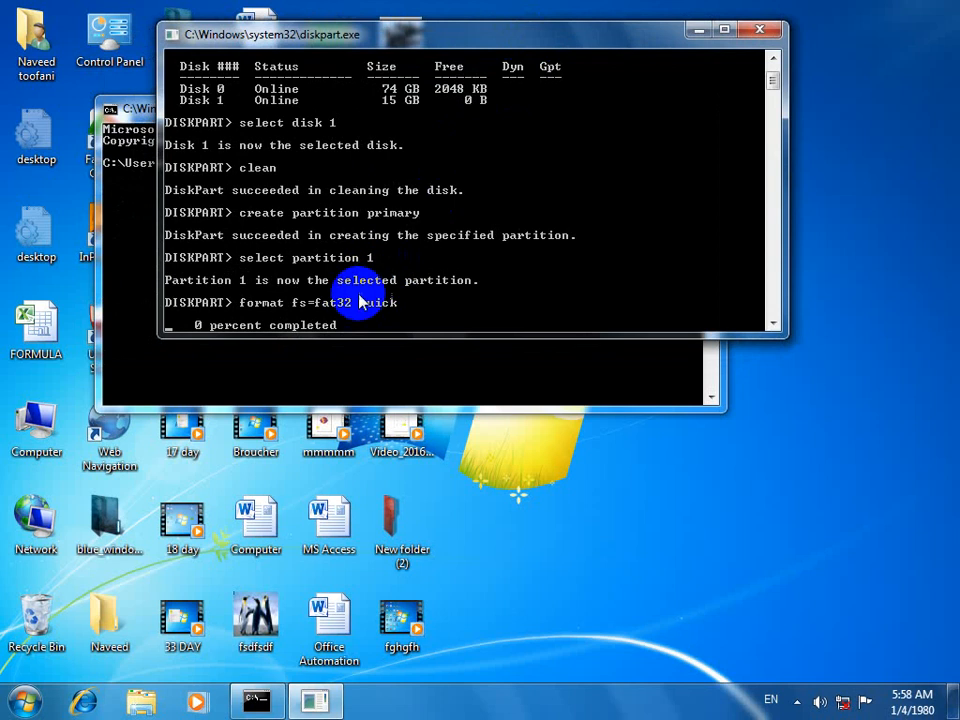
pyautogui.moveTo(340, 312)
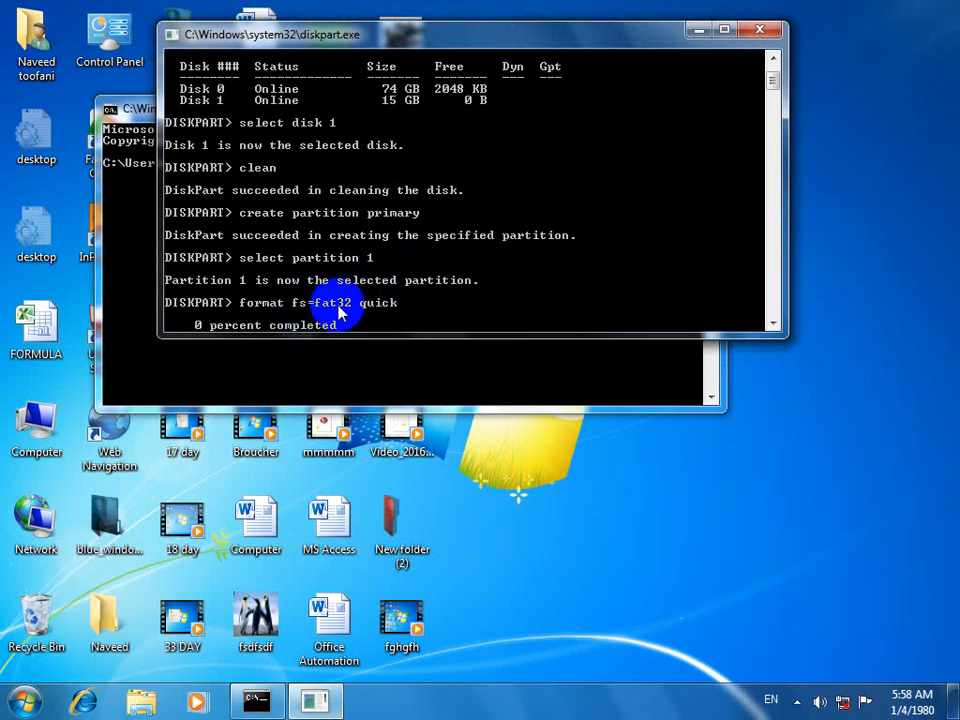
pyautogui.moveTo(344, 284)
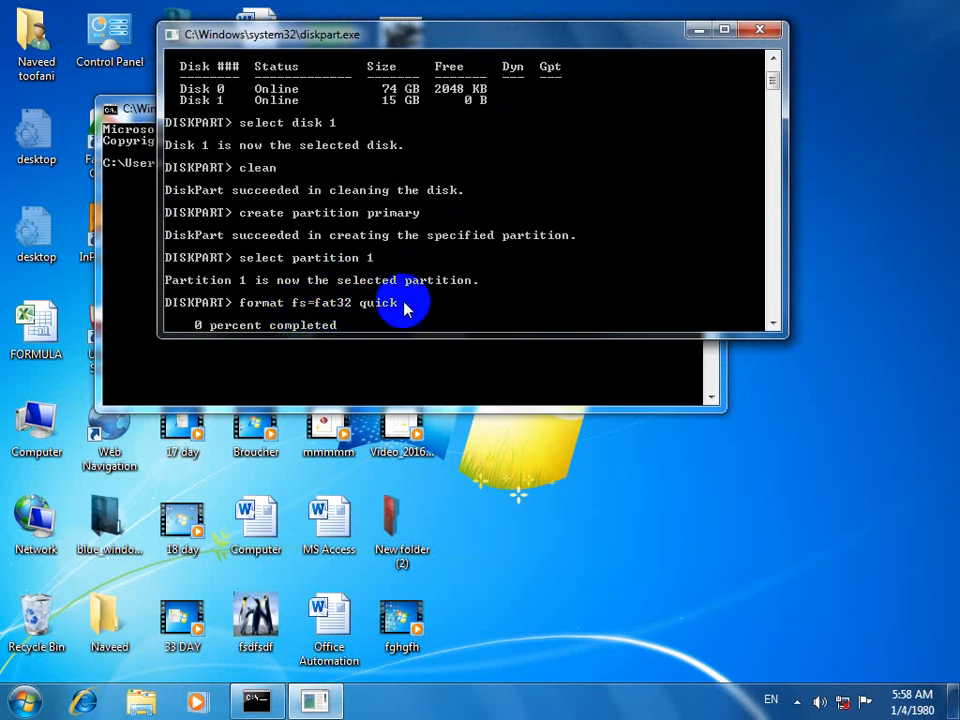
pyautogui.moveTo(330, 304)
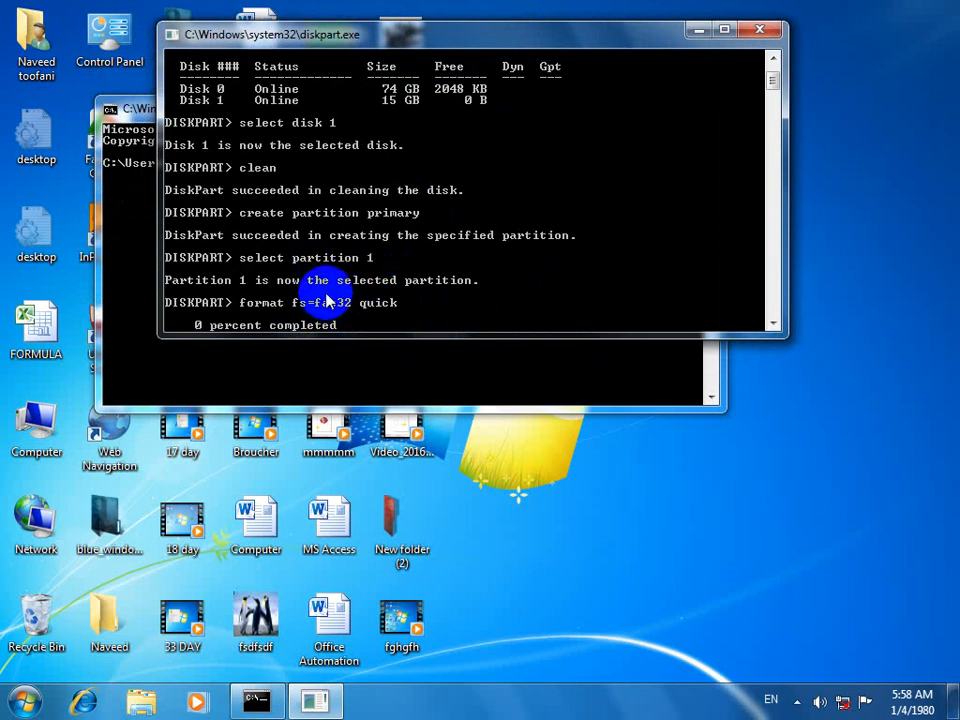
pyautogui.moveTo(398, 350)
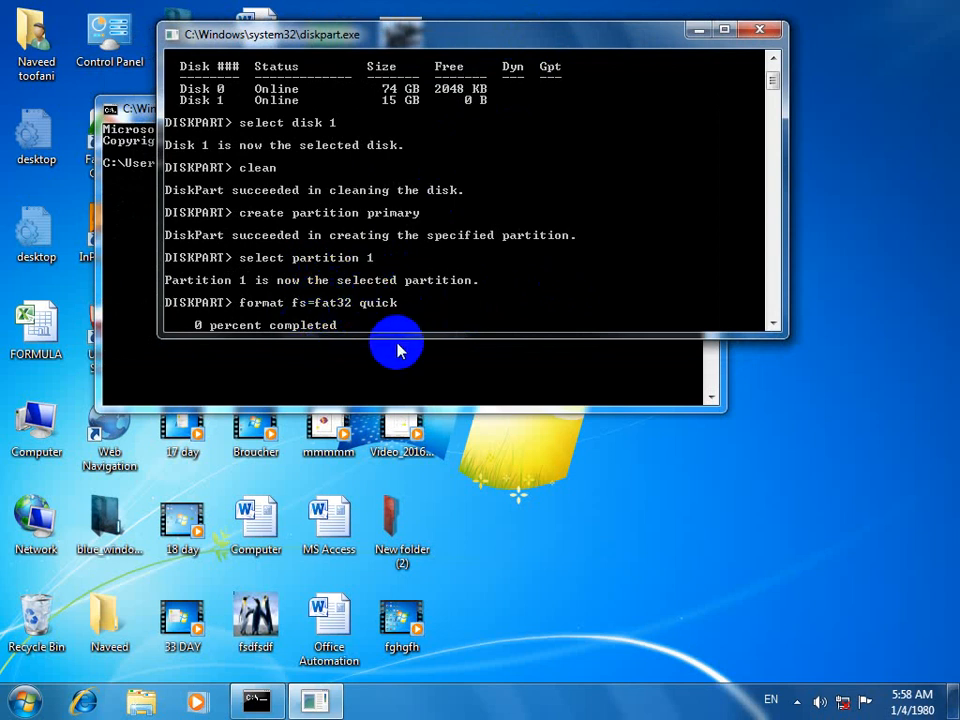
pyautogui.moveTo(388, 338)
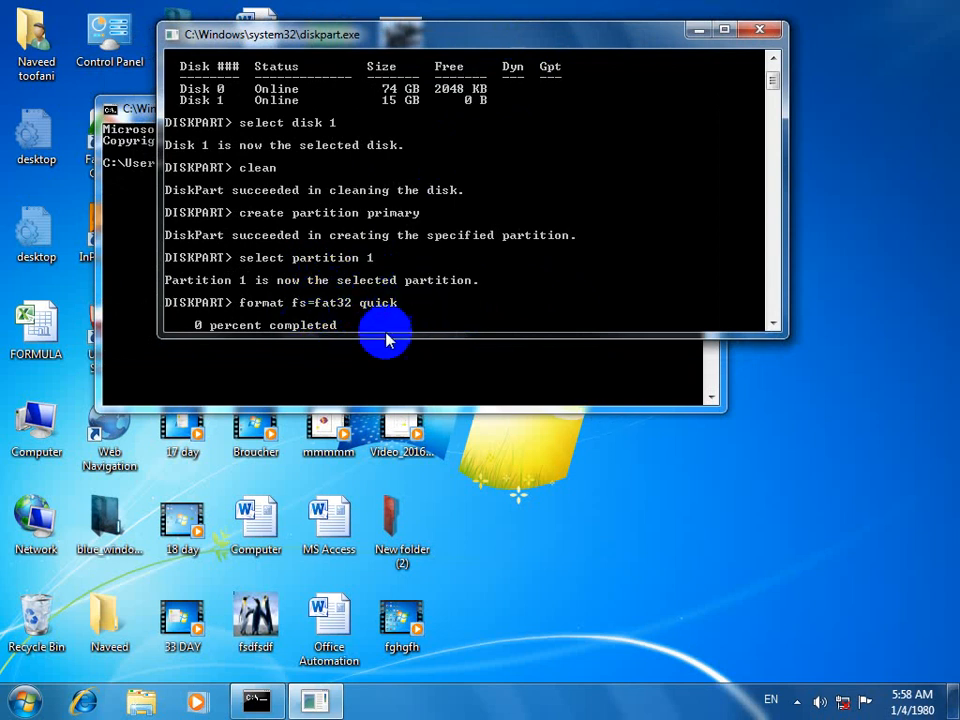
pyautogui.click(796, 700)
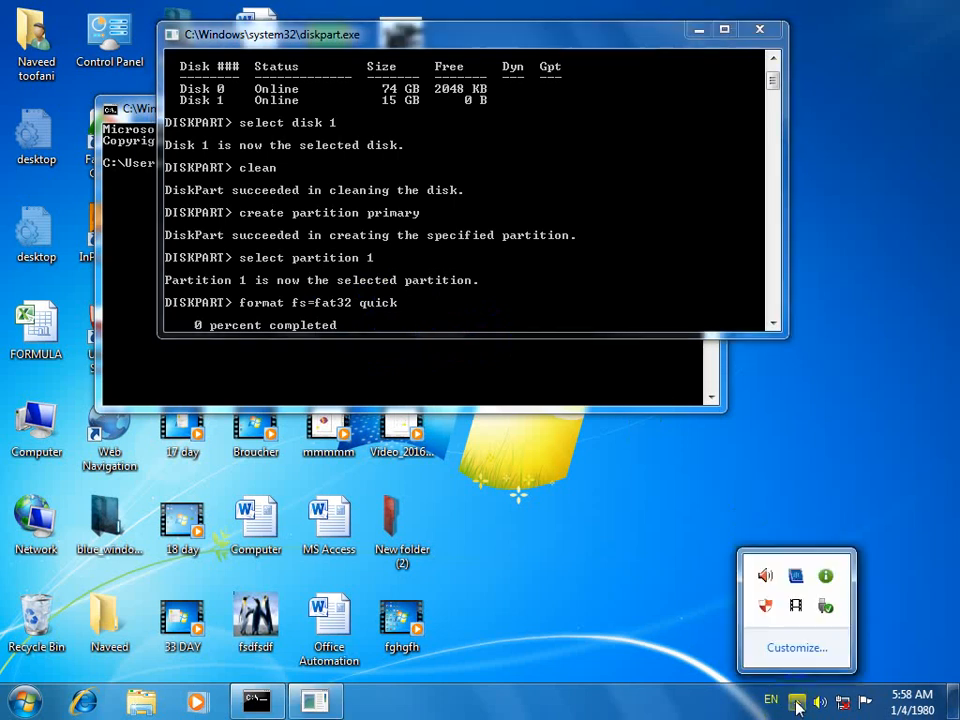